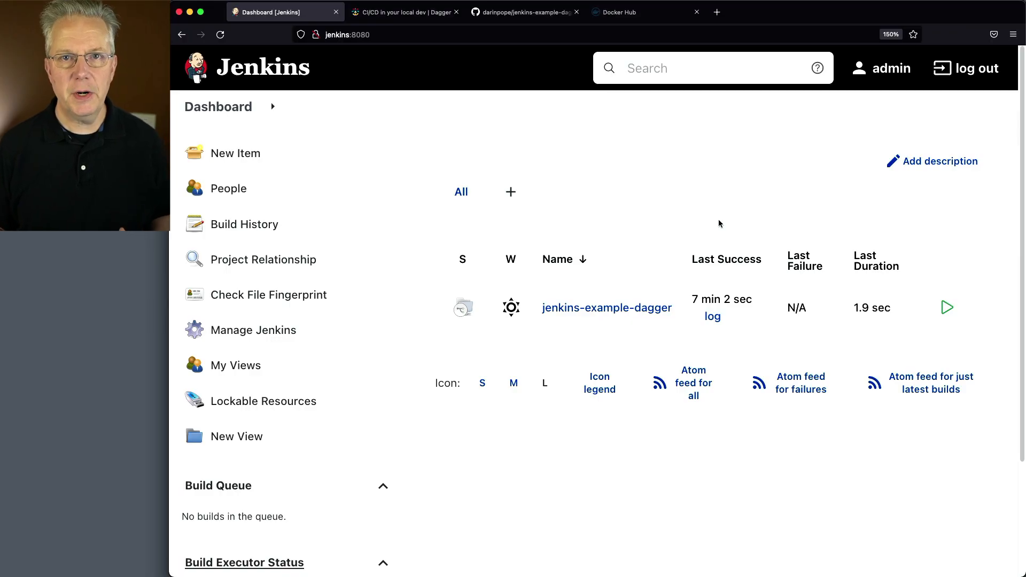
mouse_move(891, 373)
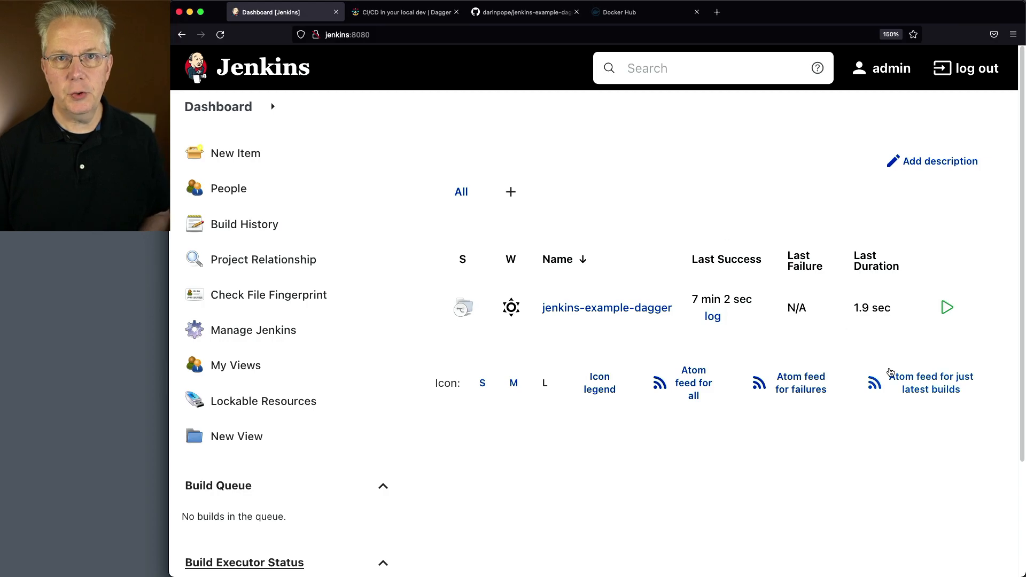
Scroll the Dagger 'CI/CD in your local dev' page to its Linux install commands
scroll(down, 3)
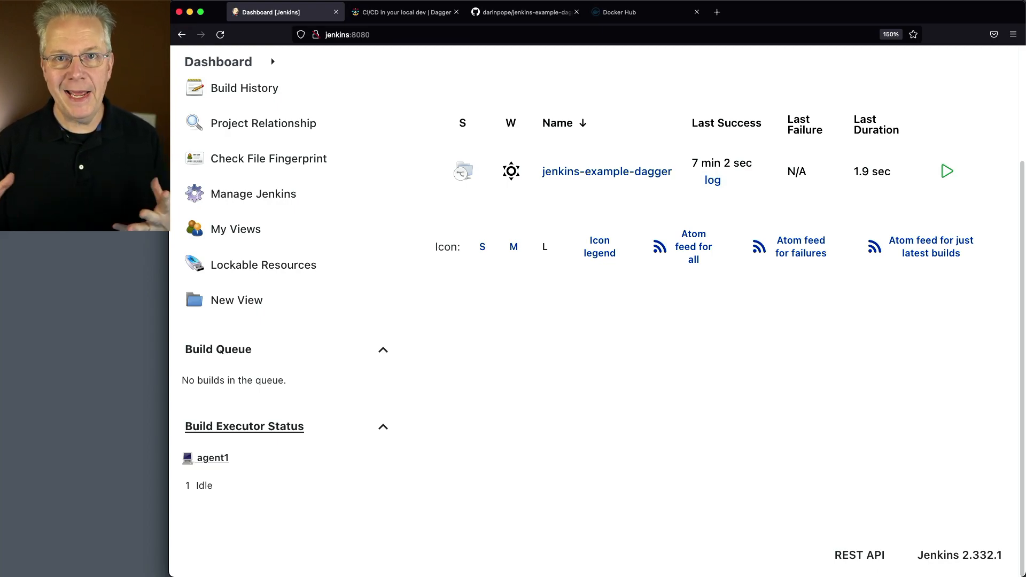
mouse_move(482, 348)
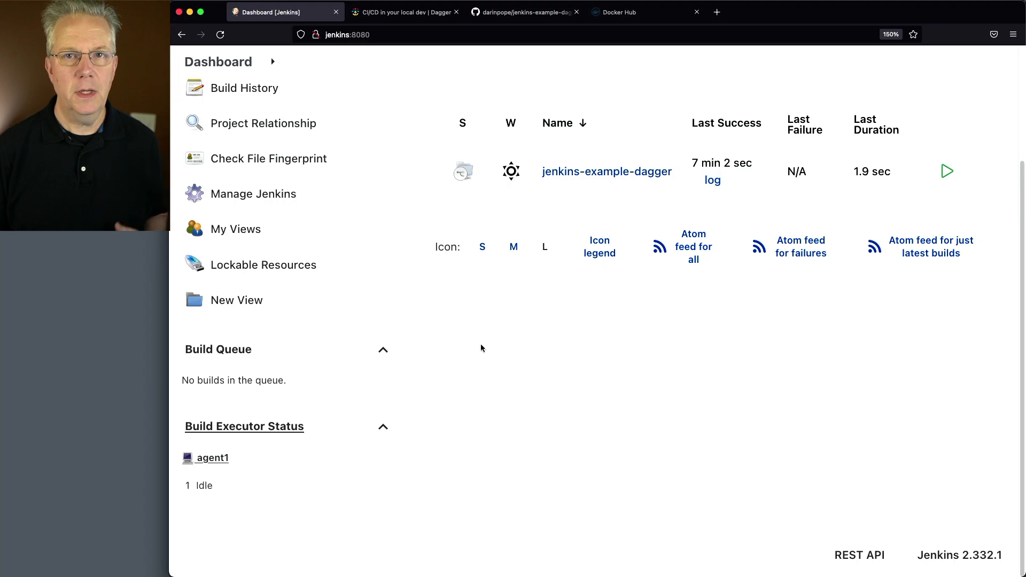
click(408, 12)
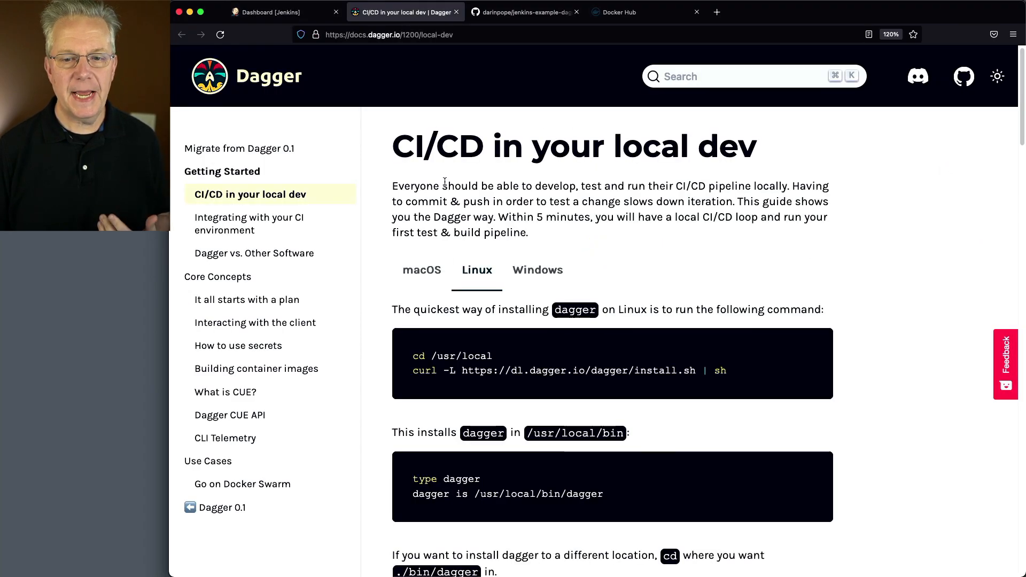
mouse_move(838, 286)
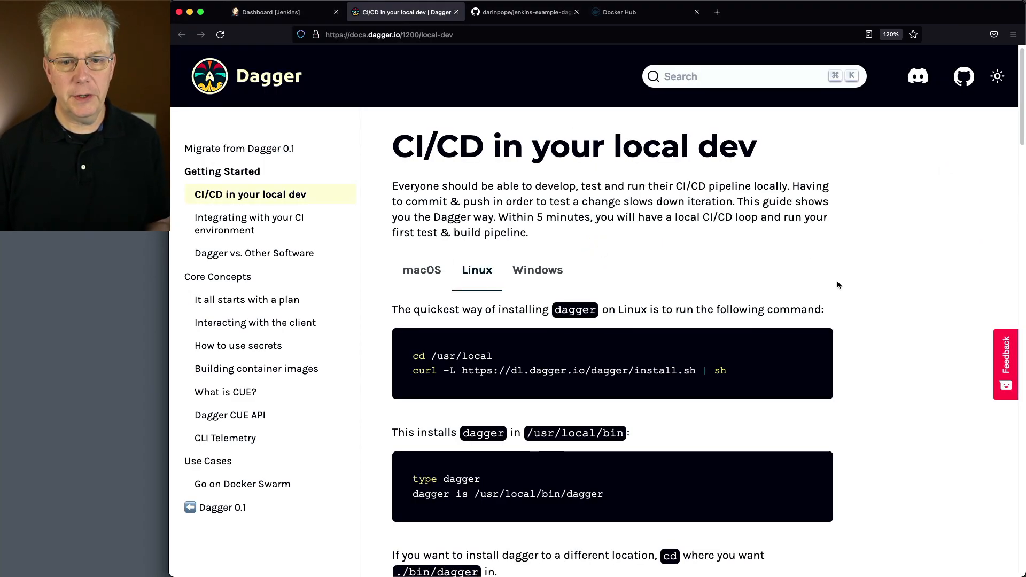
mouse_move(487, 279)
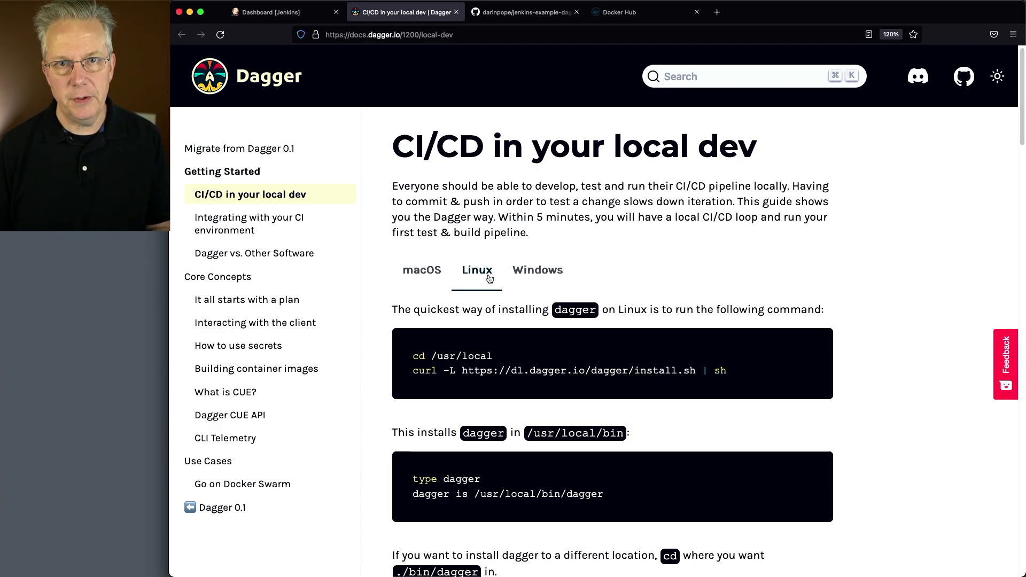
scroll(down, 3)
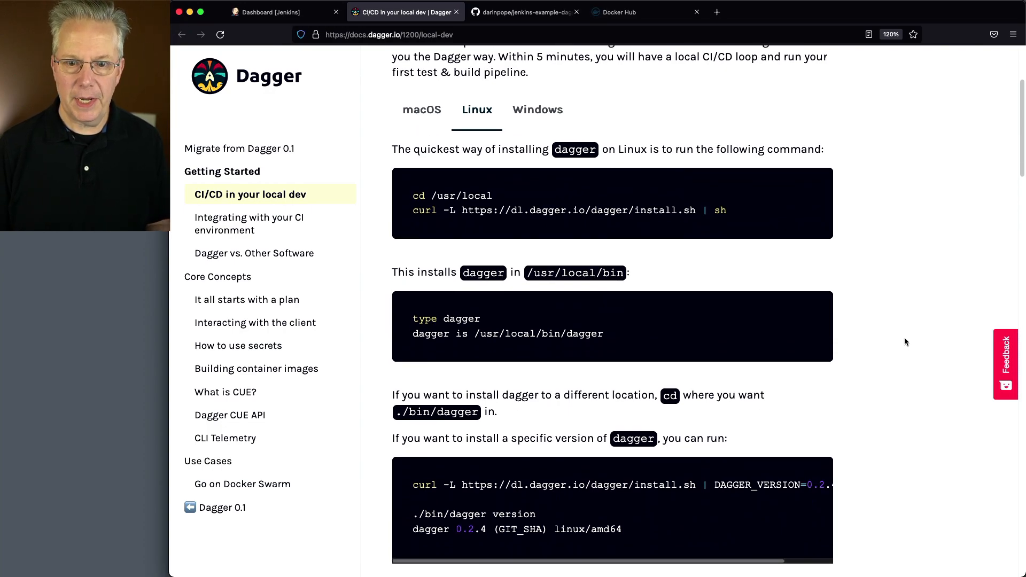
scroll(down, 3)
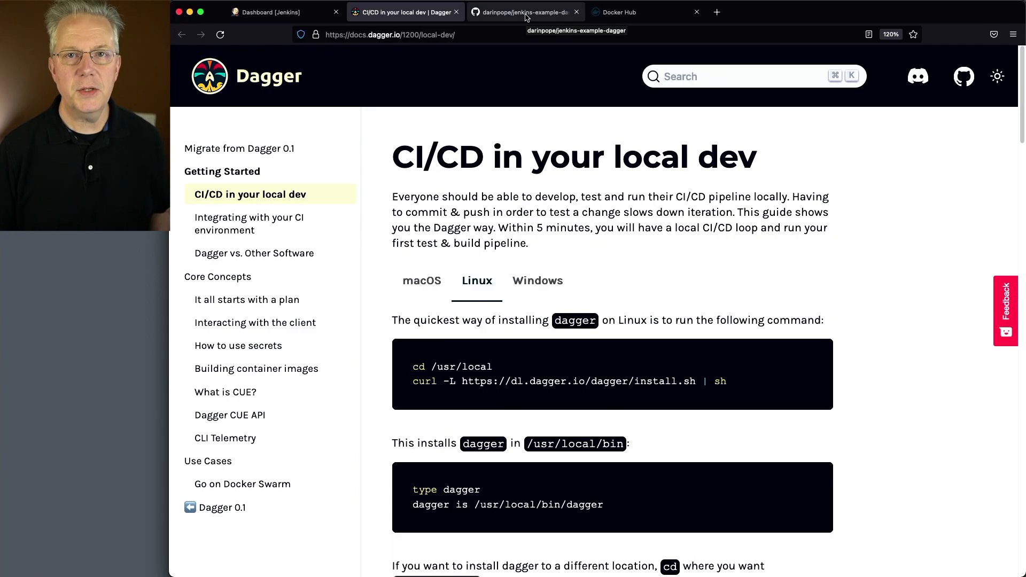
List jenkins-example-dagger branches on GitHub: main, 00-start-here, 01-hello-world, 02-basic-docker
click(528, 12)
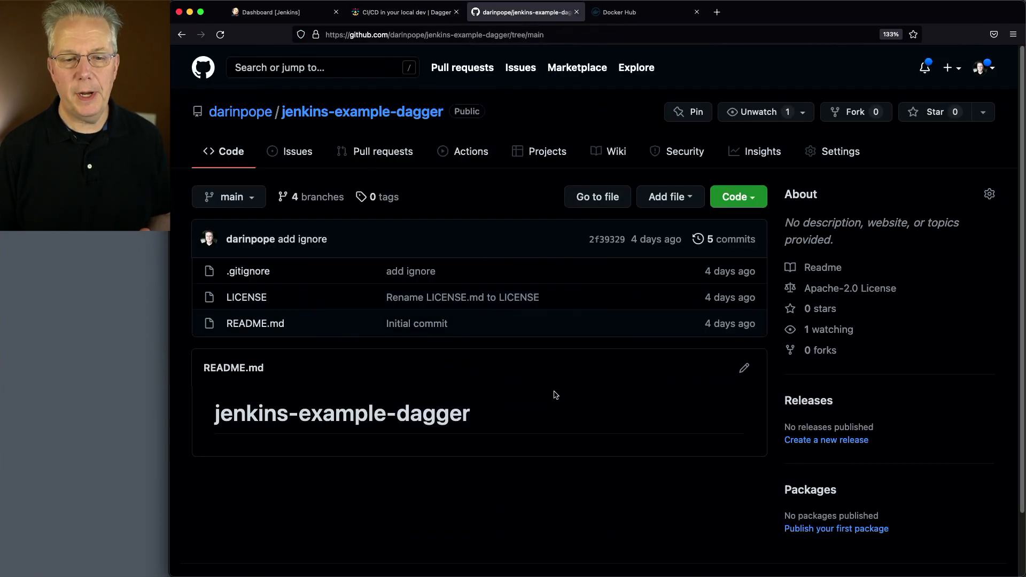
mouse_move(266, 220)
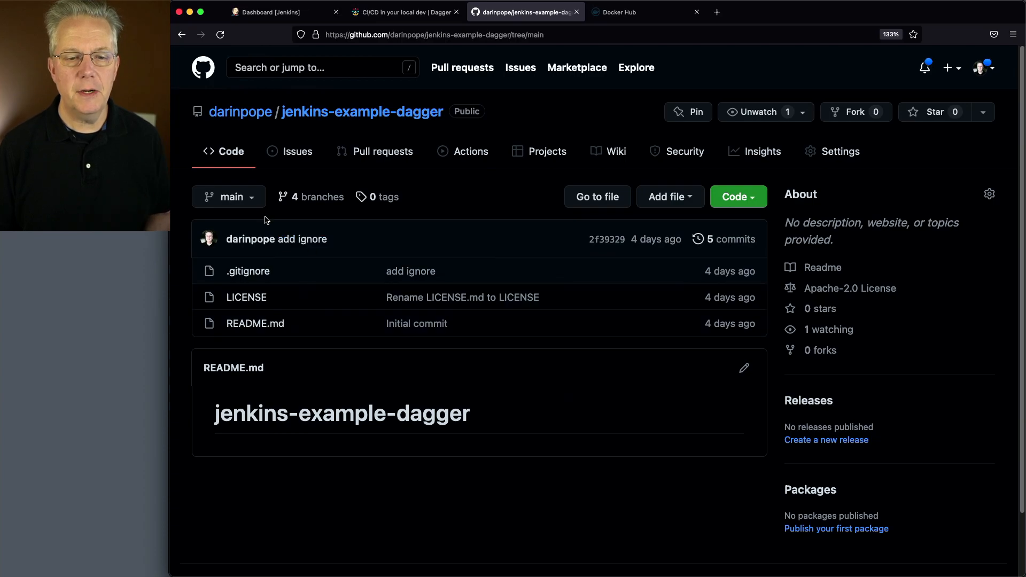
mouse_move(251, 204)
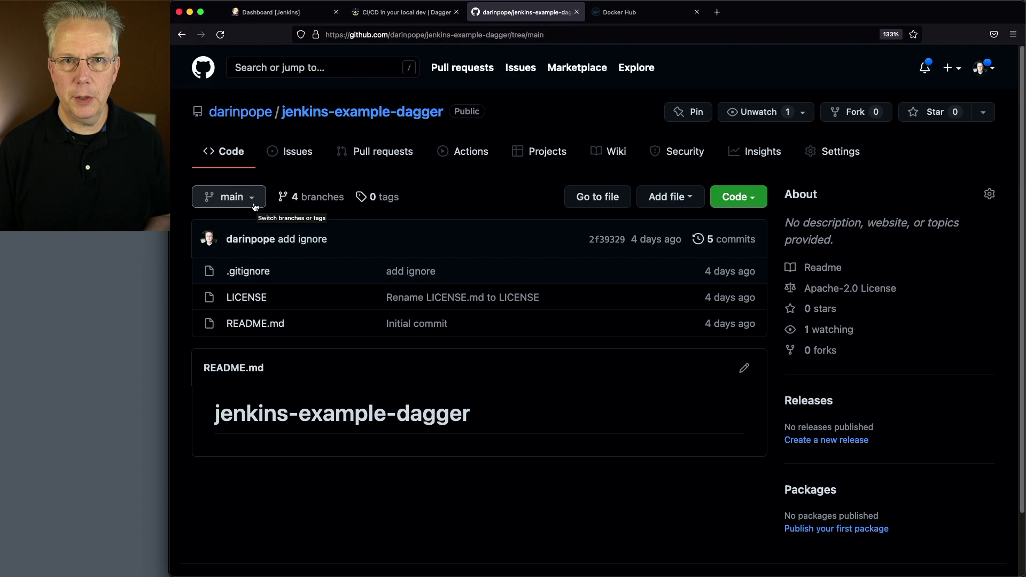
click(229, 197)
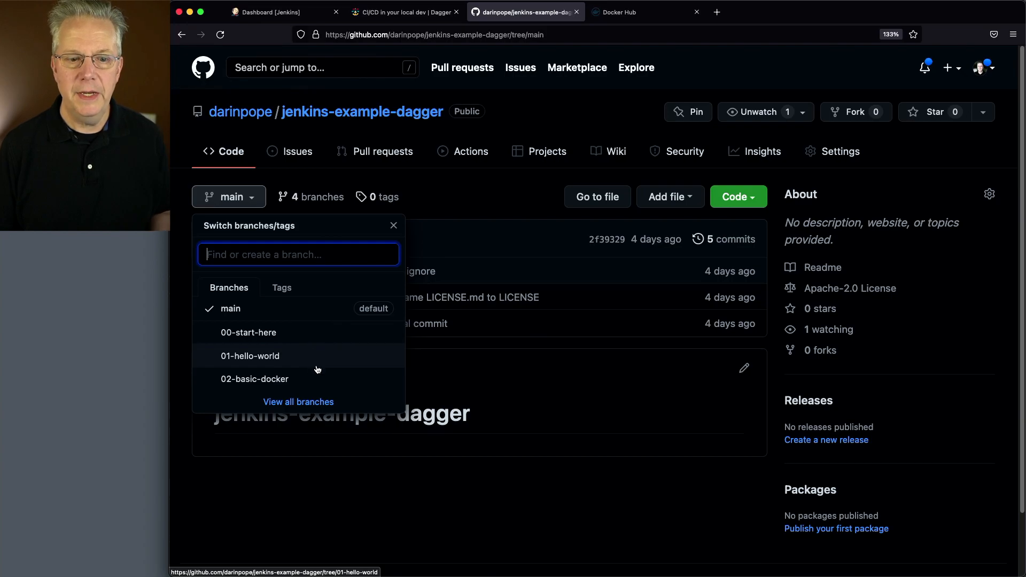
mouse_move(321, 376)
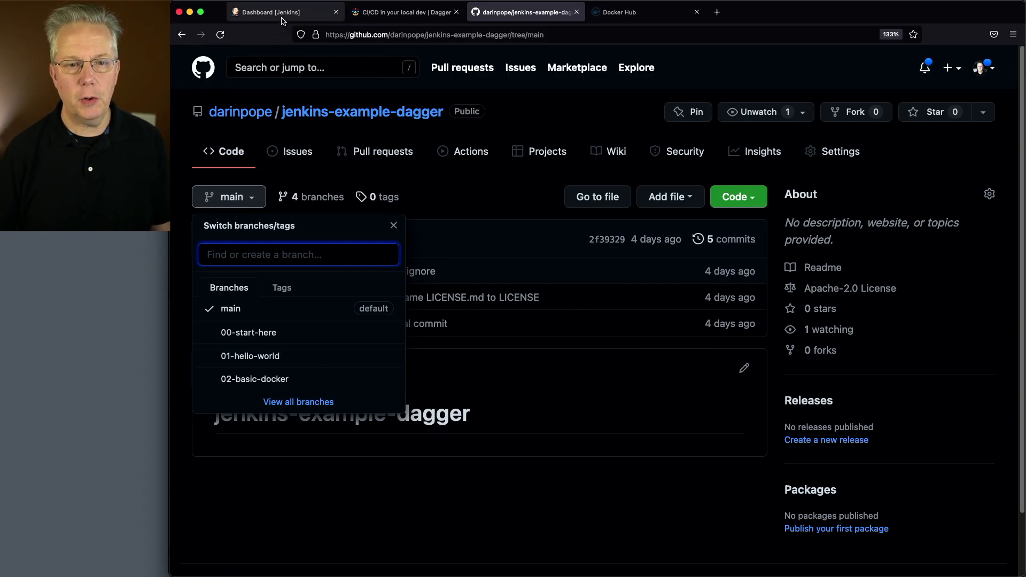
Open the jenkins-example-dagger job in Jenkins to see its three branch pipelines
click(285, 12)
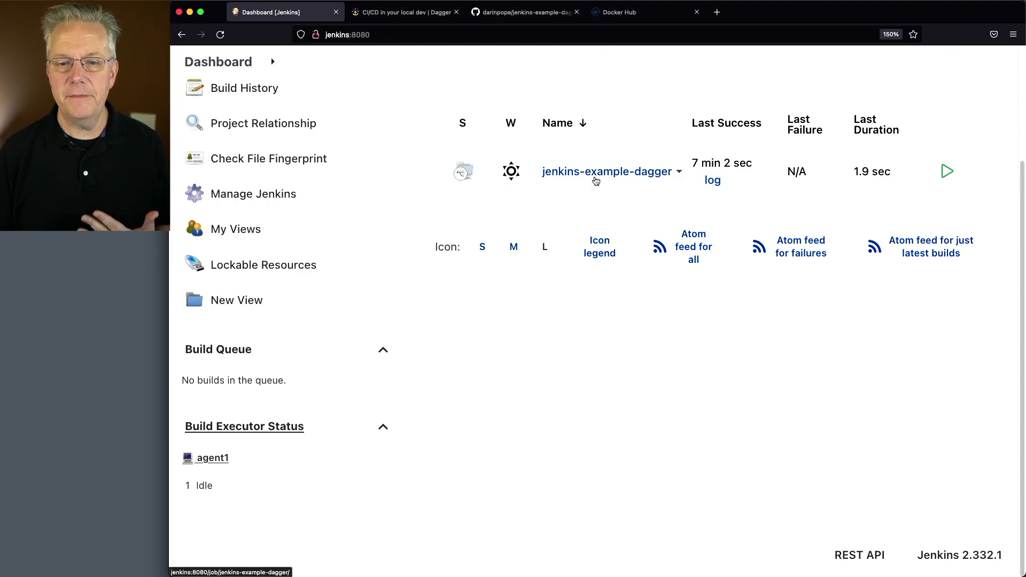
click(607, 172)
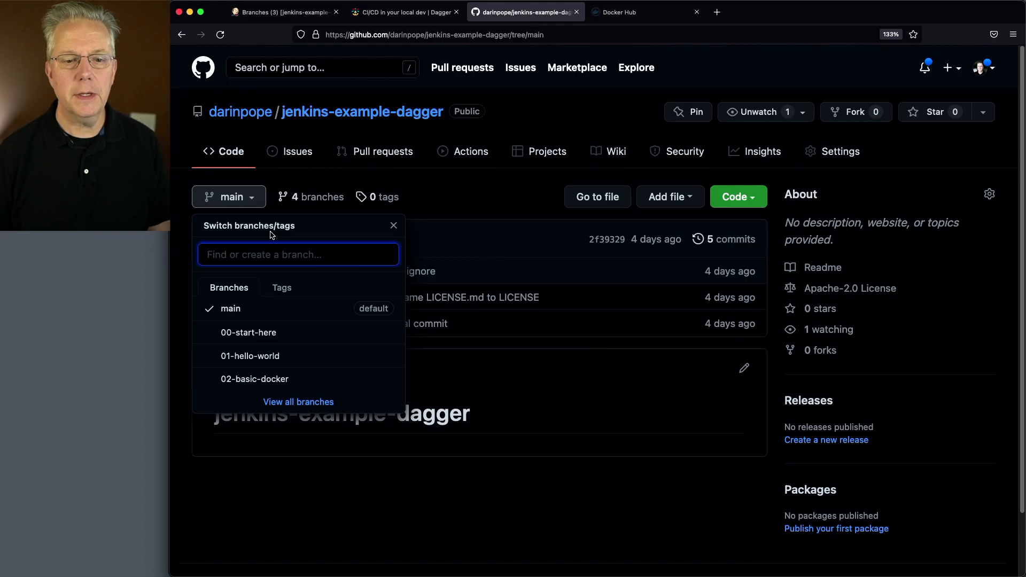
View the 00-start-here Jenkinsfile with its dagger and docker version-check stage
click(248, 332)
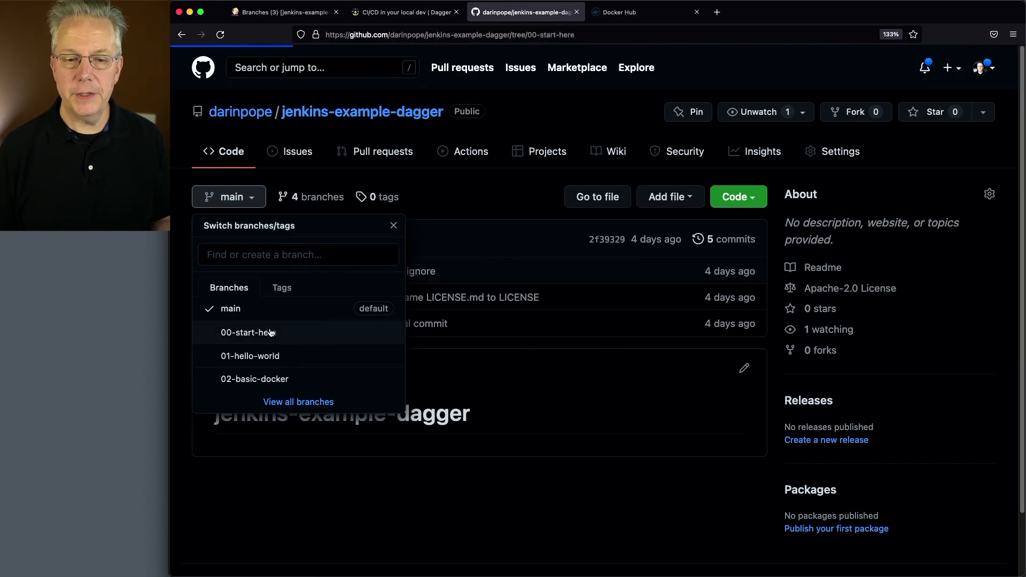
click(248, 333)
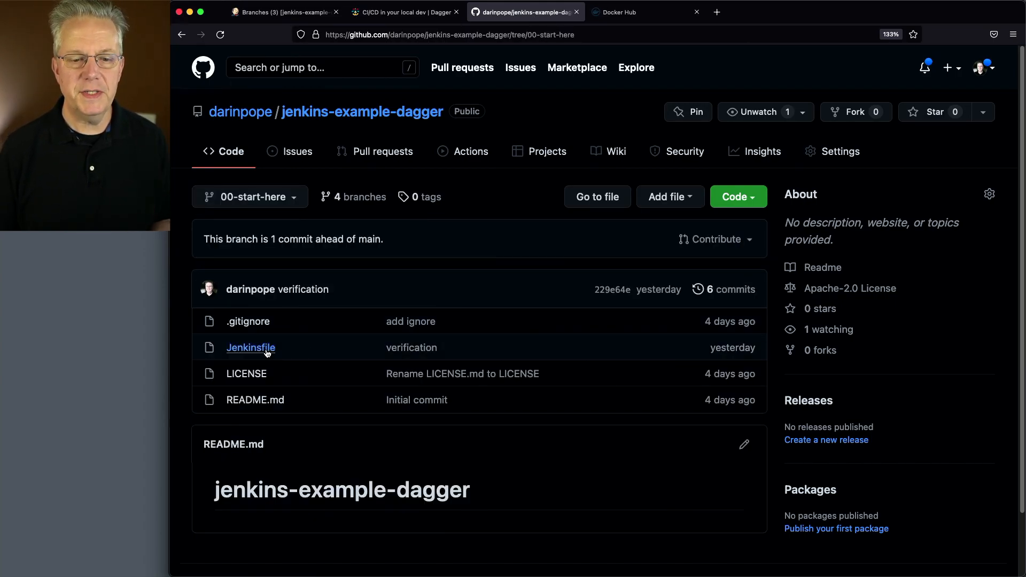
click(251, 347)
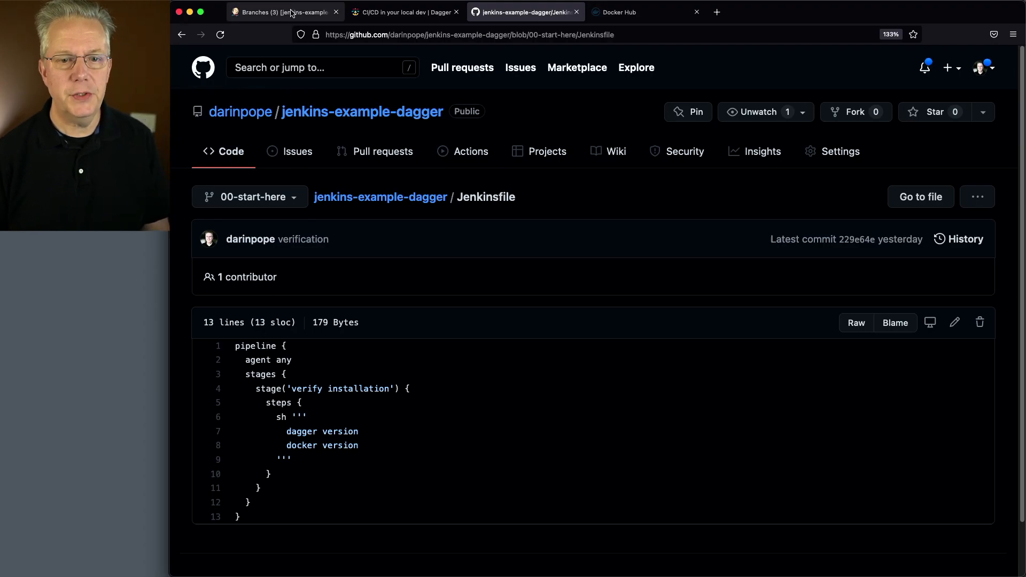
click(283, 12)
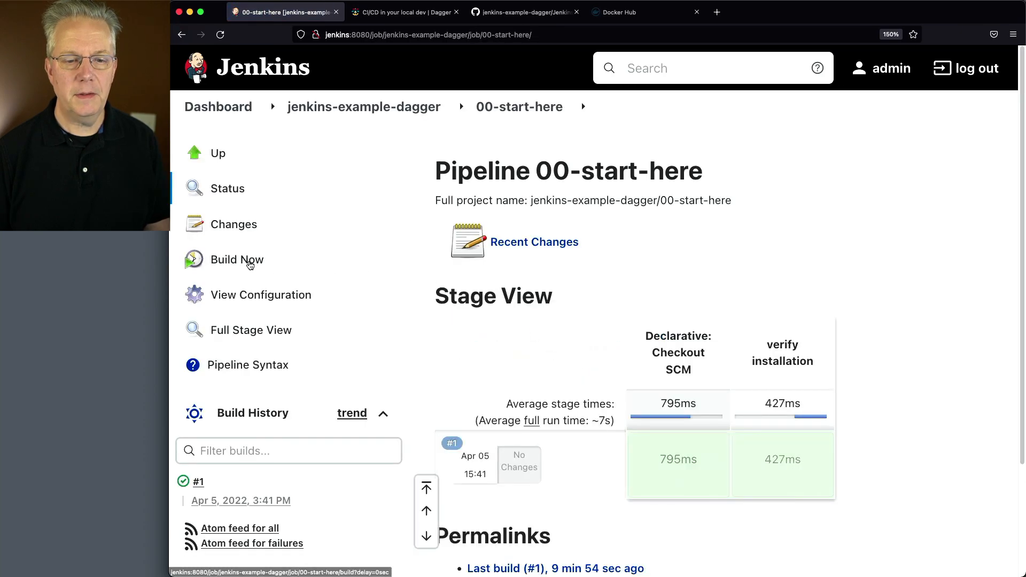
Build 00-start-here again and read build #2's console: dagger 0.2.5, Docker Engine 20.10.14
click(236, 259)
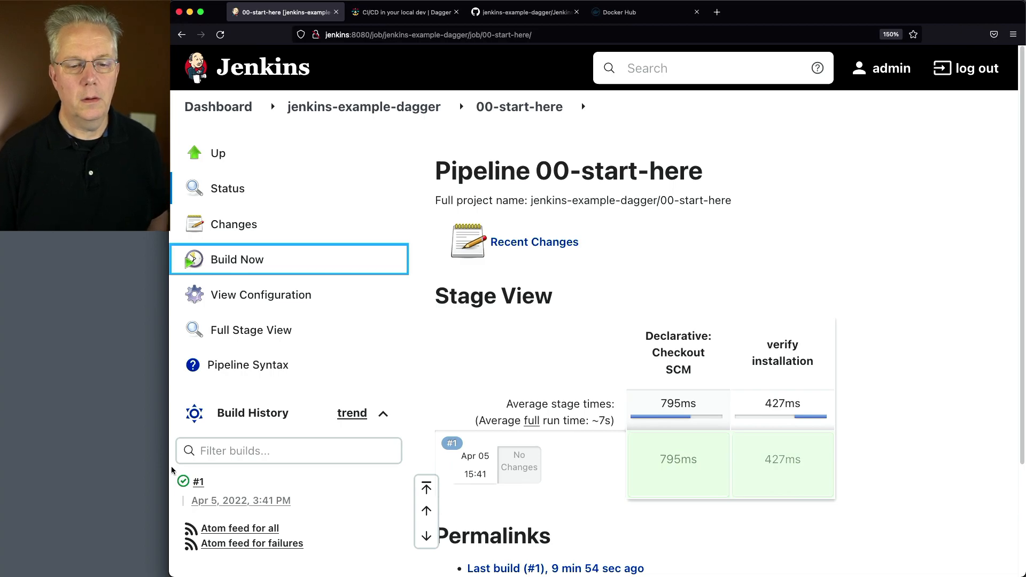
click(237, 259)
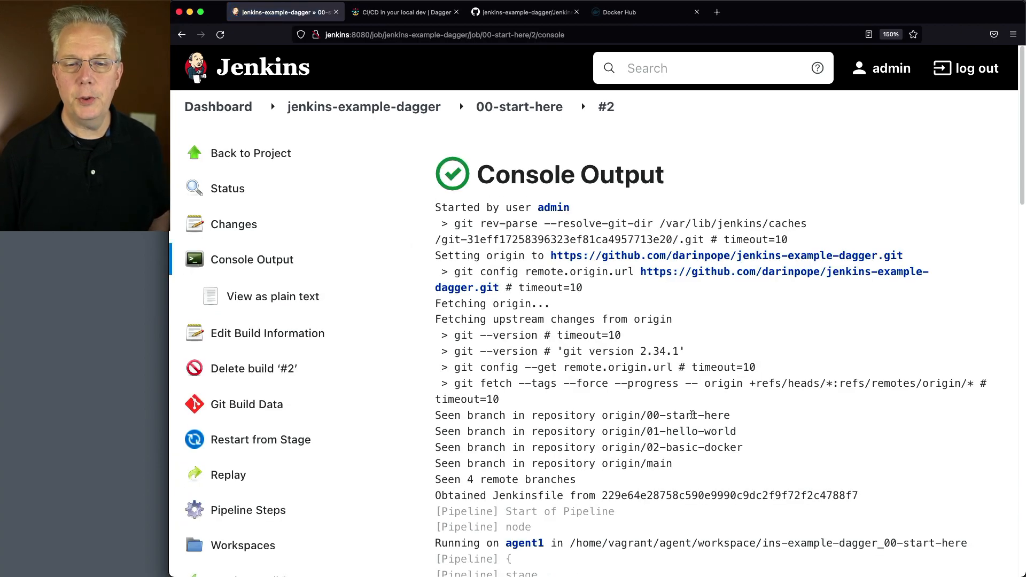
scroll(down, 3)
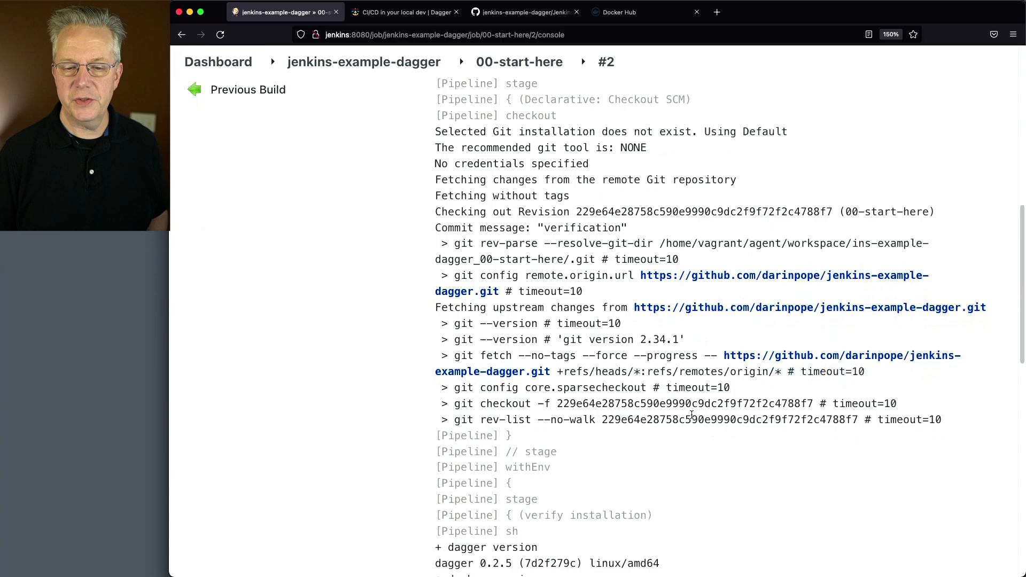
scroll(down, 3)
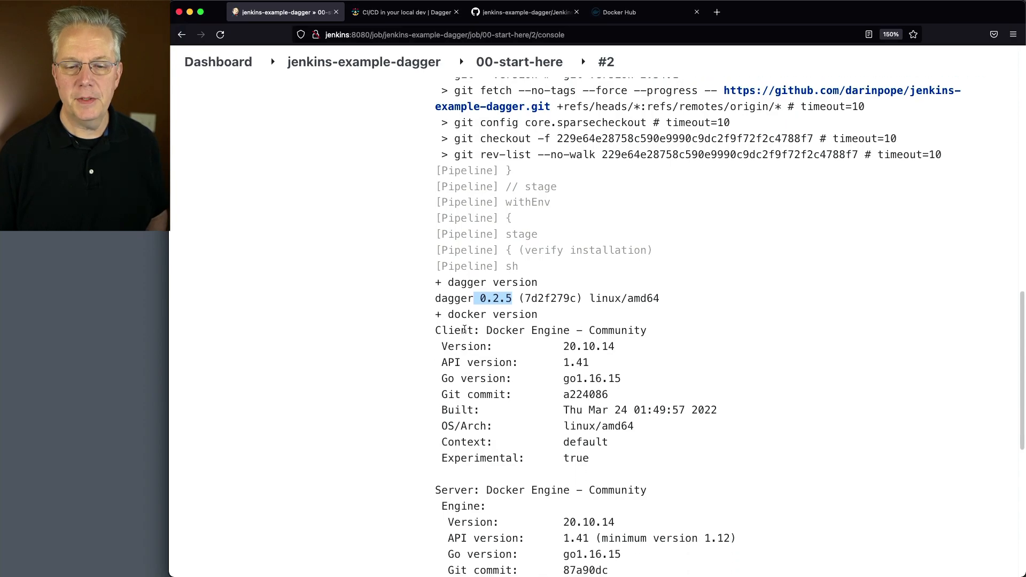
mouse_move(585, 358)
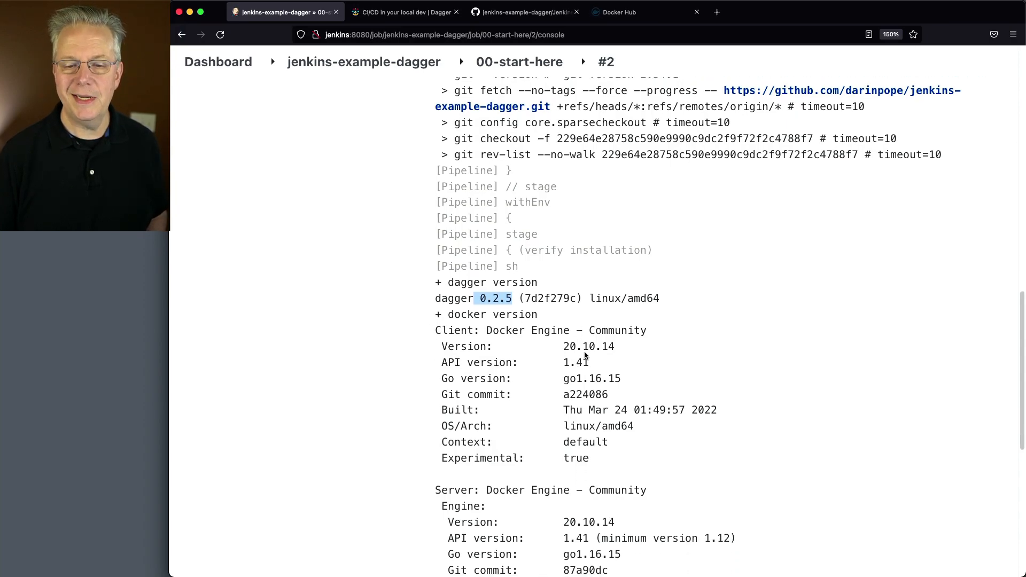
mouse_move(644, 349)
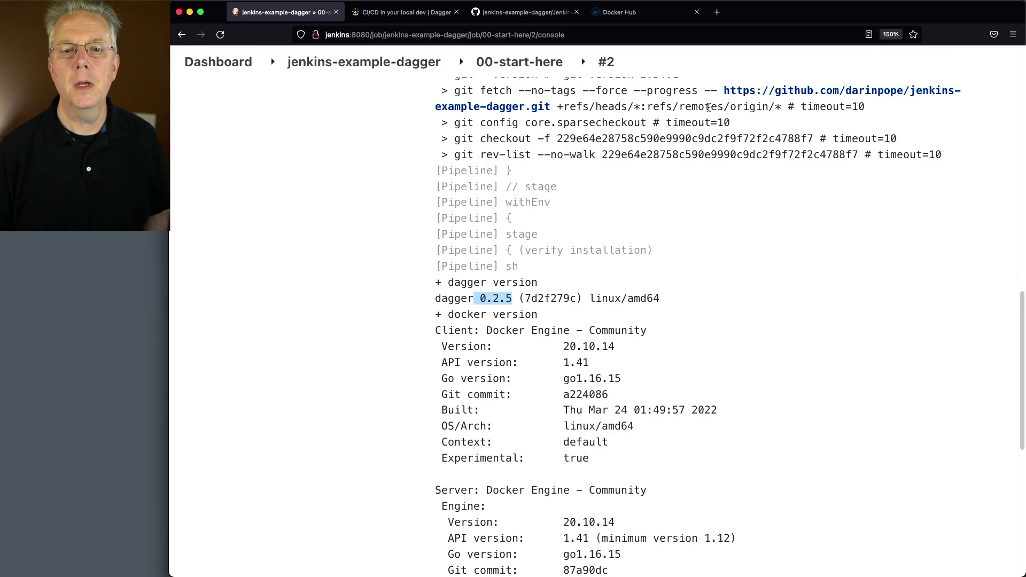
On the 01-hello-world branch, view .gitignore (.DS_Store, cue.mod/) and return to files
click(525, 12)
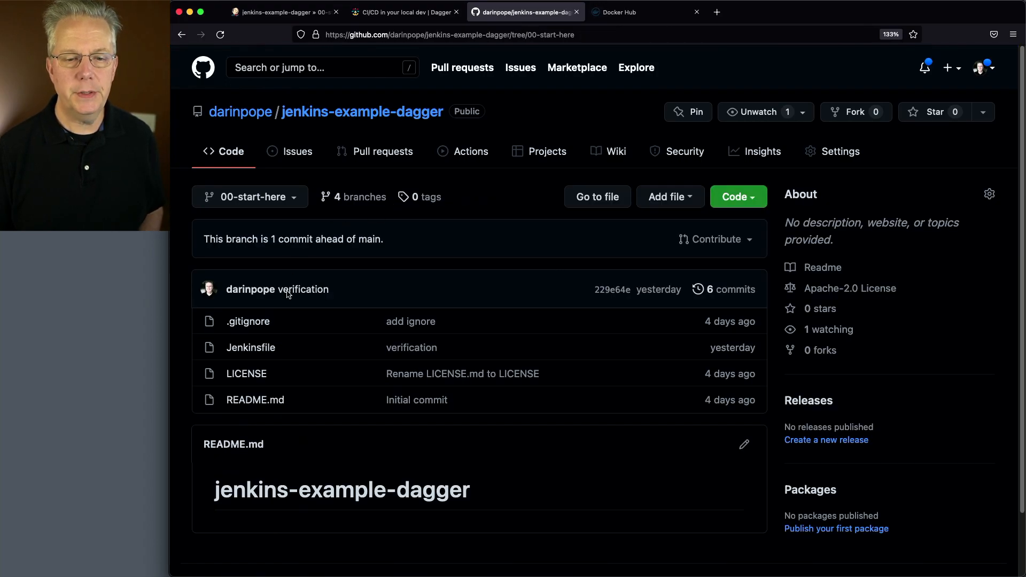
click(250, 197)
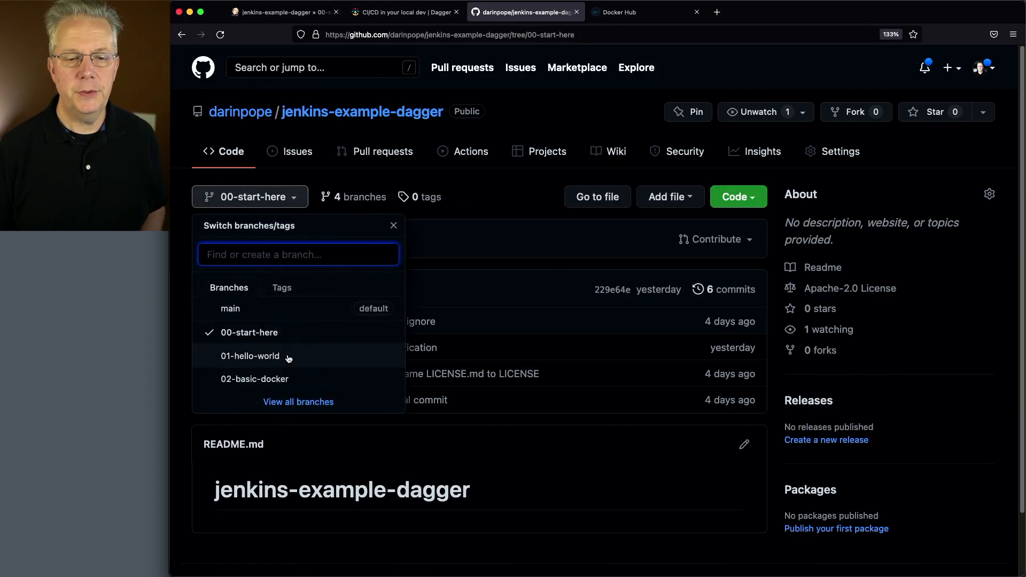
click(251, 356)
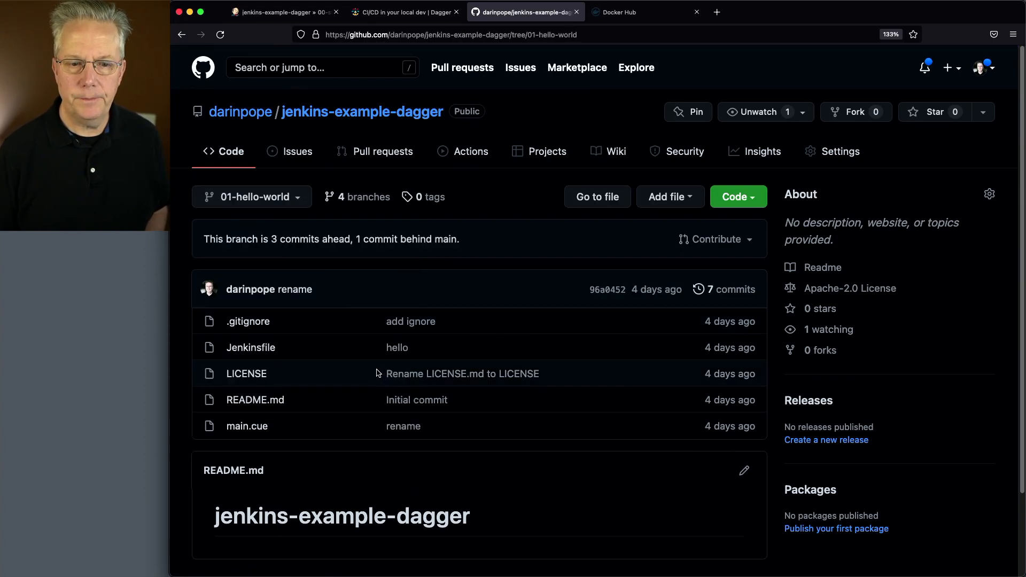
click(248, 322)
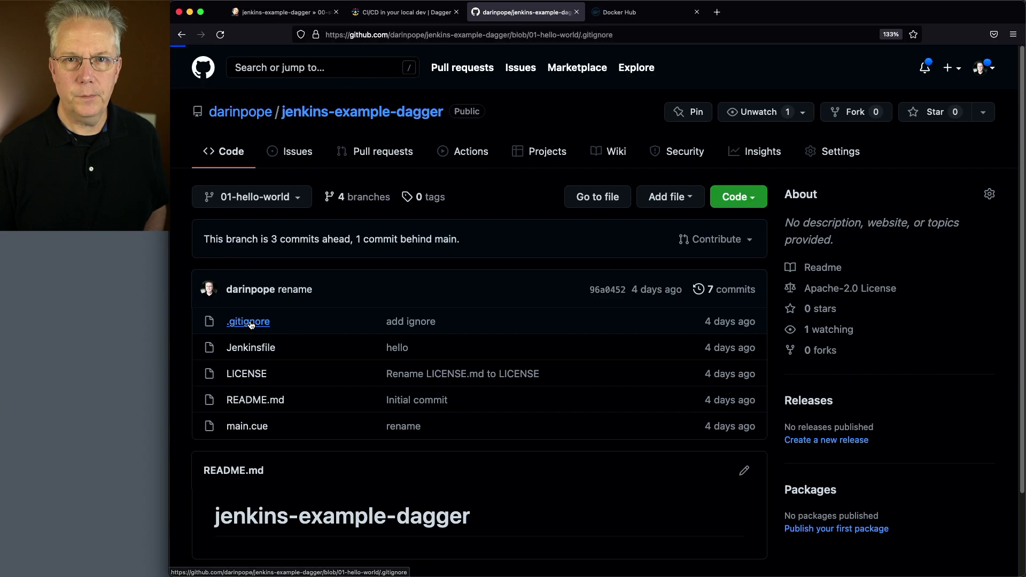
click(247, 321)
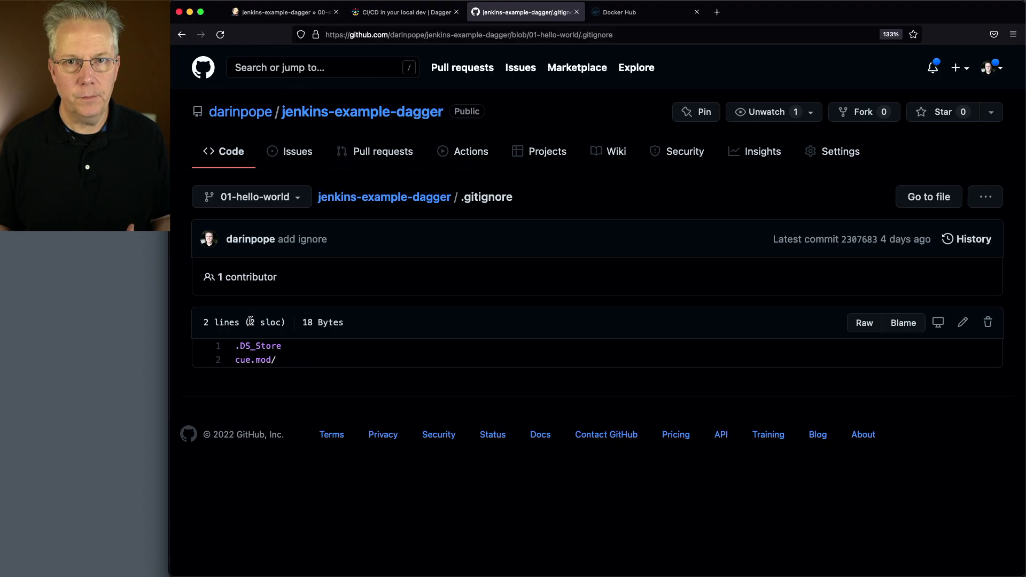
click(383, 197)
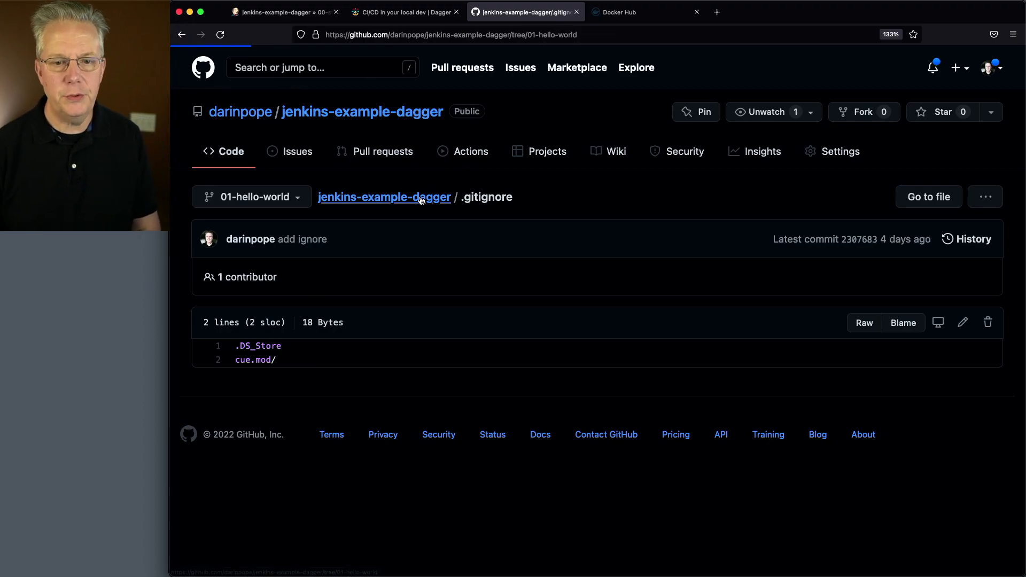
Review the 01-hello-world Jenkinsfile's setup stage and highlight the 'dagger do hello' command
click(384, 197)
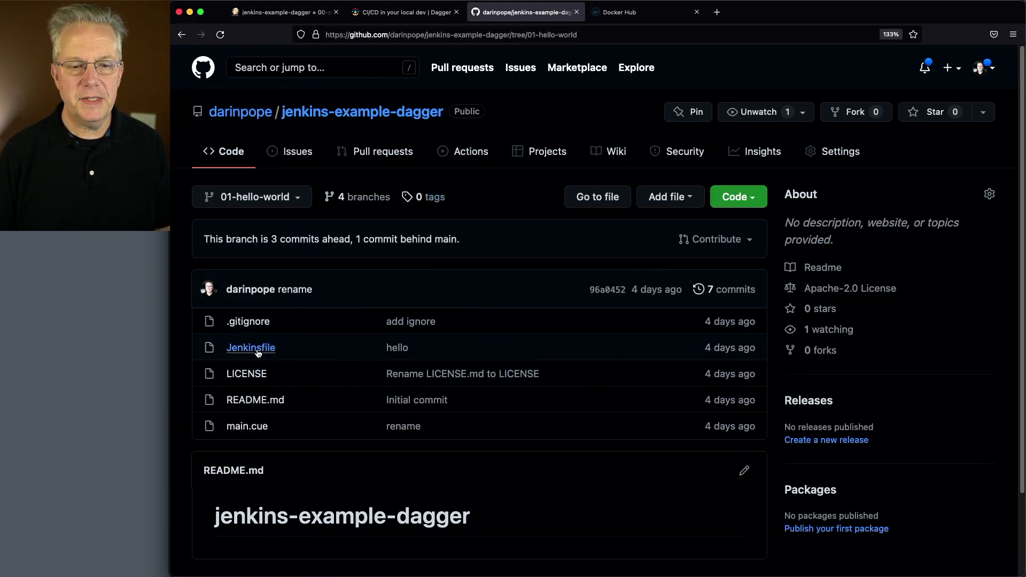
click(250, 348)
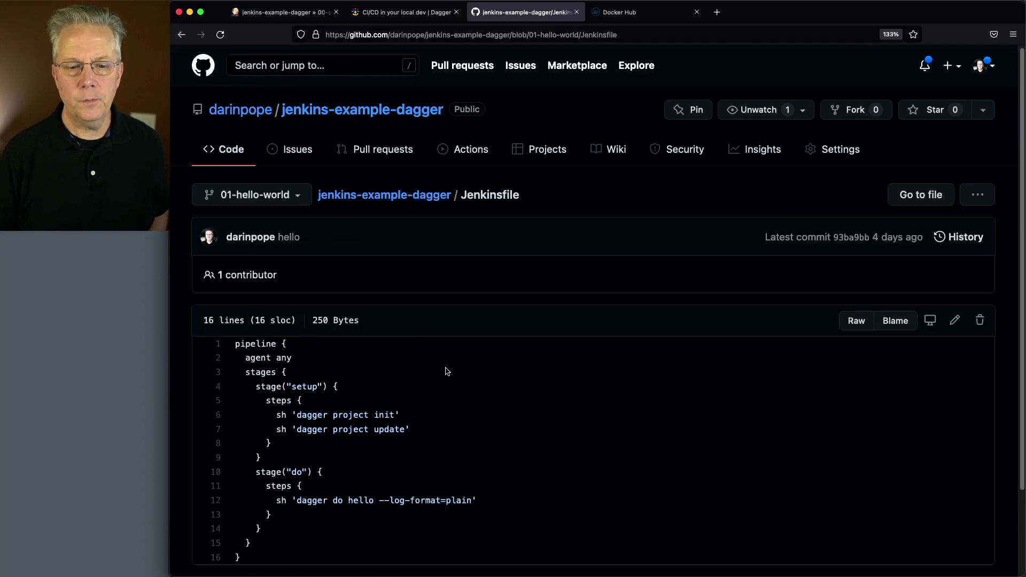
scroll(down, 3)
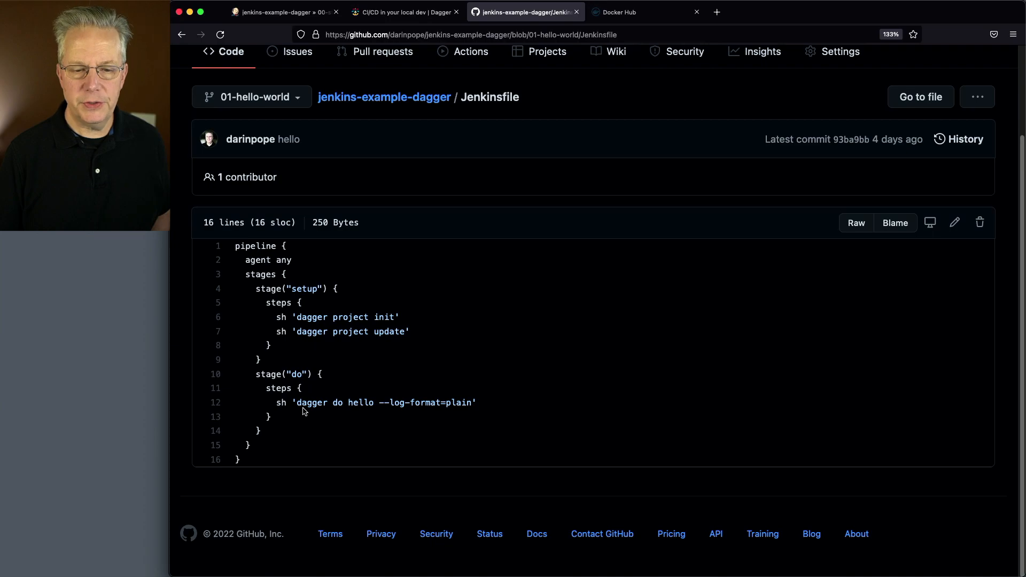
drag(297, 402, 377, 403)
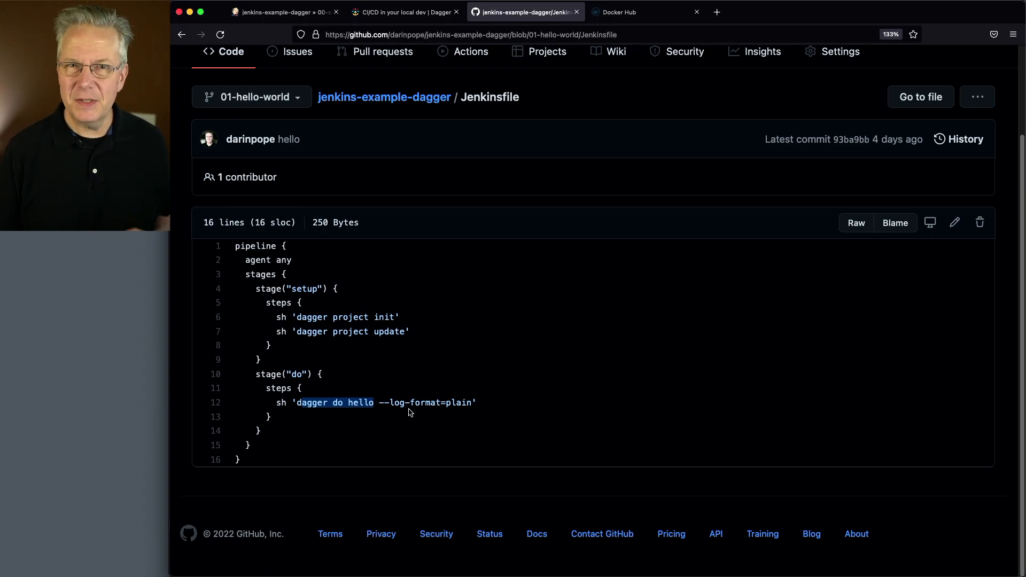
mouse_move(409, 396)
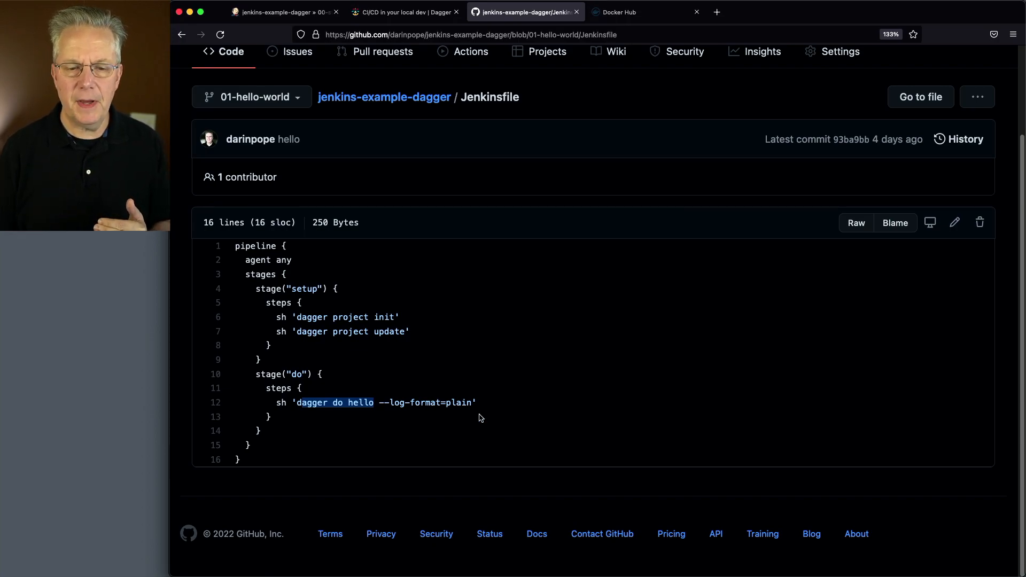
mouse_move(475, 412)
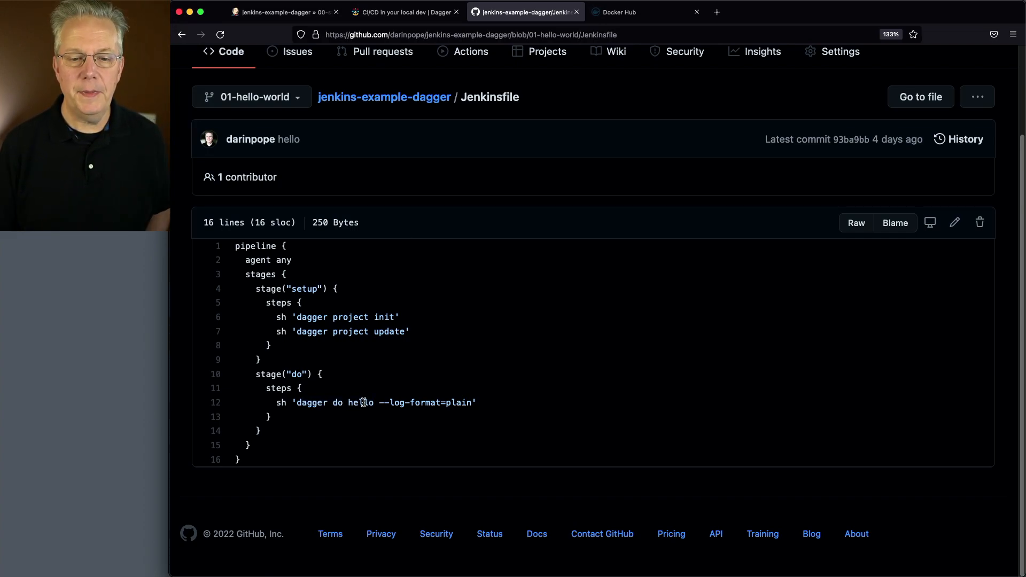
double_click(360, 402)
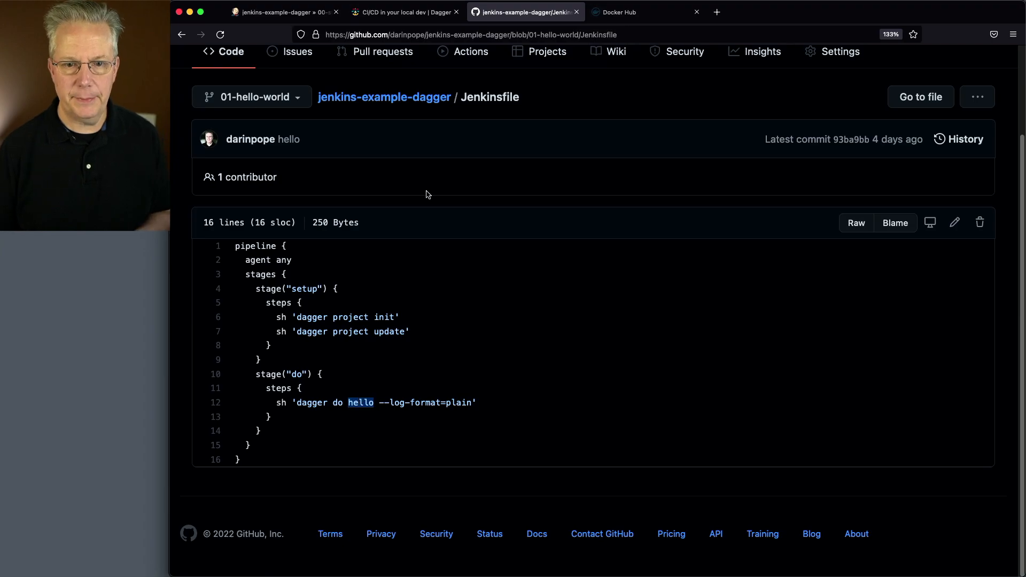
Review main.cue's hello action echoing 'hello, world!' on alpine:3, then return to Jenkins
click(383, 97)
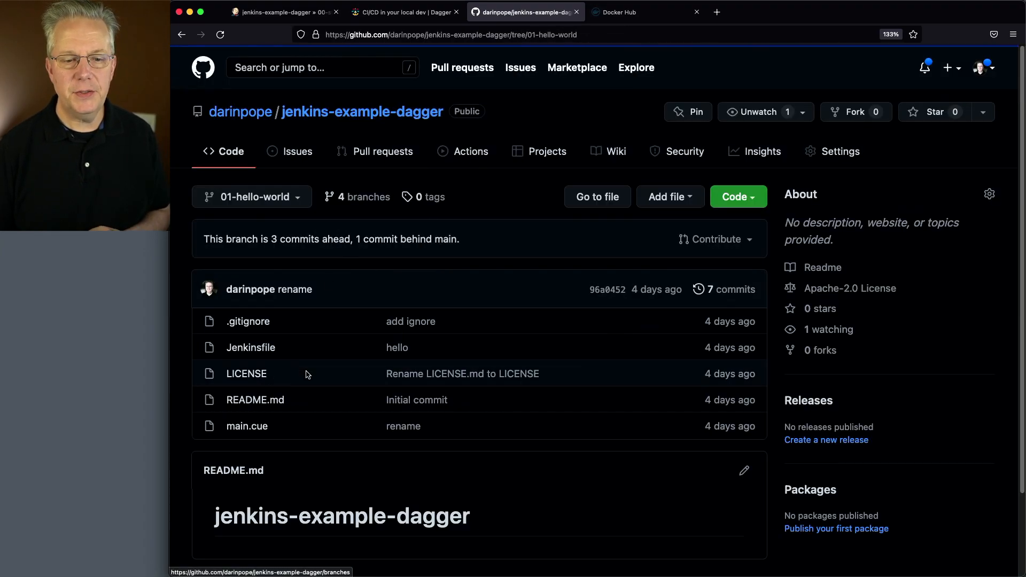
mouse_move(246, 440)
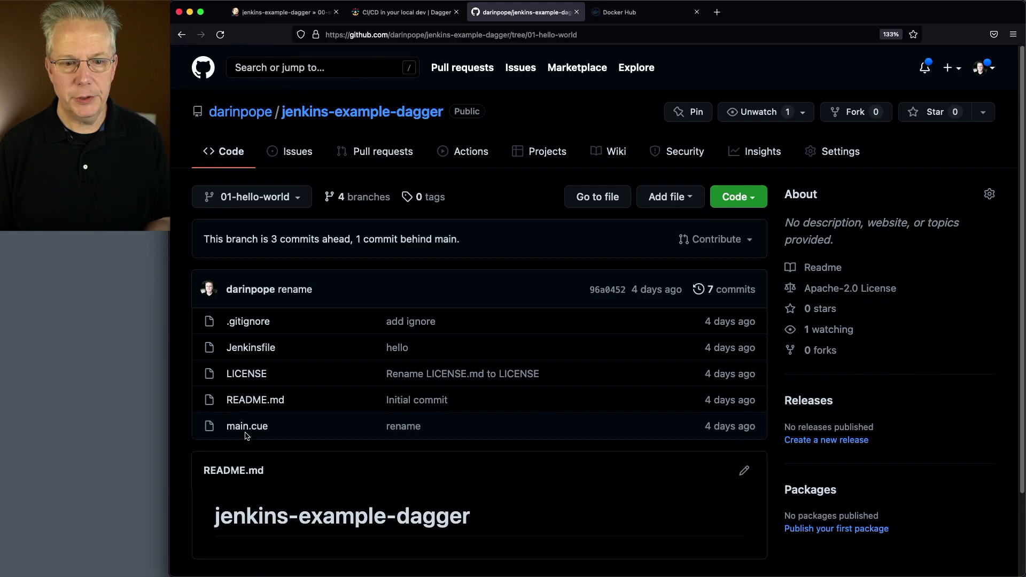
click(247, 427)
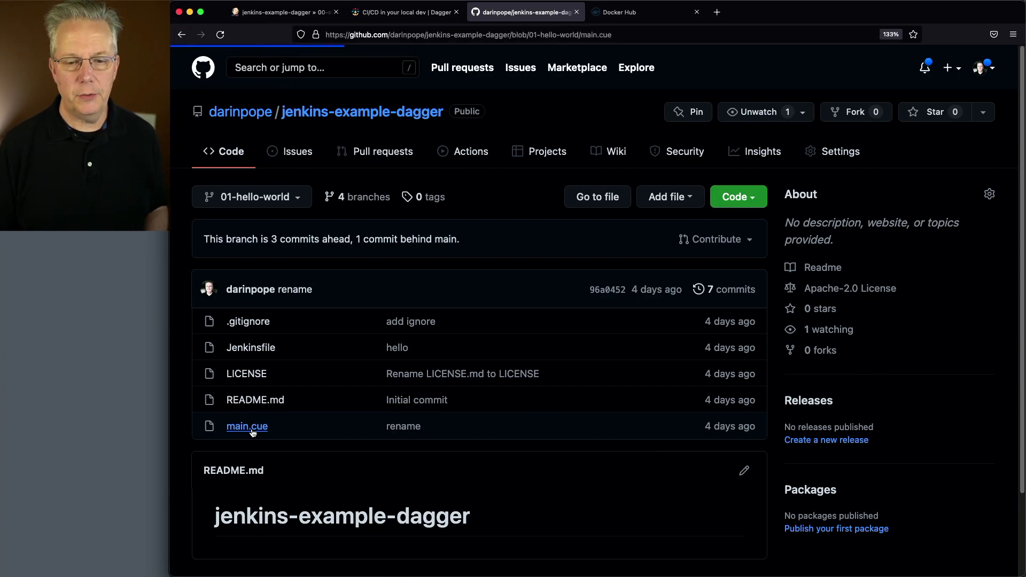
click(247, 426)
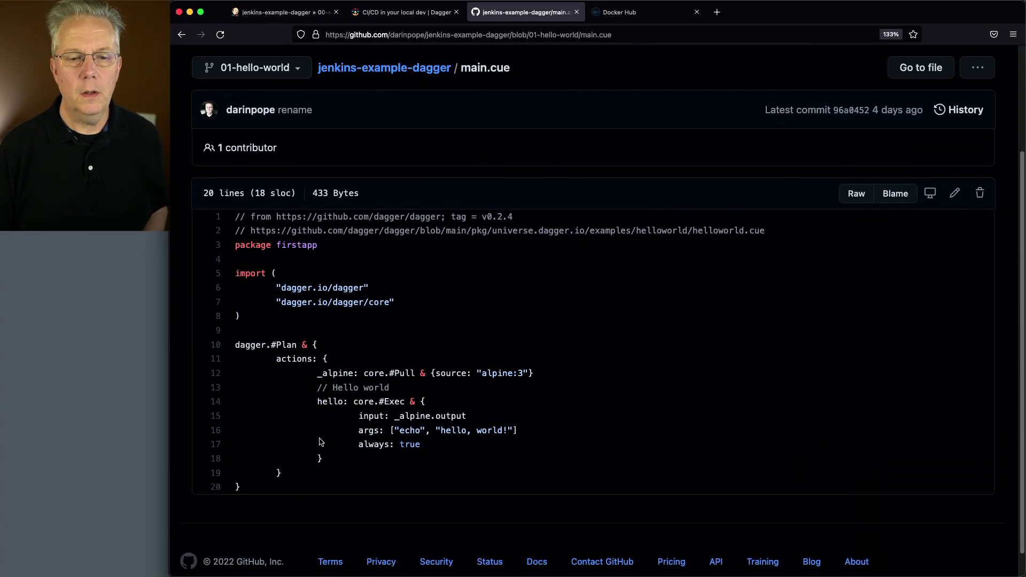
scroll(down, 3)
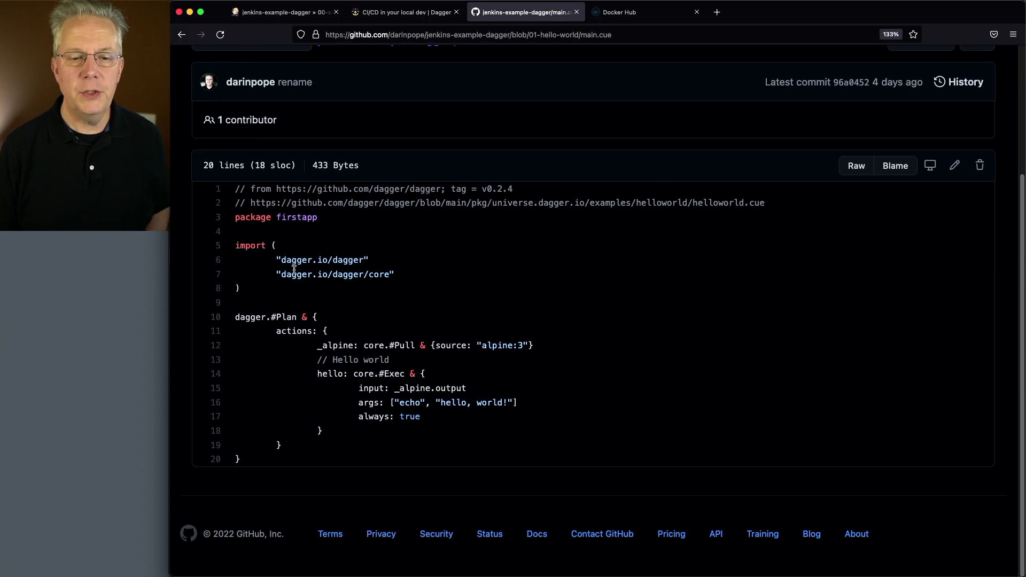
mouse_move(333, 264)
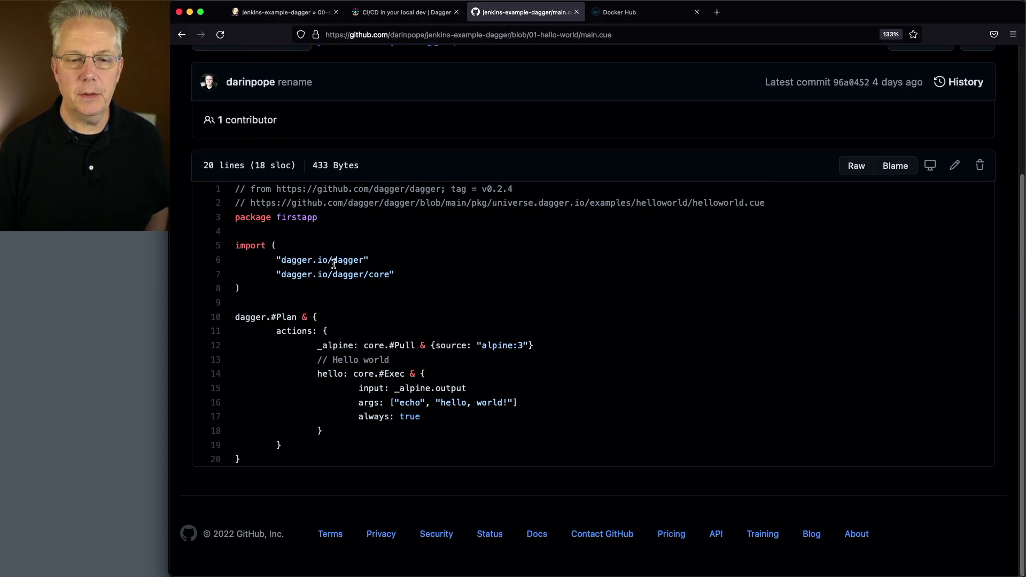
mouse_move(328, 275)
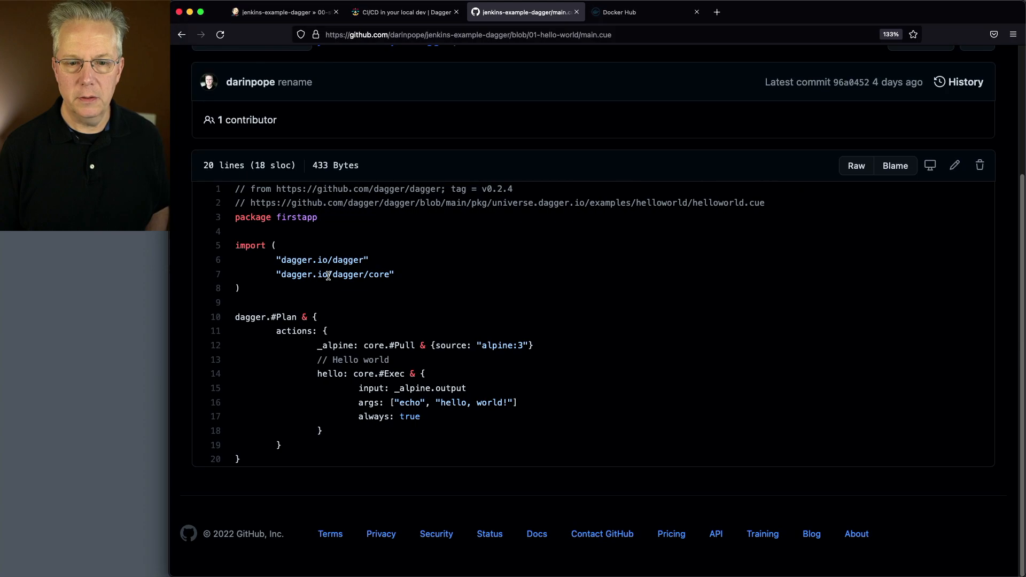
mouse_move(317, 269)
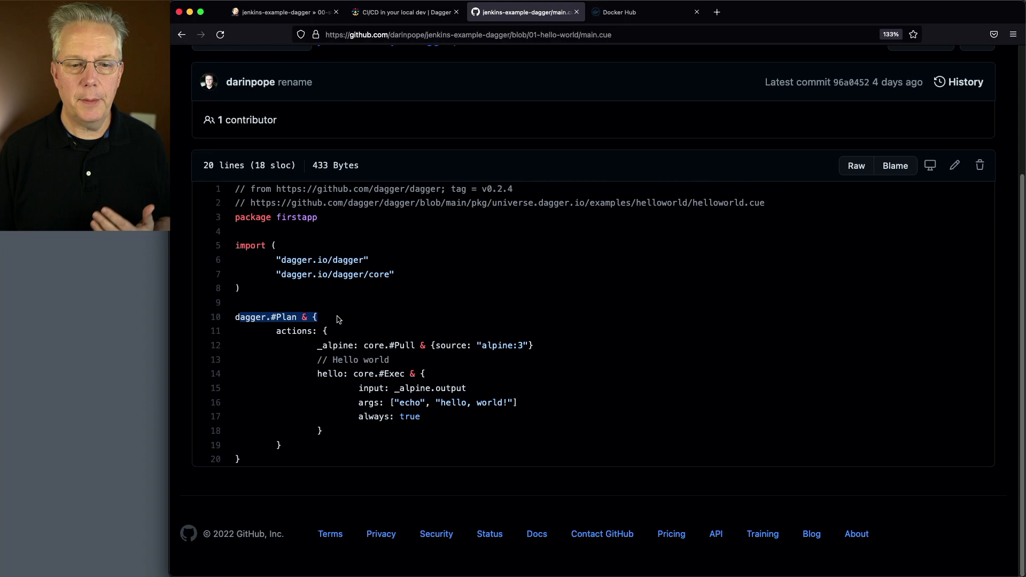
mouse_move(382, 347)
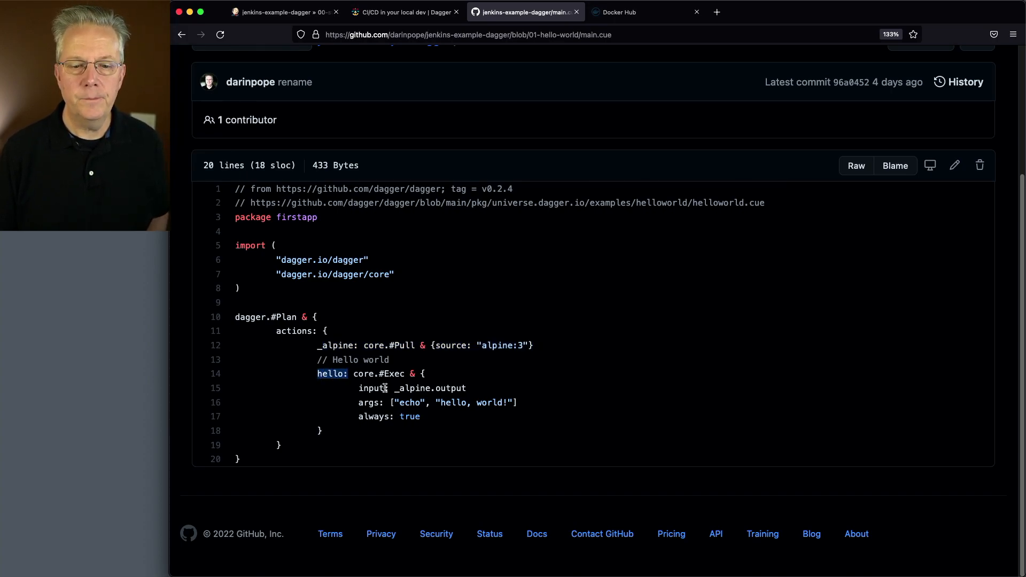
mouse_move(473, 391)
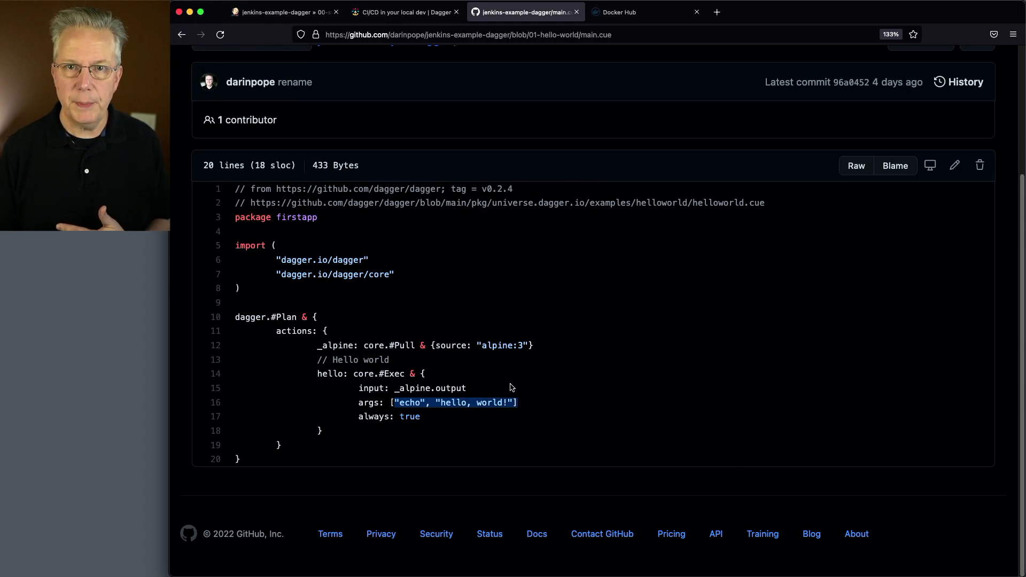
mouse_move(350, 411)
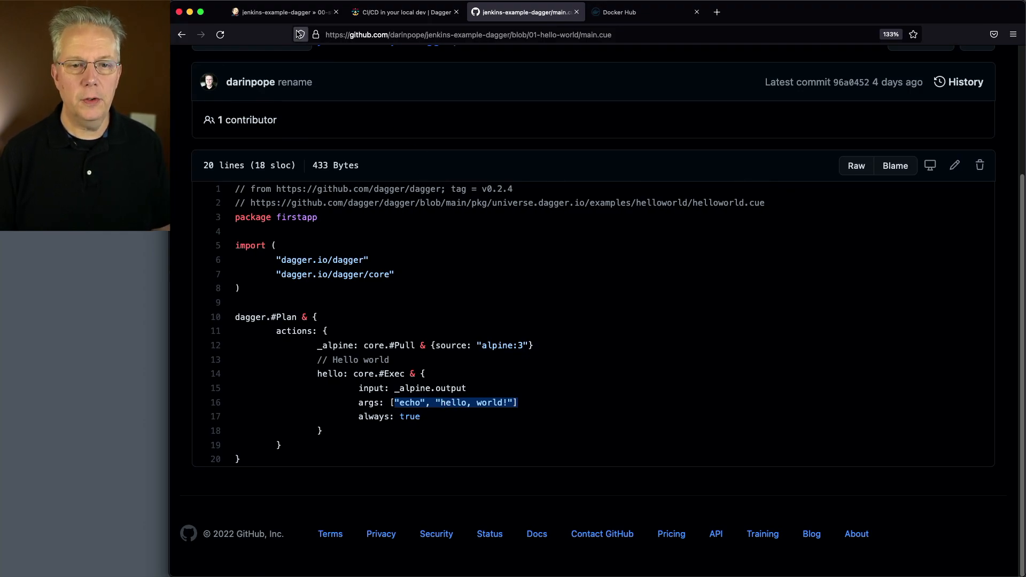
click(284, 12)
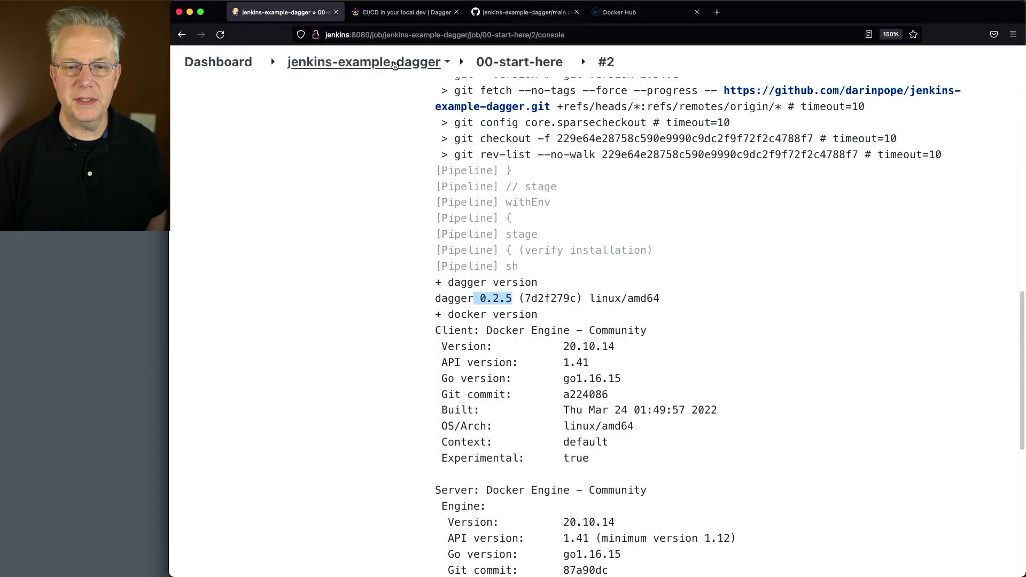
Open the 01-hello-world pipeline in Jenkins showing build #1 passing checkout, setup and do
click(360, 62)
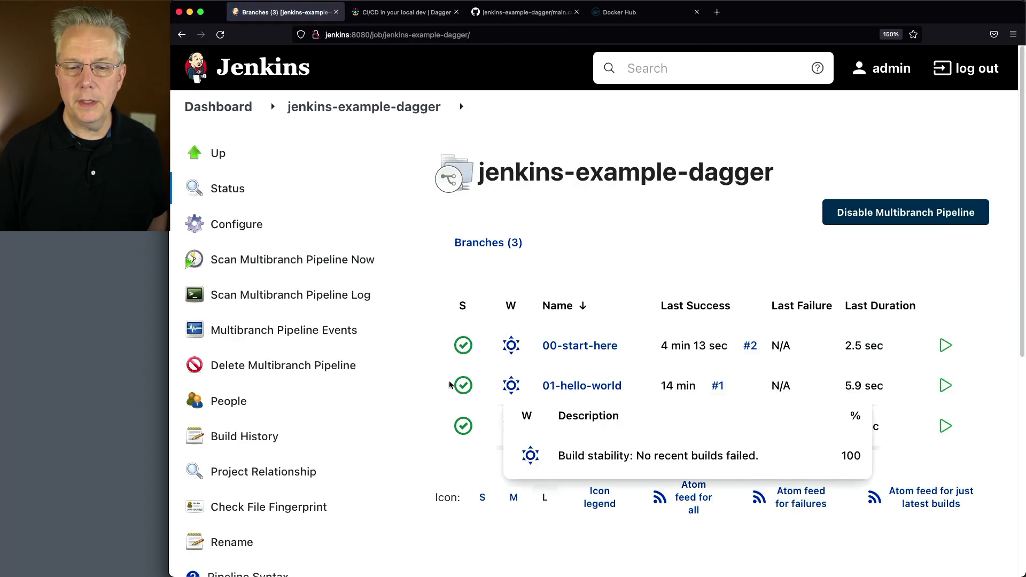
click(581, 386)
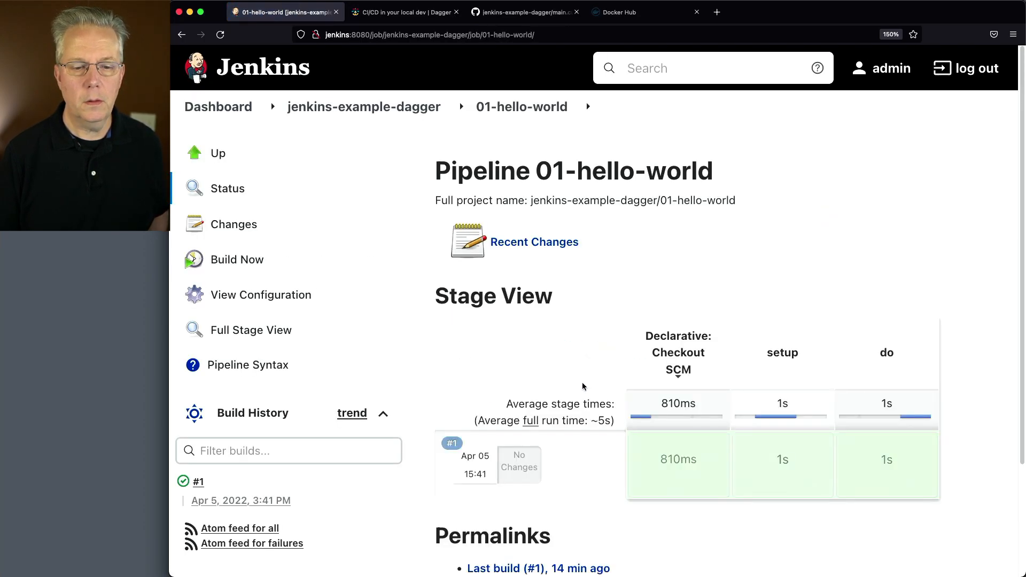
mouse_move(514, 19)
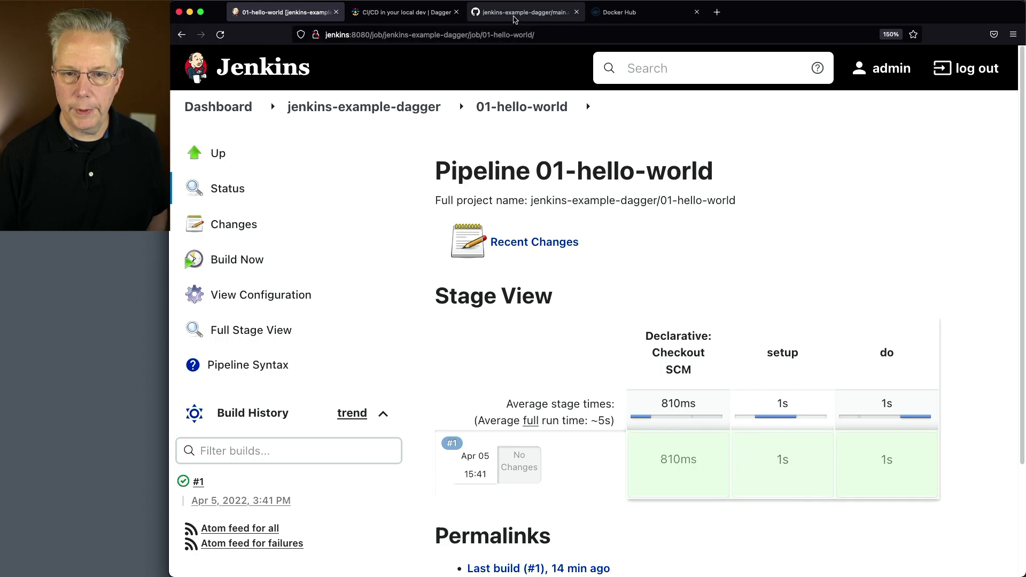
click(517, 12)
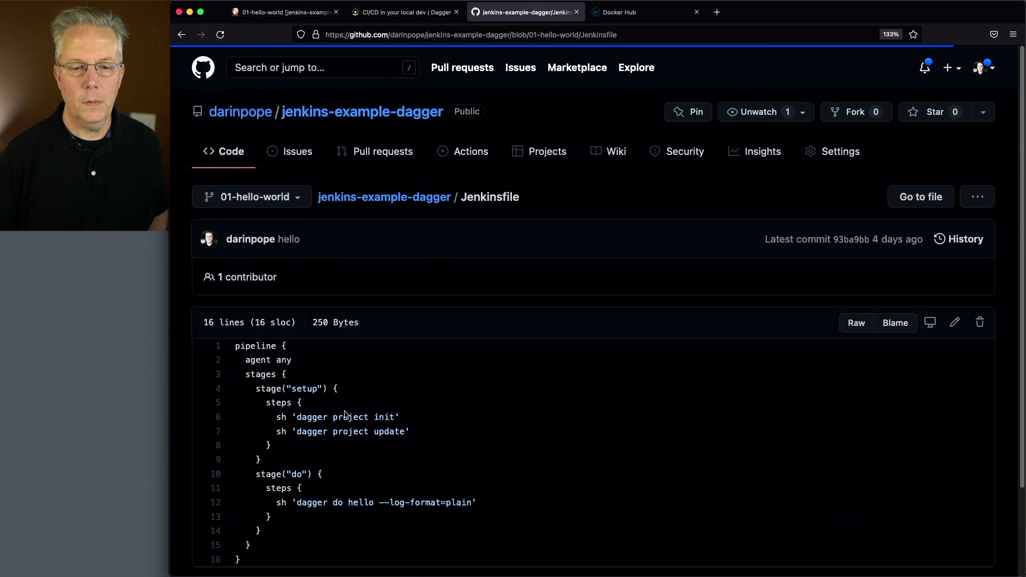
Scroll through the 01-hello-world Jenkinsfile stages, then return to its Jenkins pipeline page
scroll(down, 3)
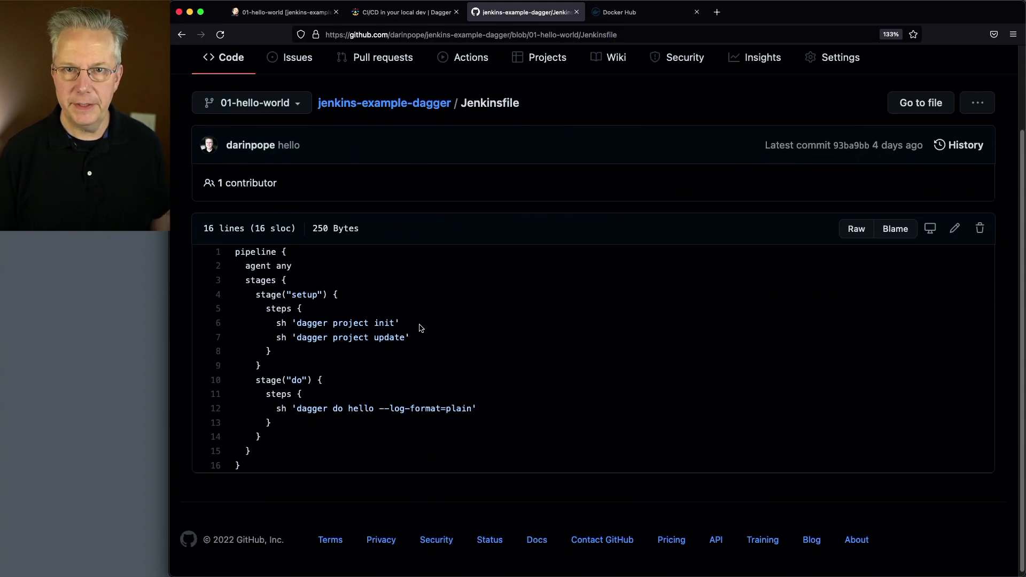
mouse_move(388, 346)
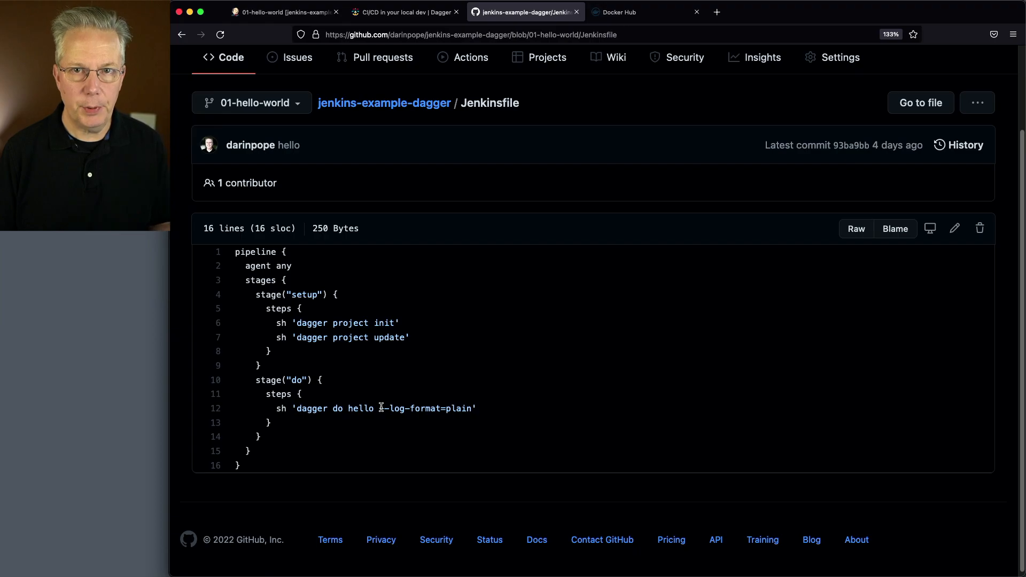
click(284, 11)
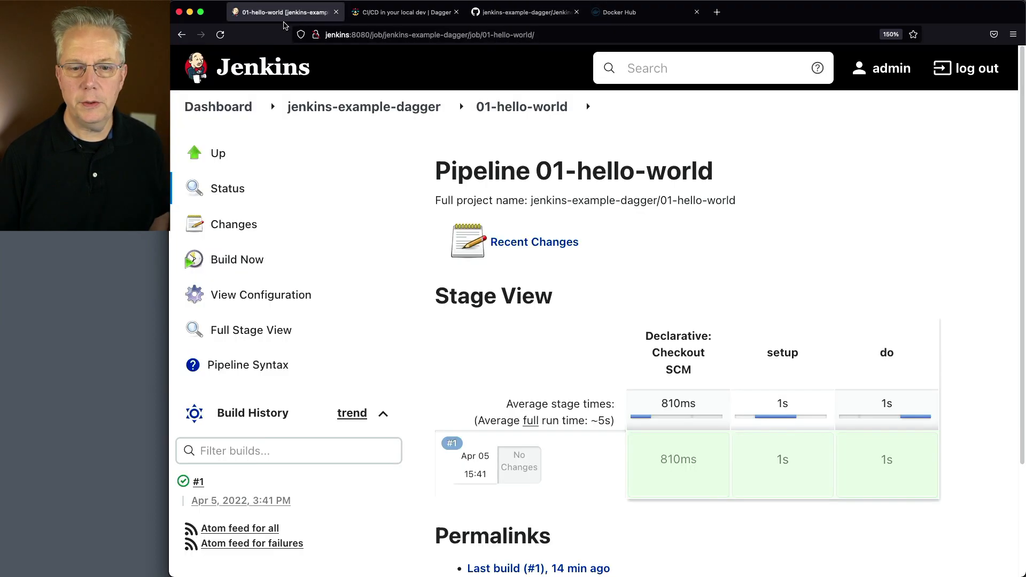
Run 01-hello-world build #2 and read its console log printing 'hello, world!'
click(237, 260)
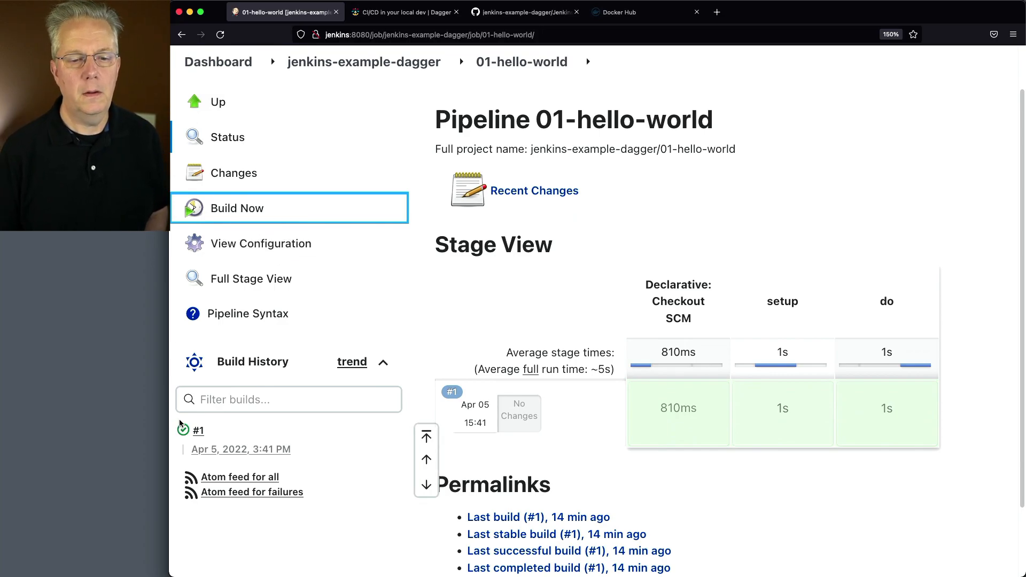
click(236, 208)
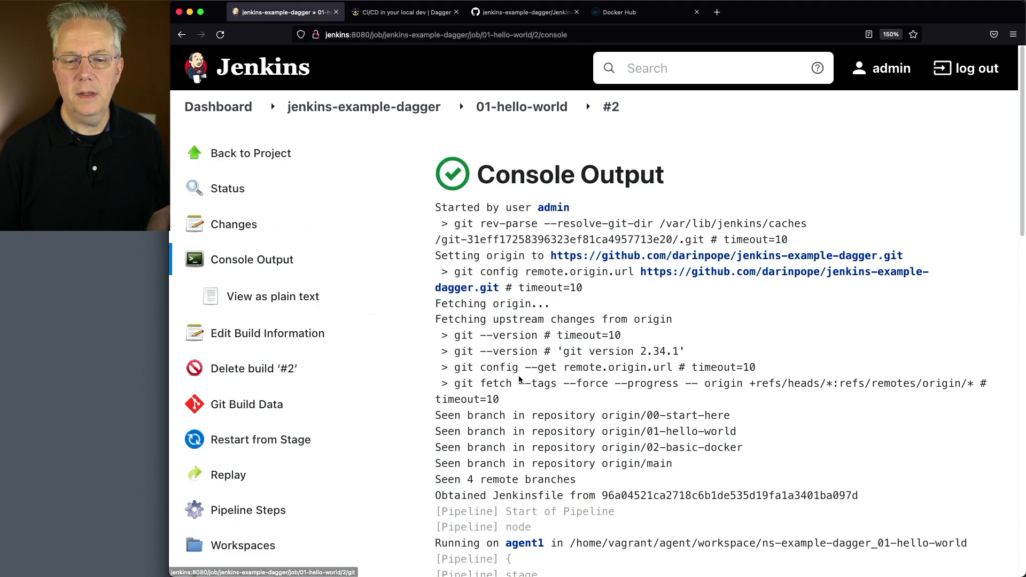
scroll(down, 3)
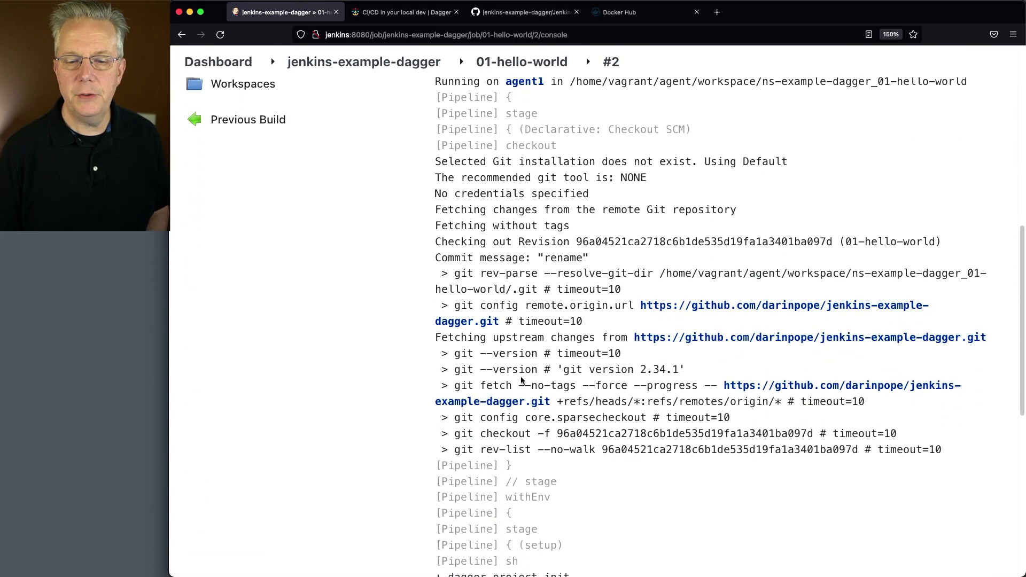
scroll(down, 3)
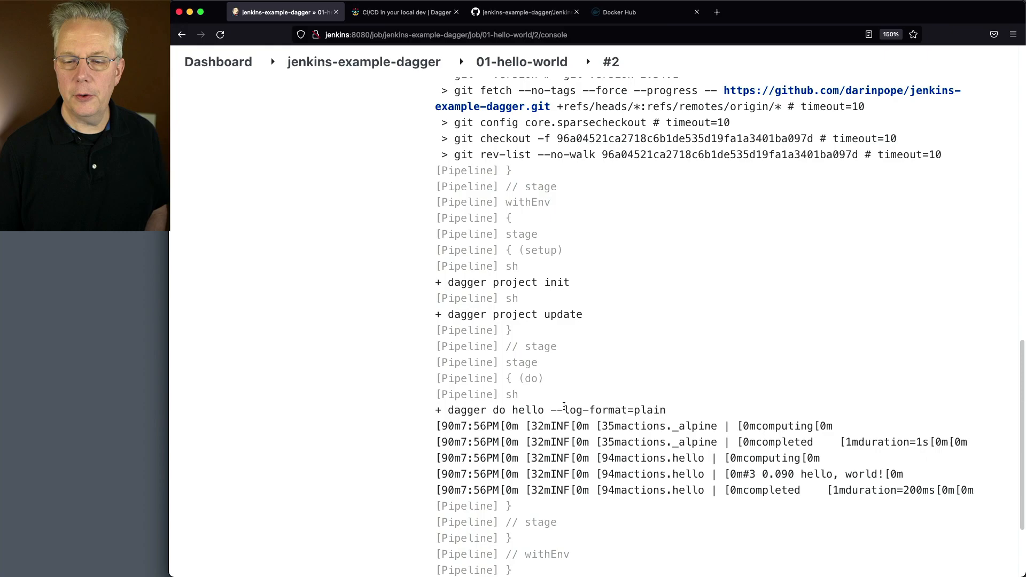
scroll(down, 3)
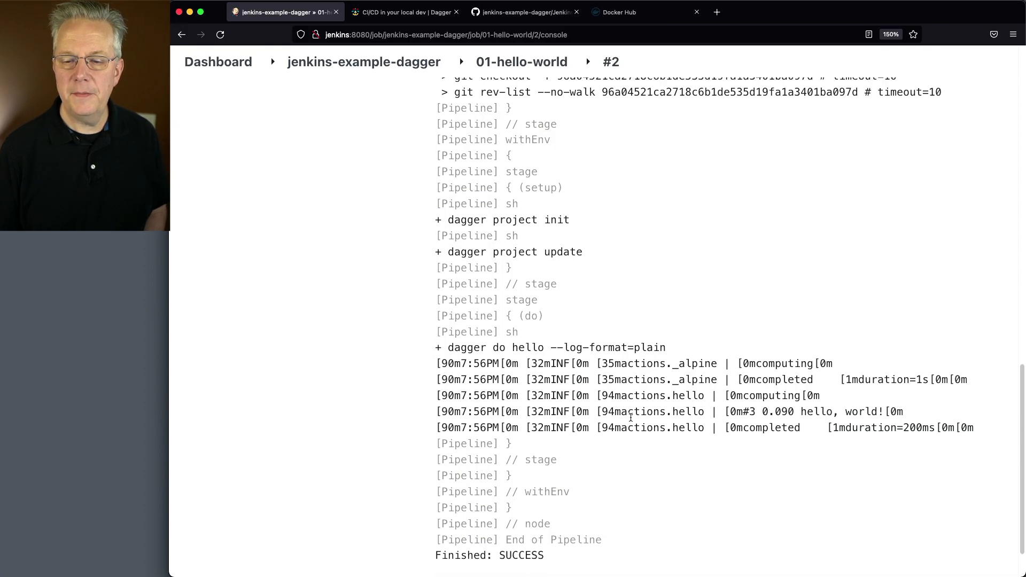
scroll(down, 3)
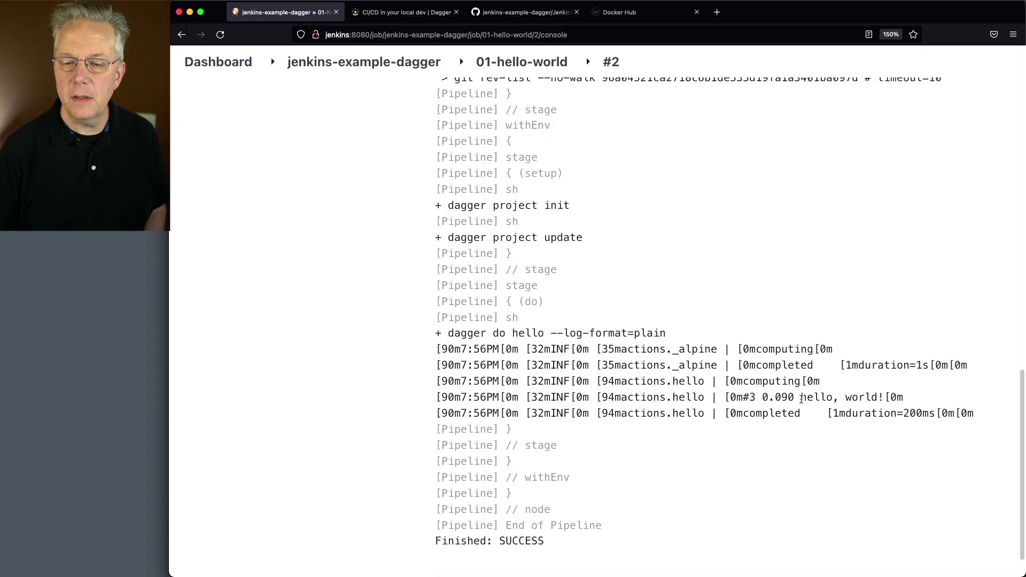
double_click(844, 397)
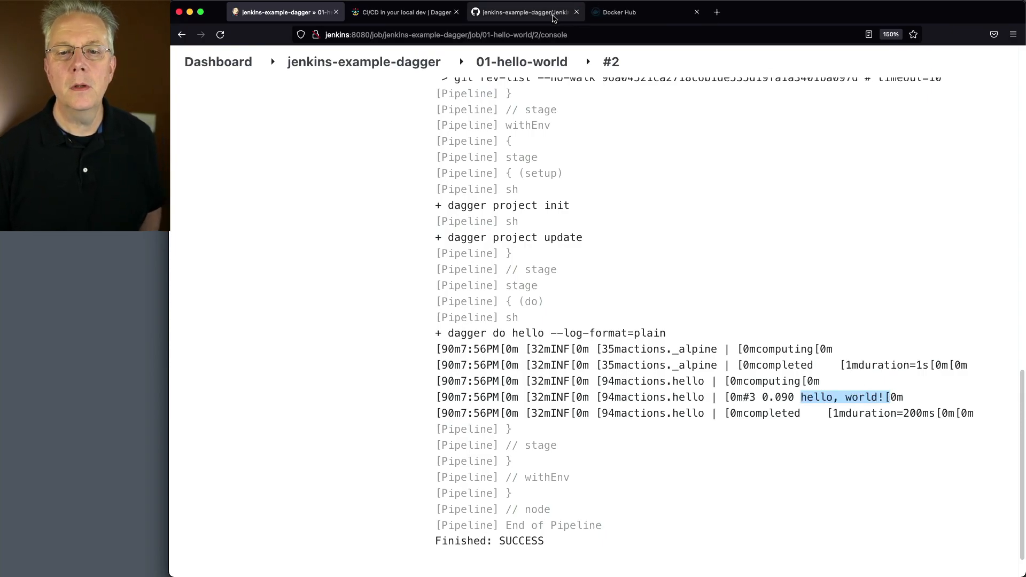
click(528, 12)
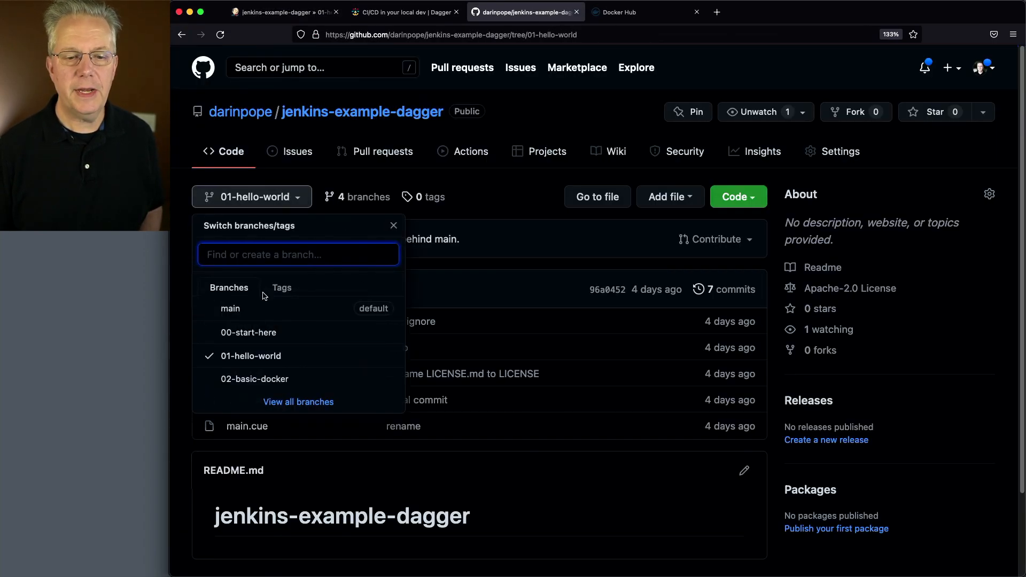
Switch the repository to the 02-basic-docker branch and scroll to its Jenkinsfile
click(254, 379)
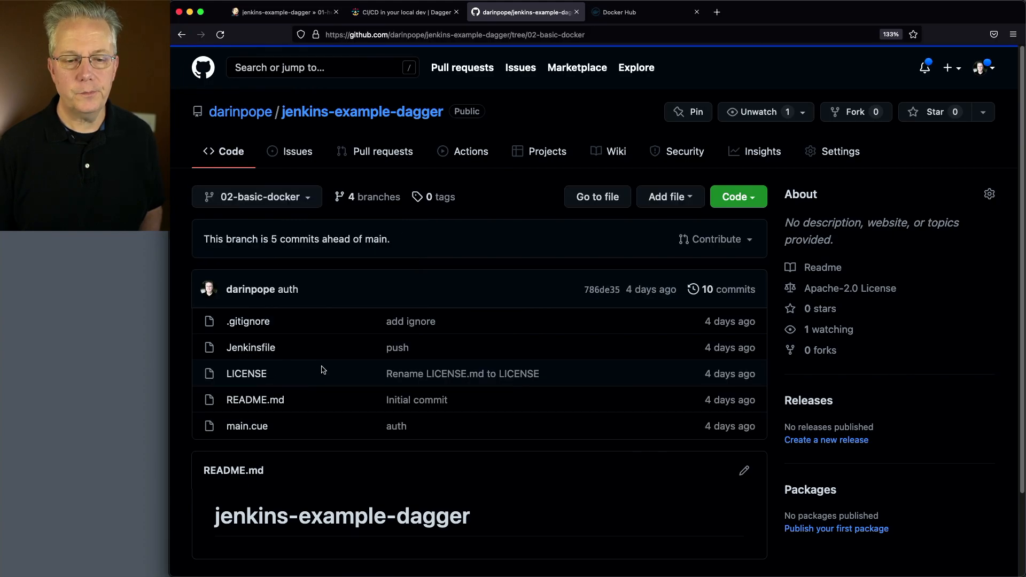
scroll(down, 3)
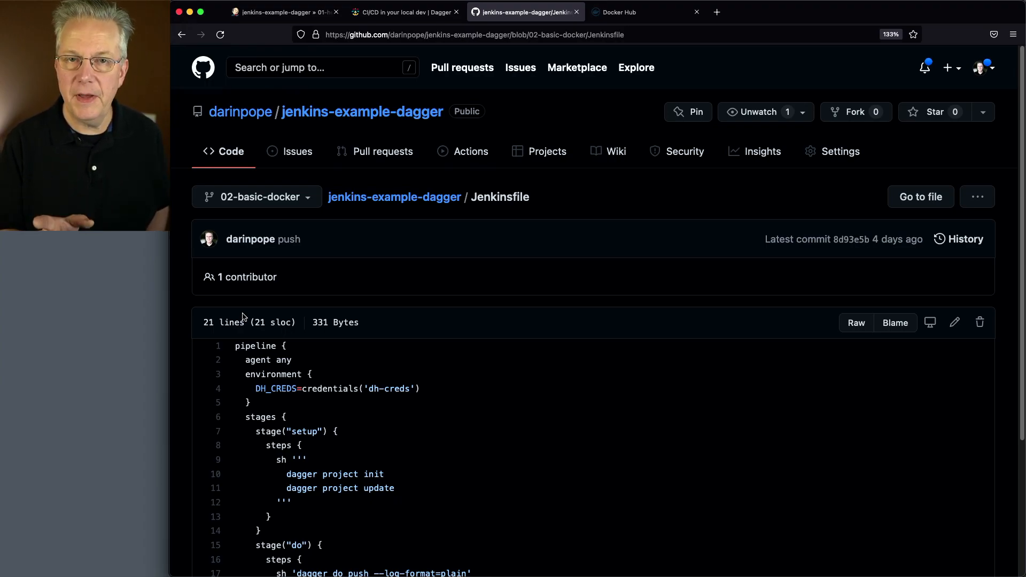
mouse_move(454, 459)
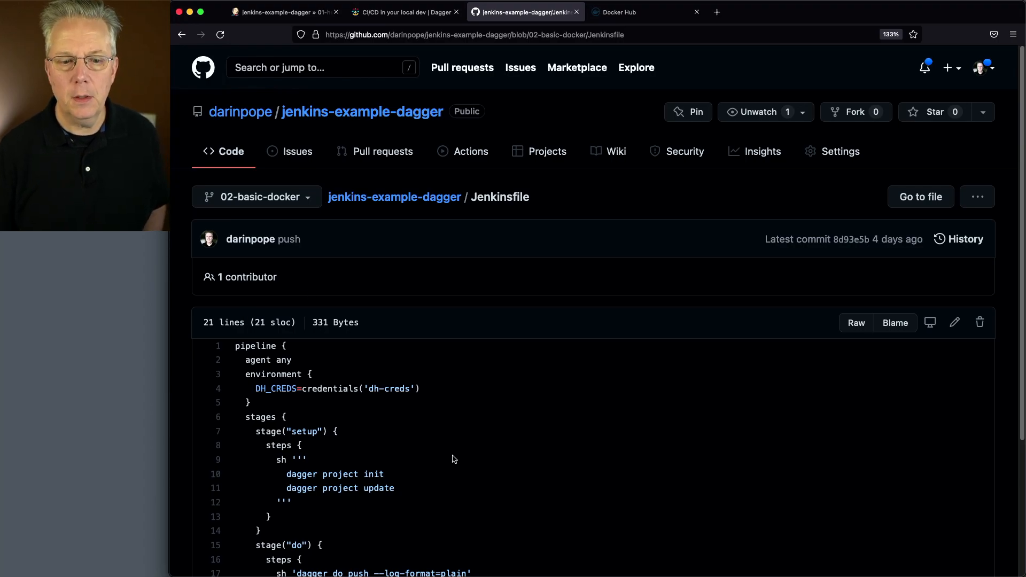
scroll(down, 3)
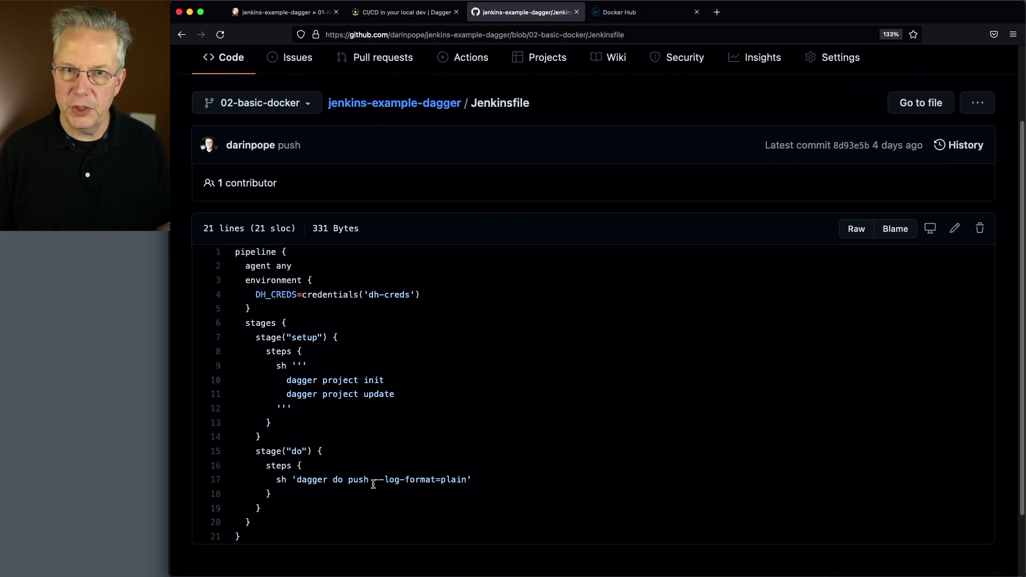
mouse_move(300, 380)
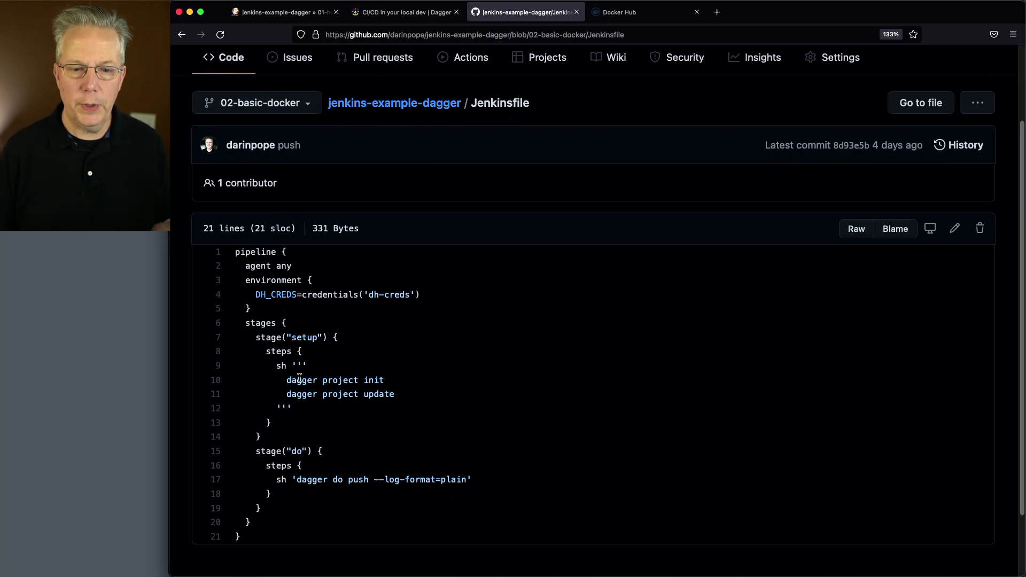
mouse_move(342, 425)
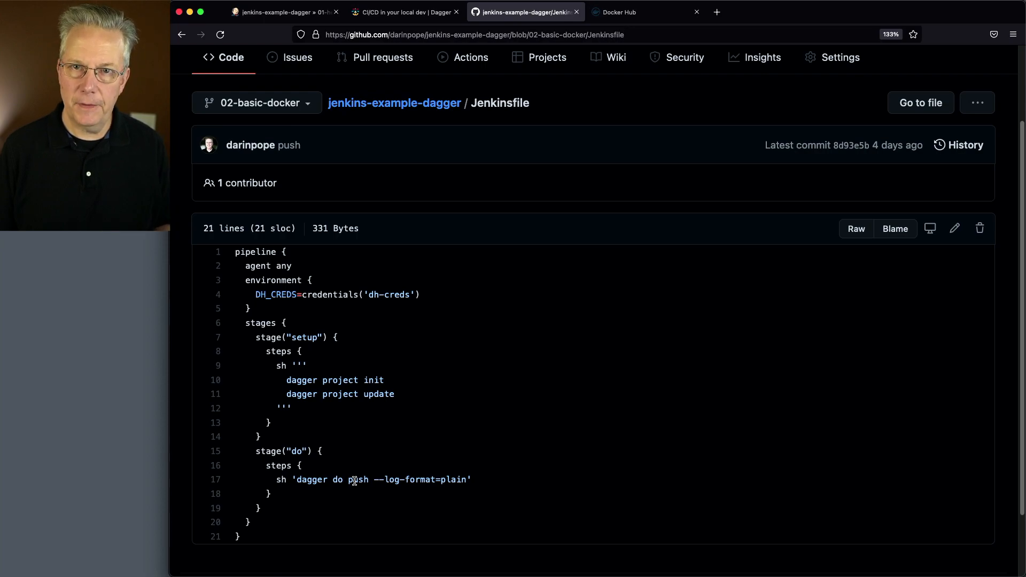
mouse_move(333, 479)
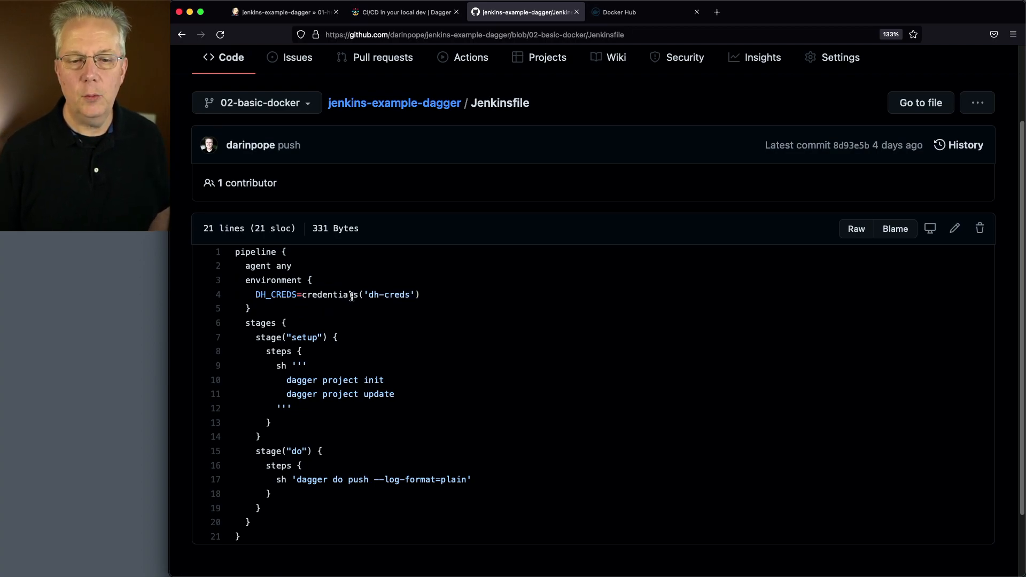
mouse_move(373, 295)
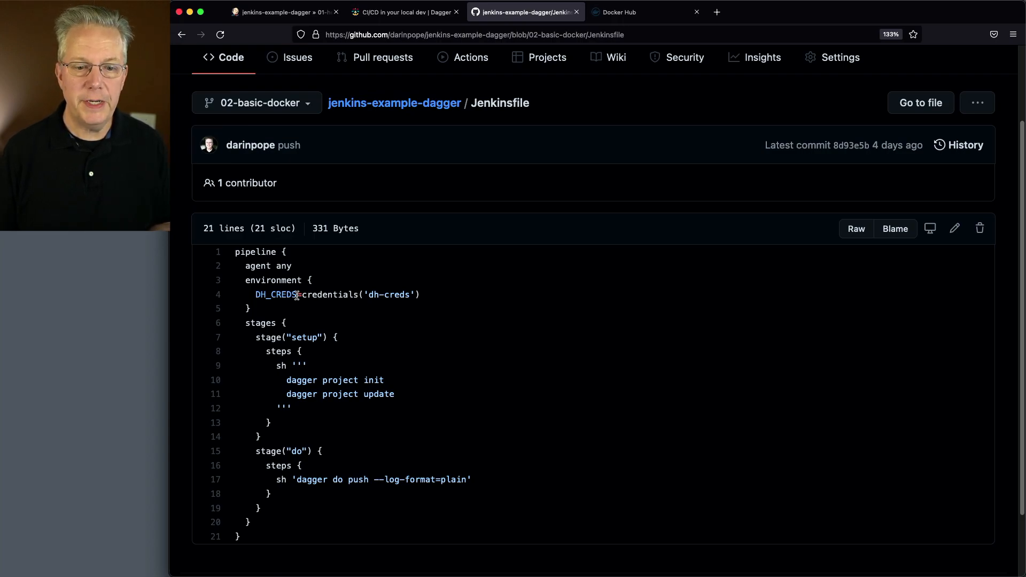
Highlight DH_CREDS in the Jenkinsfile and return to the repository root
double_click(276, 295)
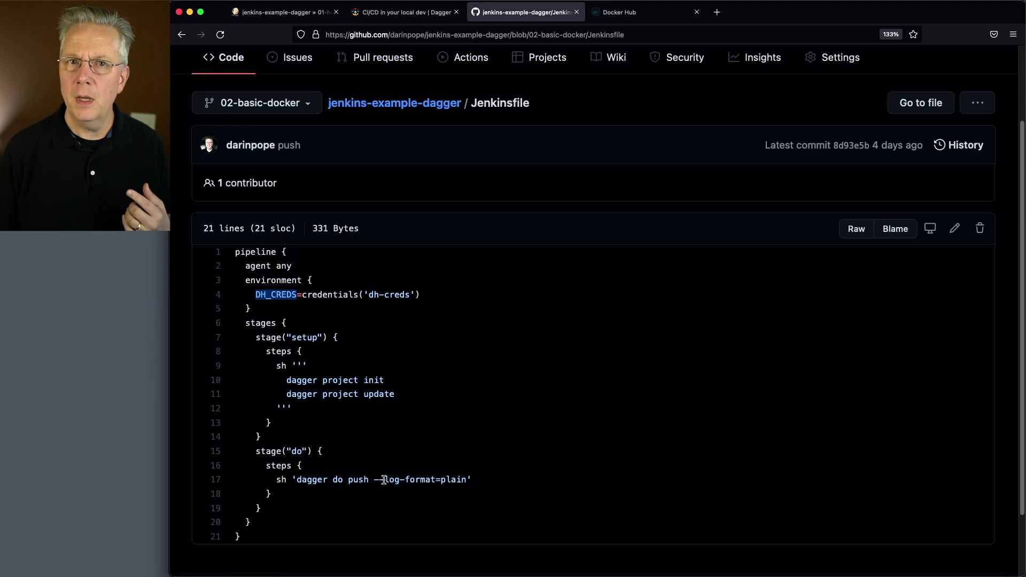
click(394, 103)
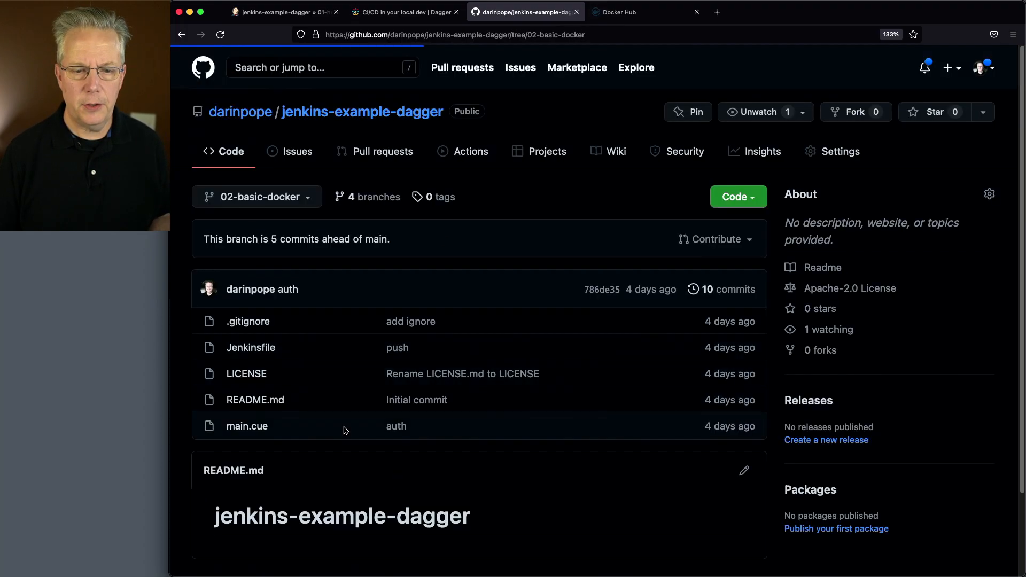
Open main.cue and highlight terms in its build and push actions
click(247, 426)
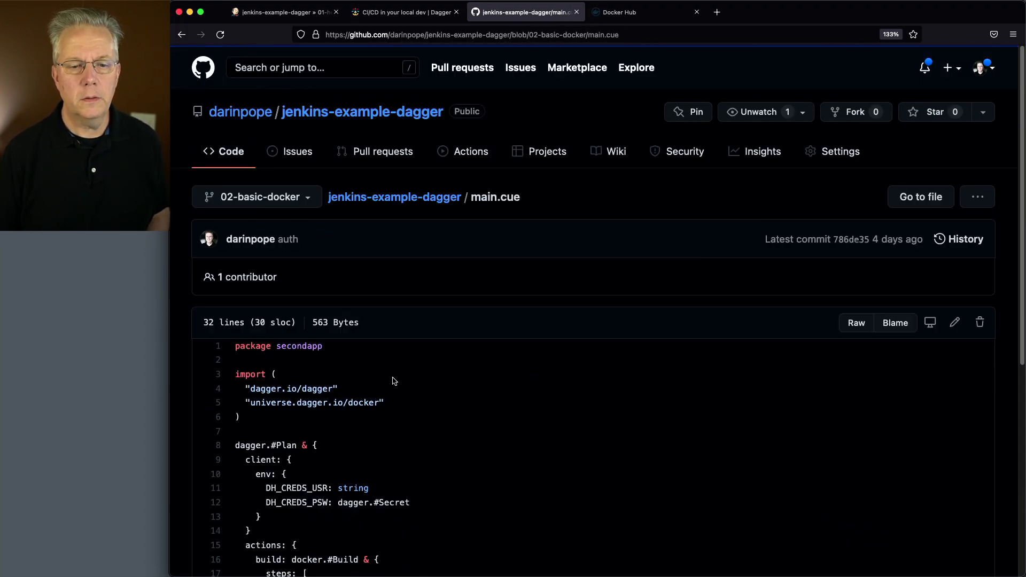
scroll(down, 3)
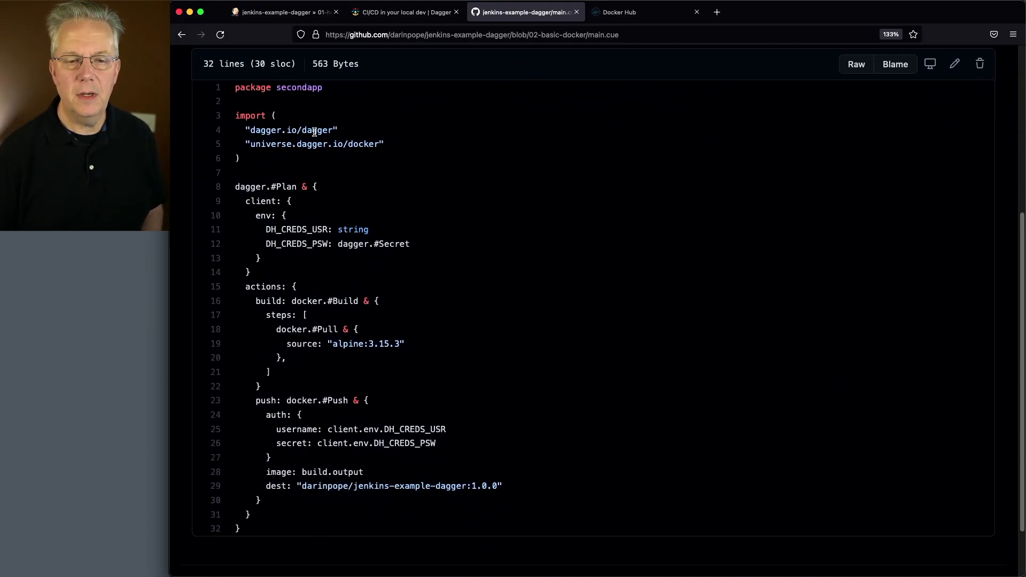
mouse_move(287, 144)
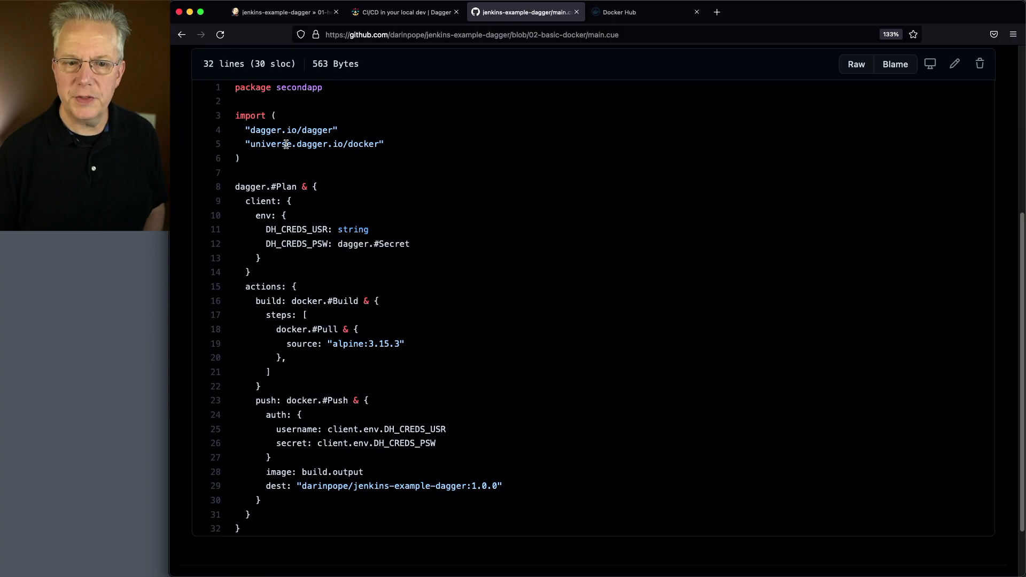
mouse_move(255, 144)
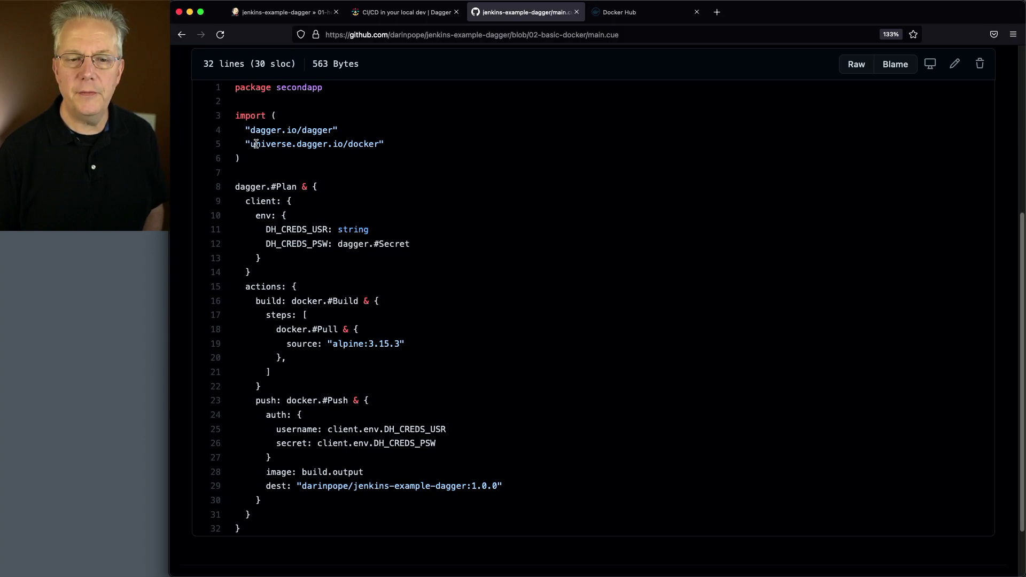
mouse_move(353, 156)
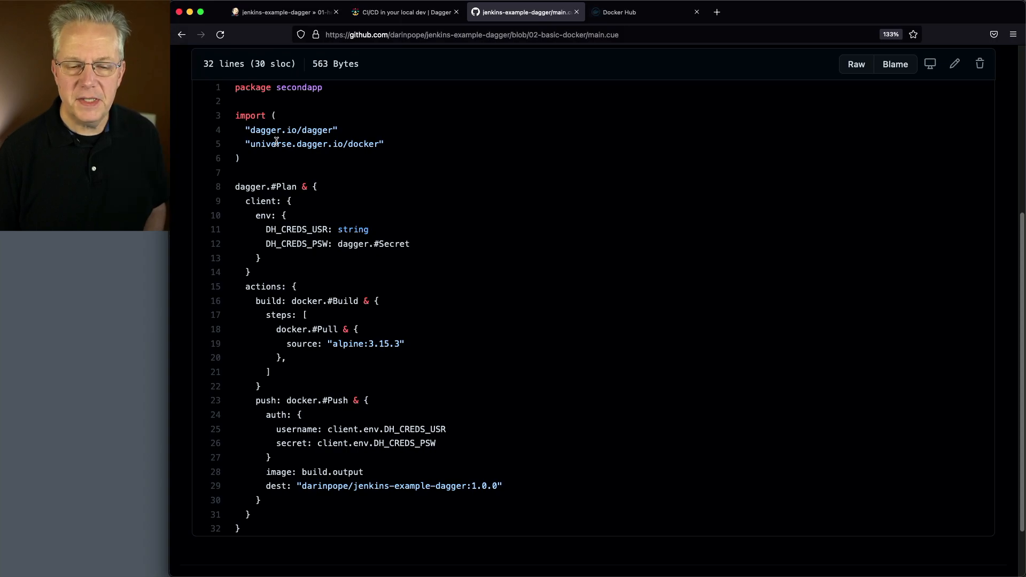
mouse_move(286, 400)
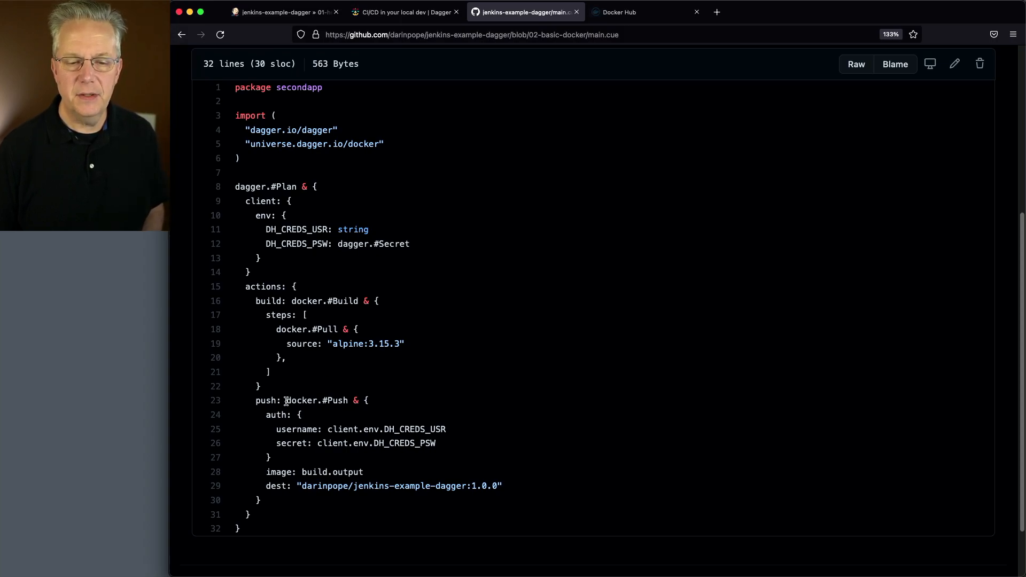
double_click(317, 400)
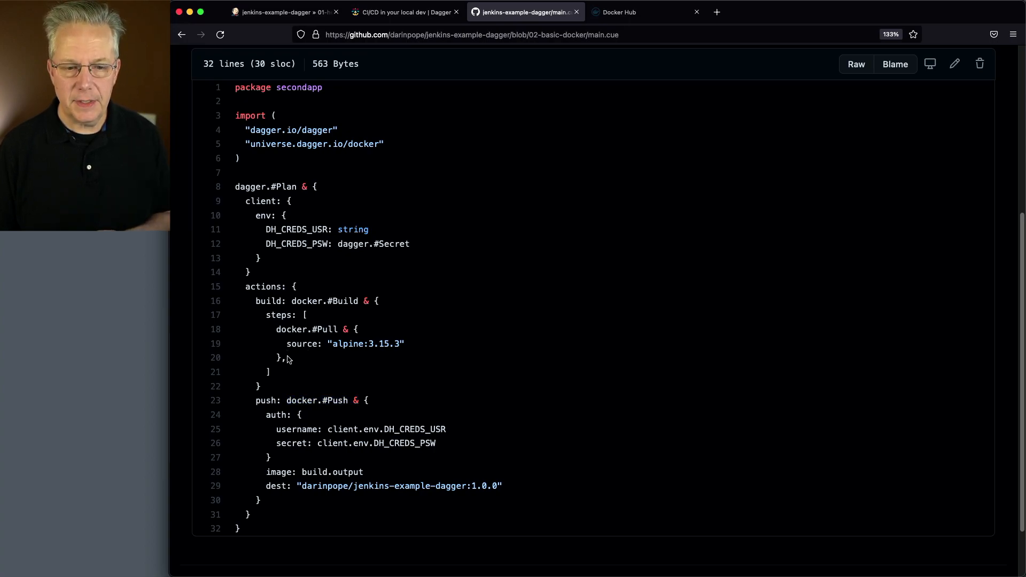
mouse_move(296, 352)
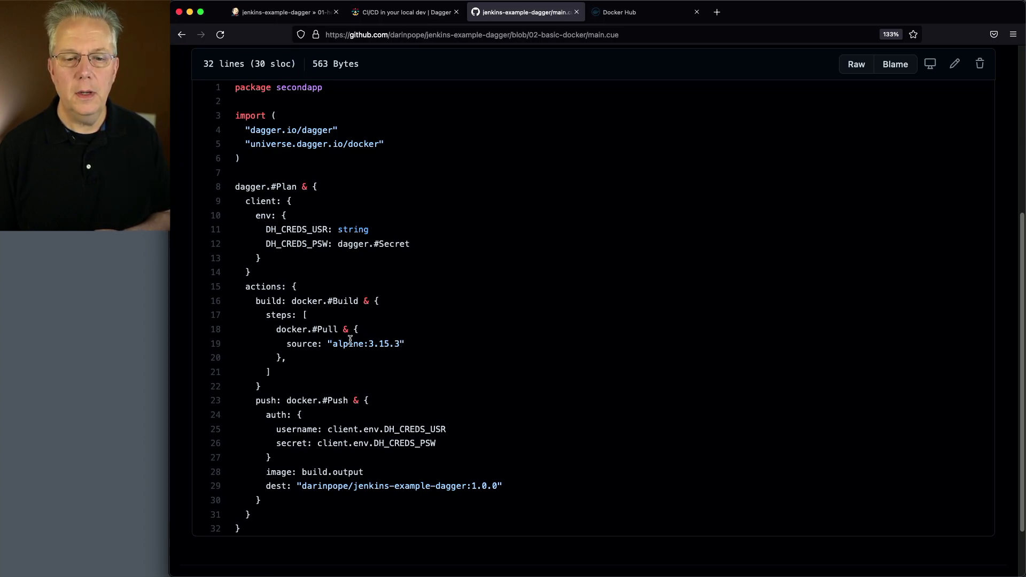
mouse_move(403, 341)
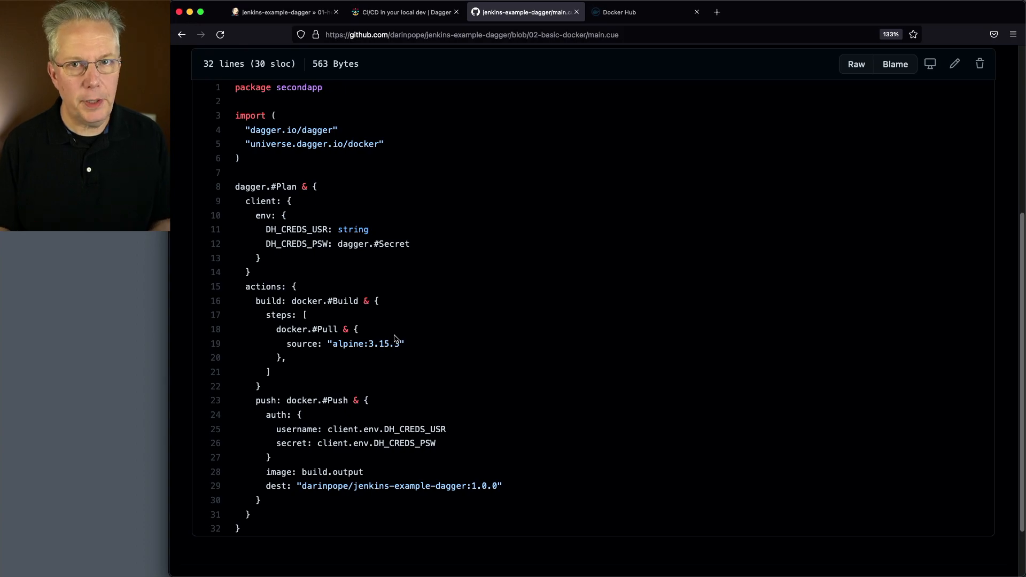
mouse_move(336, 402)
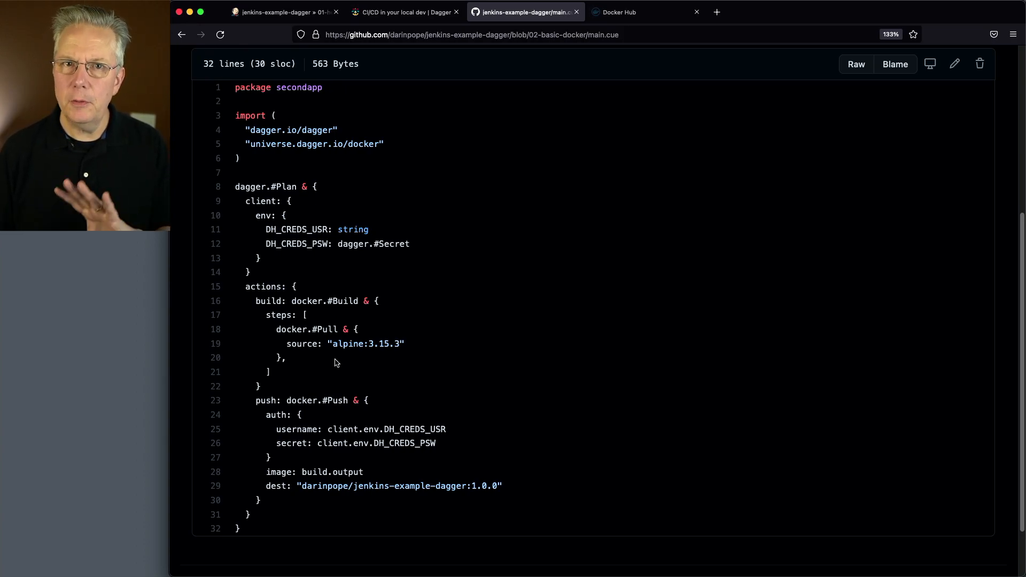
mouse_move(356, 416)
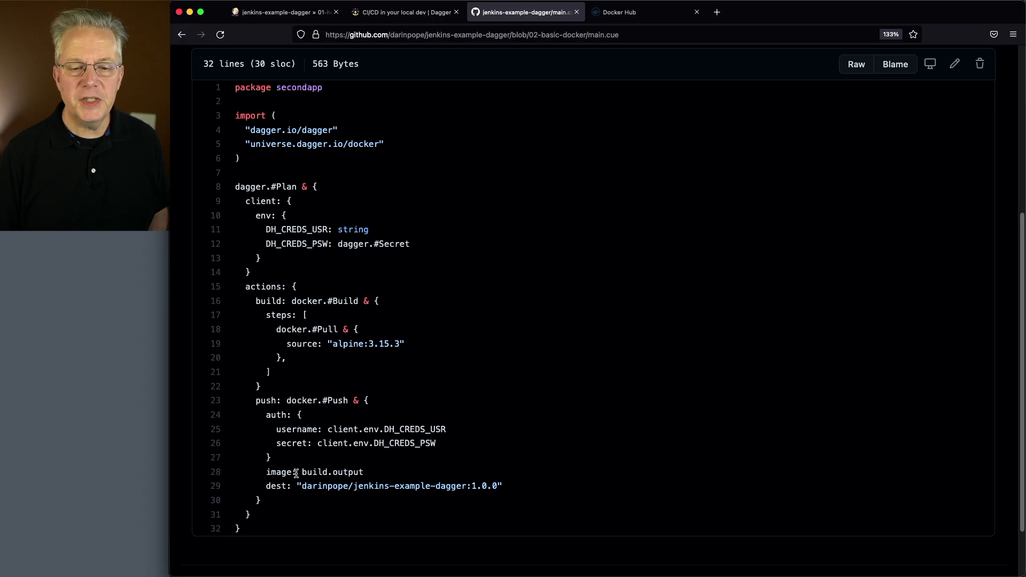
double_click(328, 472)
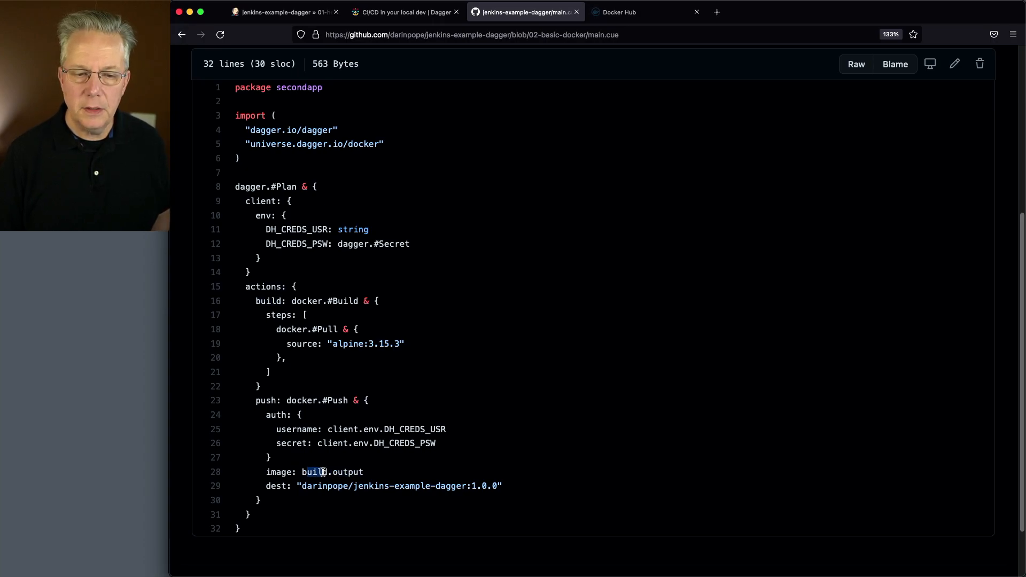
double_click(267, 301)
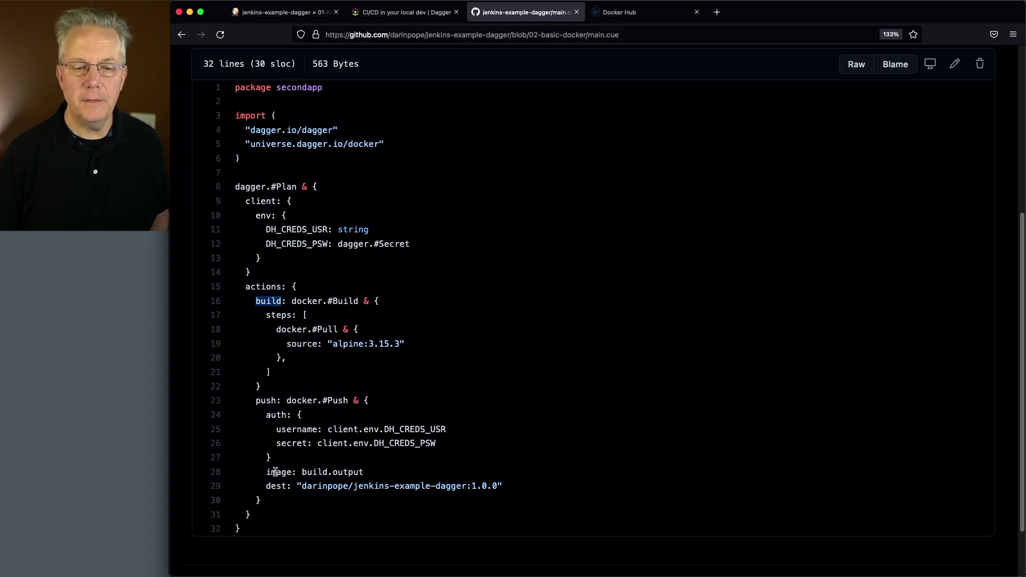
double_click(277, 472)
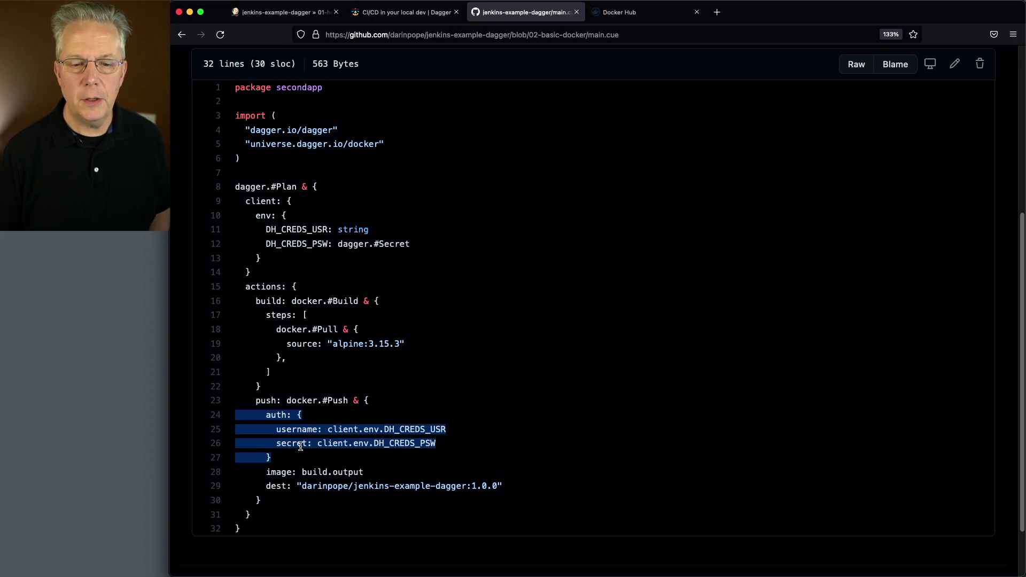
click(332, 436)
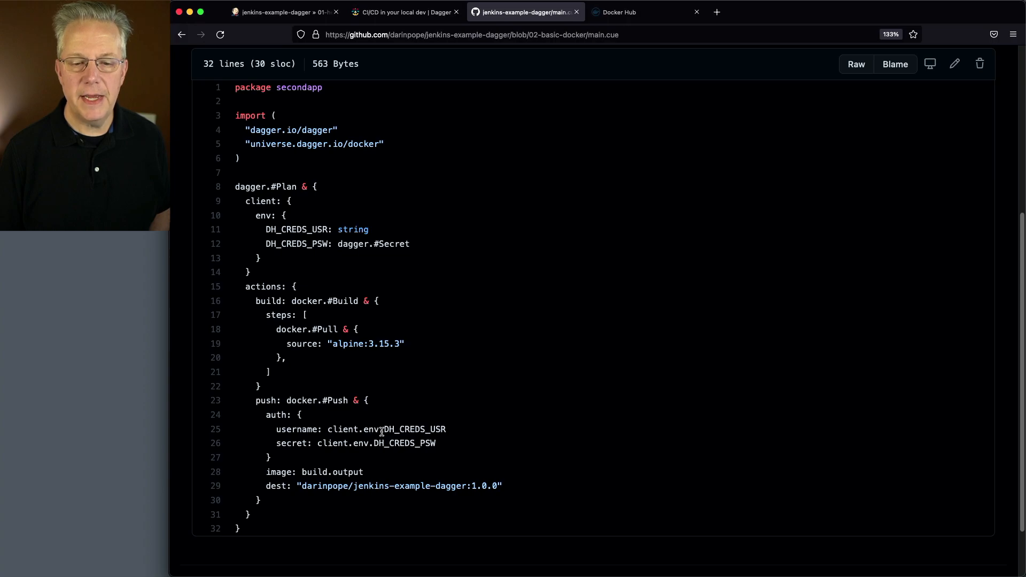
mouse_move(481, 431)
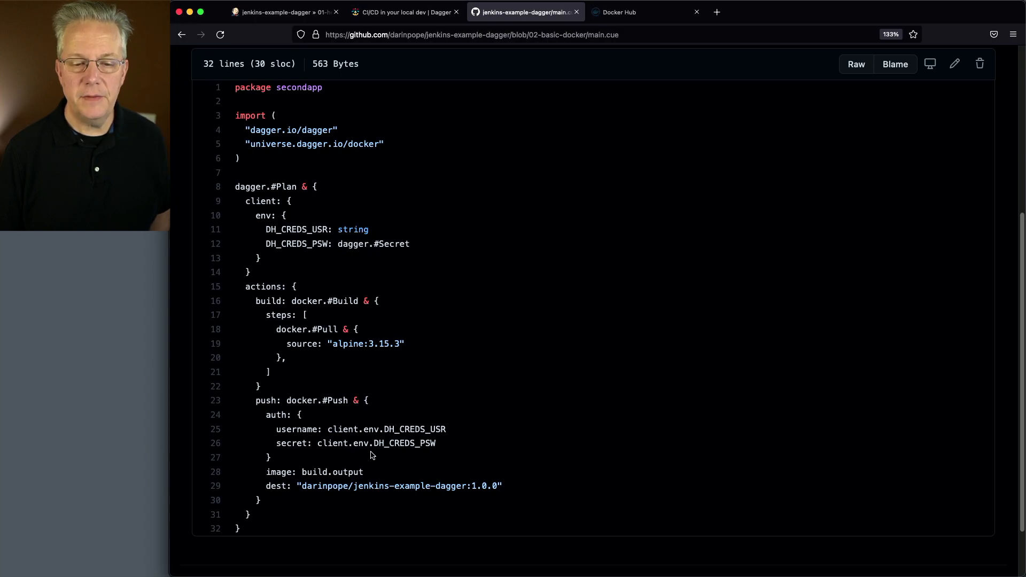
mouse_move(413, 454)
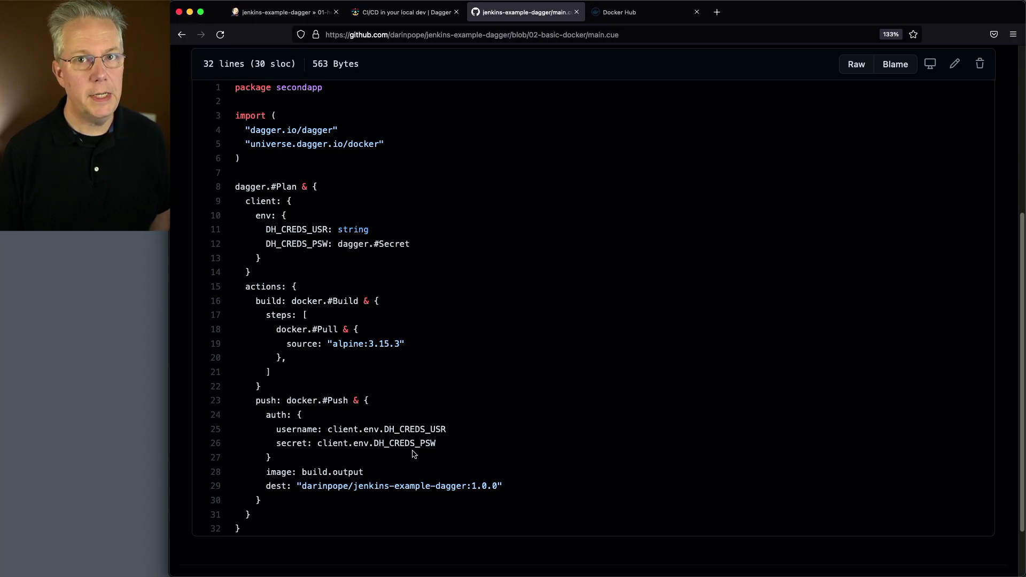
mouse_move(402, 443)
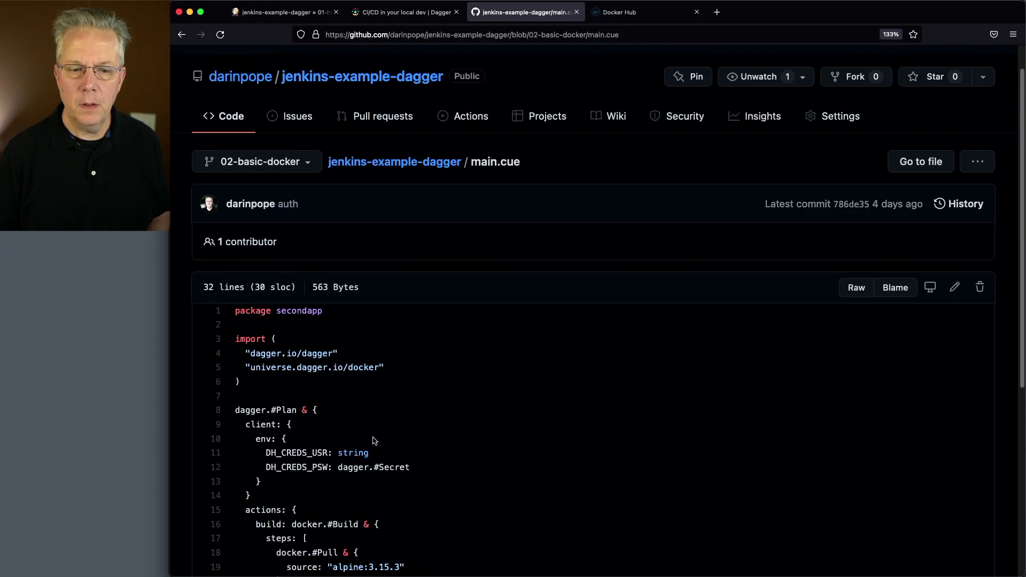
Scroll through main.cue and the 02-basic-docker Jenkinsfile
scroll(down, 3)
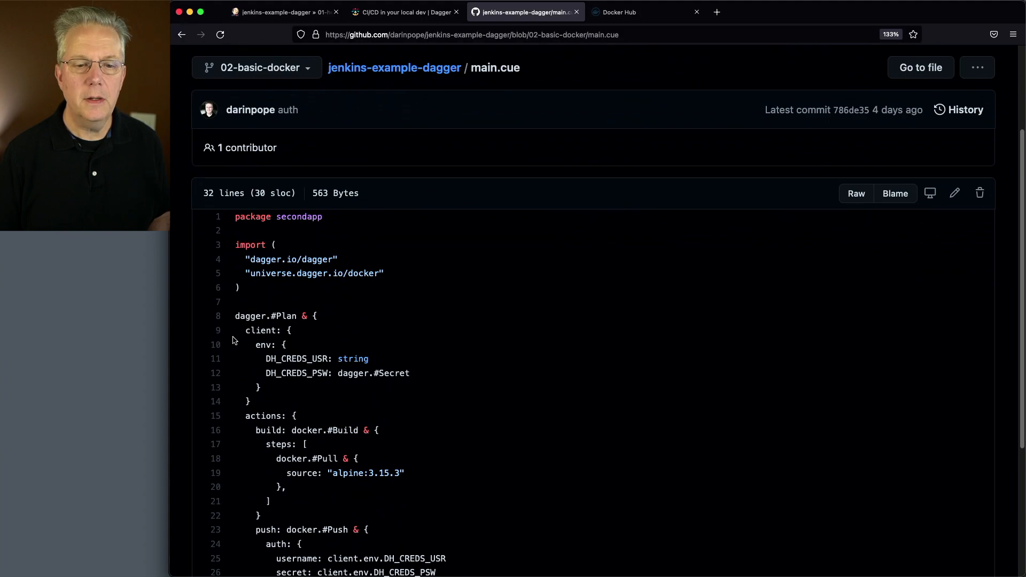
mouse_move(270, 353)
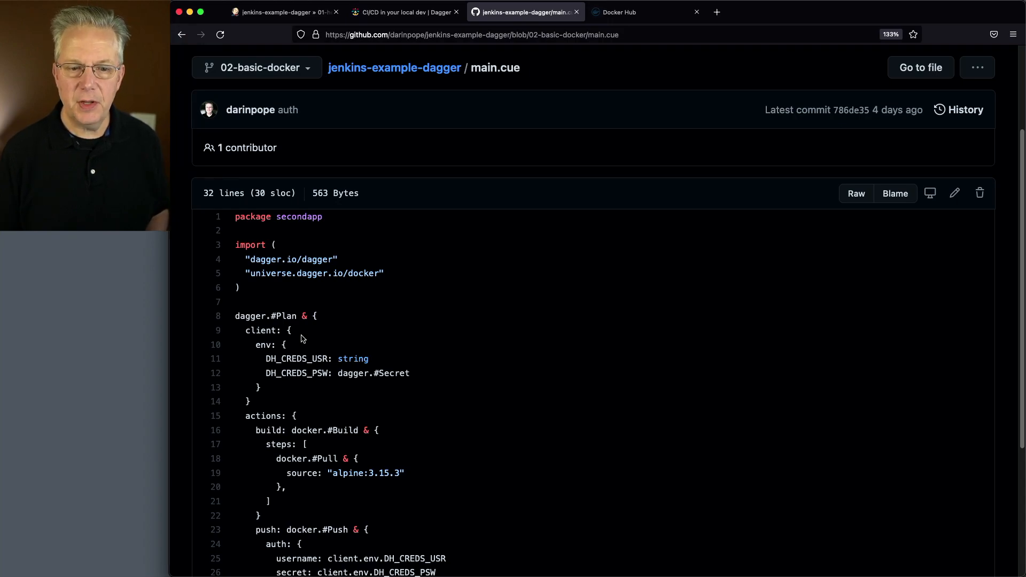
mouse_move(257, 346)
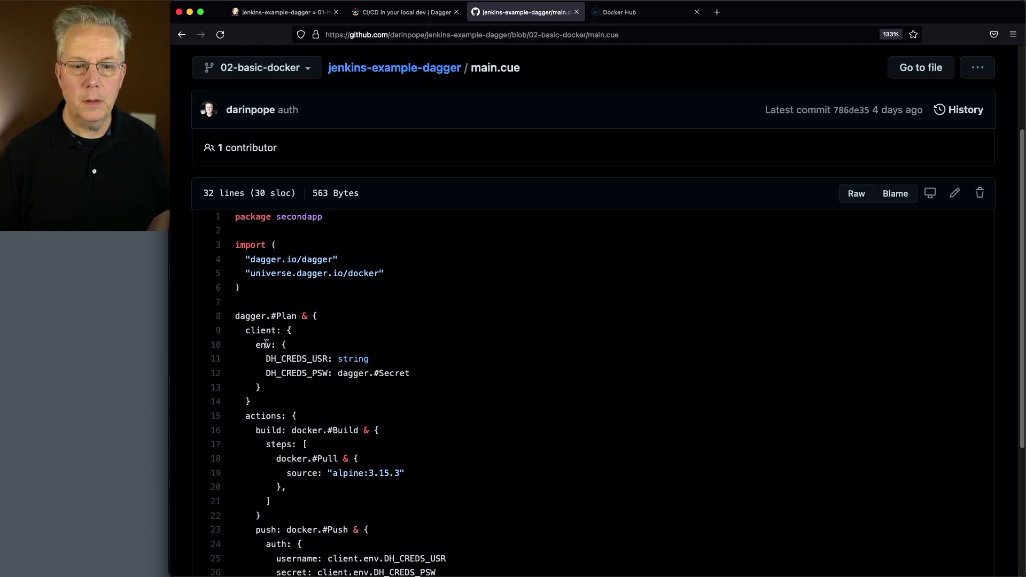
mouse_move(320, 360)
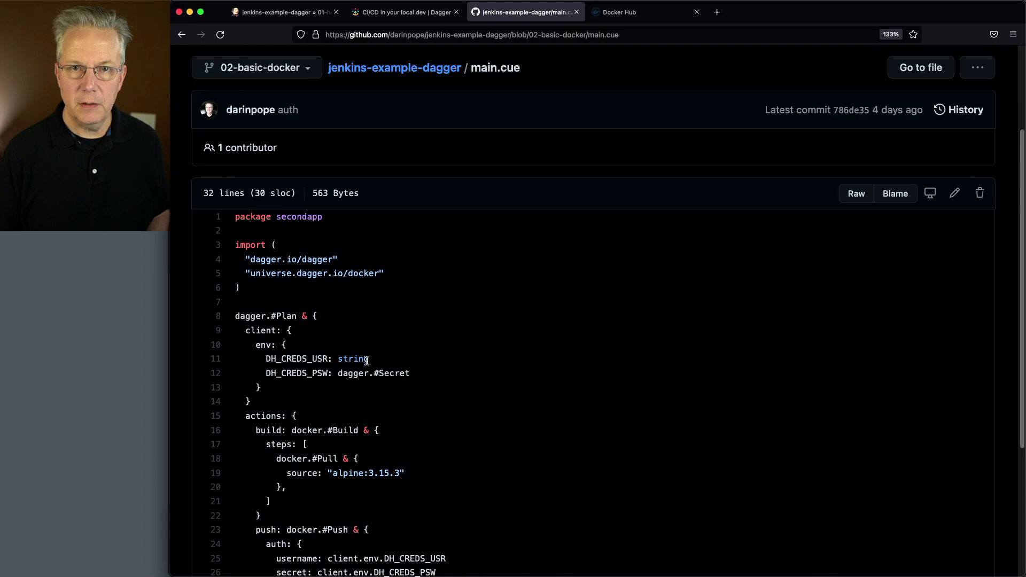
mouse_move(312, 377)
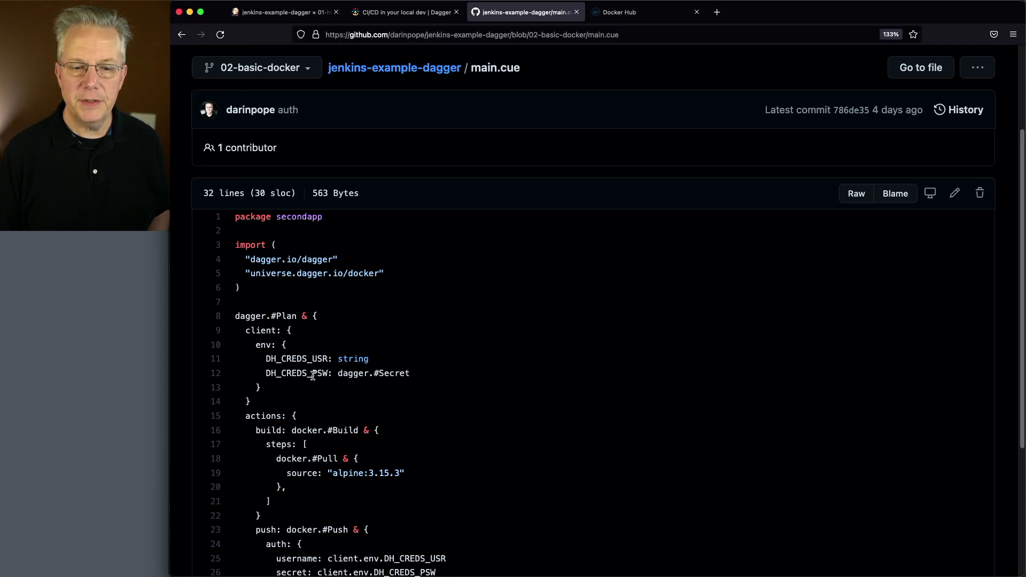
mouse_move(347, 385)
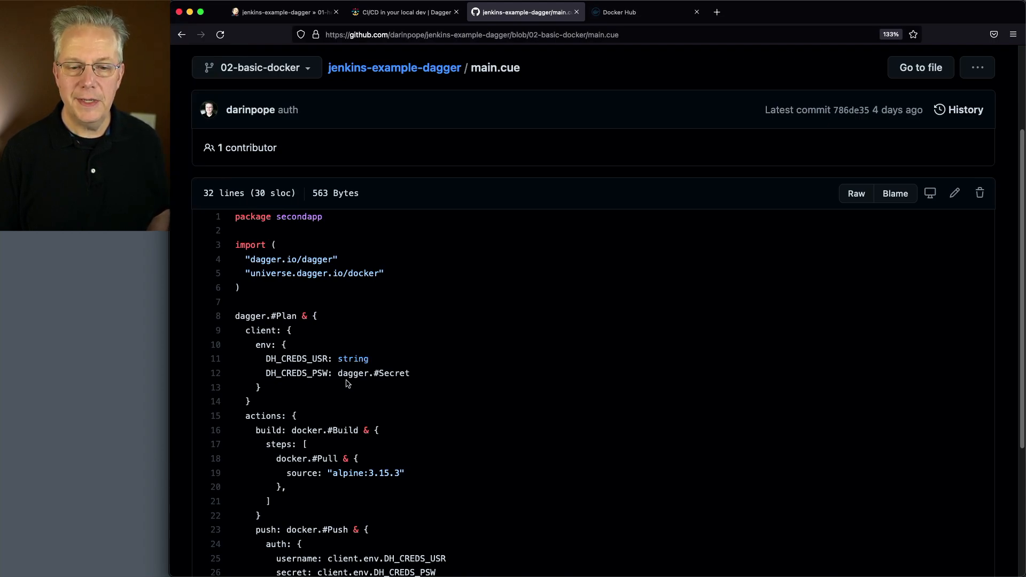
scroll(down, 3)
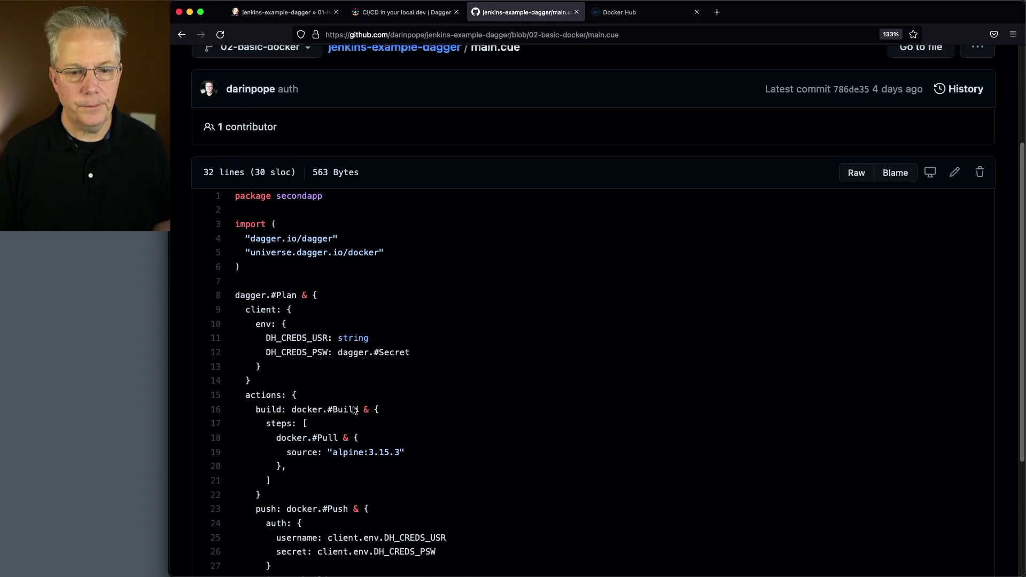
scroll(down, 3)
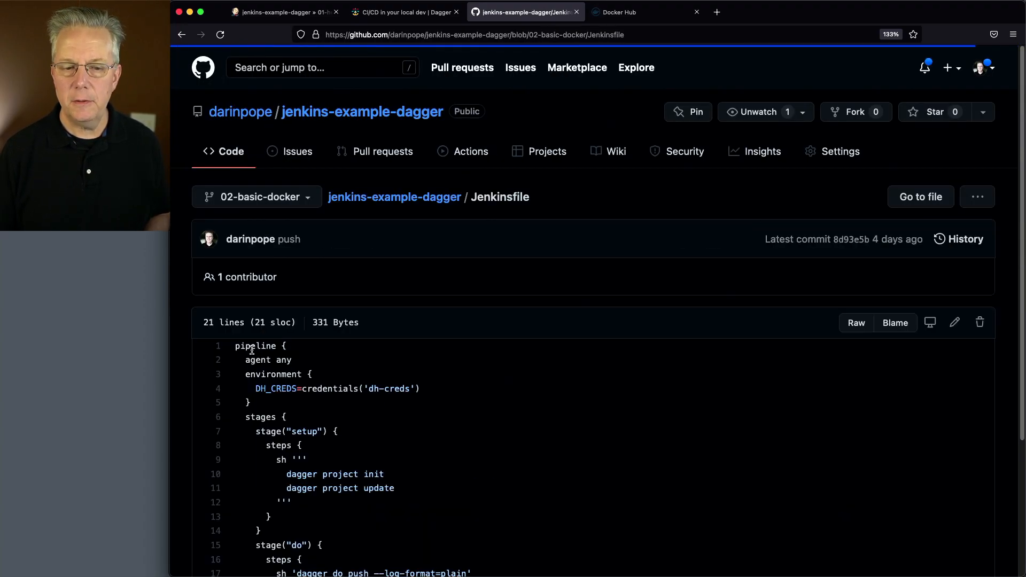
Review main.cue's push target jenkins-example-dagger:1.0.0, then return to the Jenkins console
scroll(down, 3)
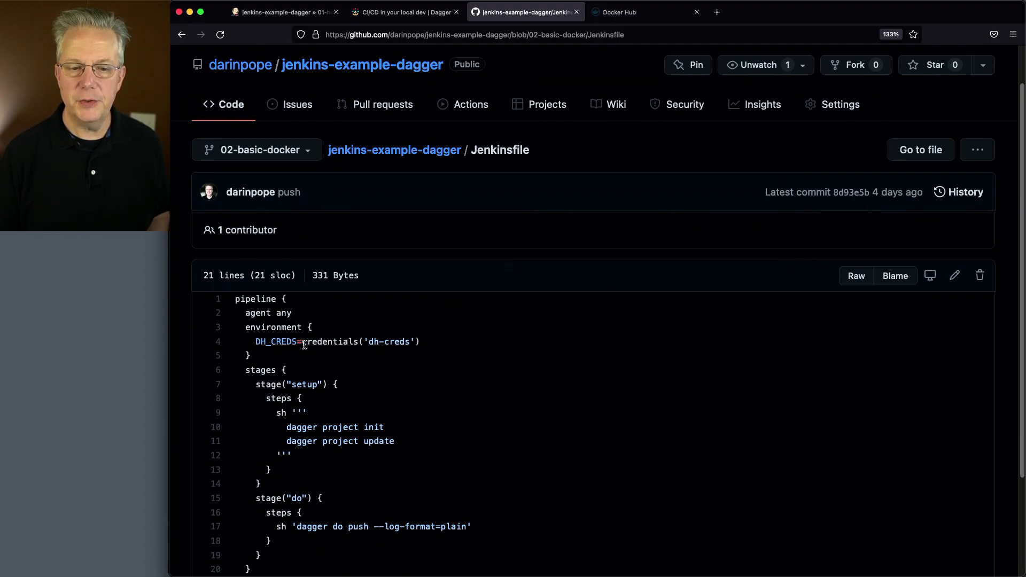
mouse_move(378, 342)
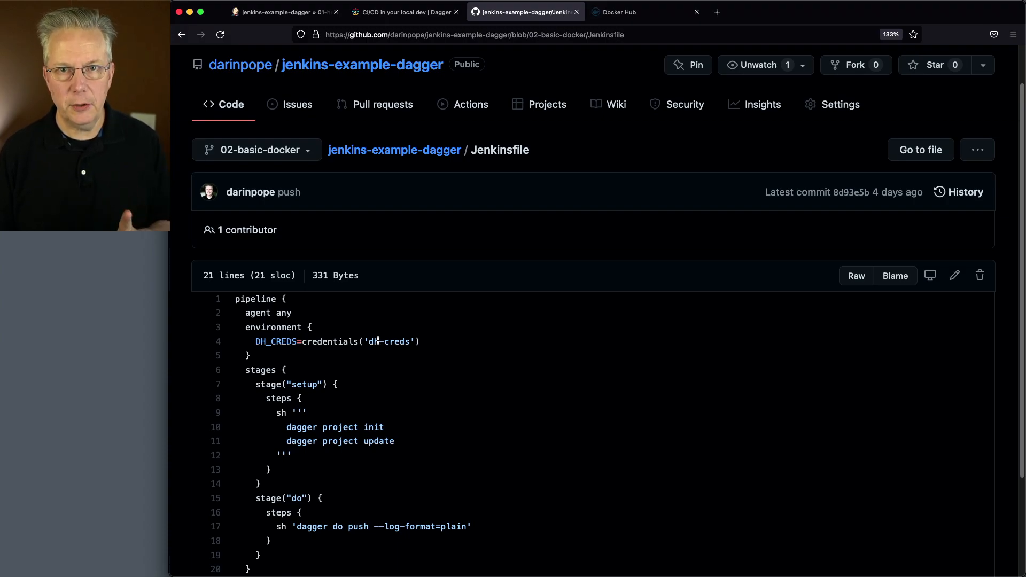
scroll(down, 3)
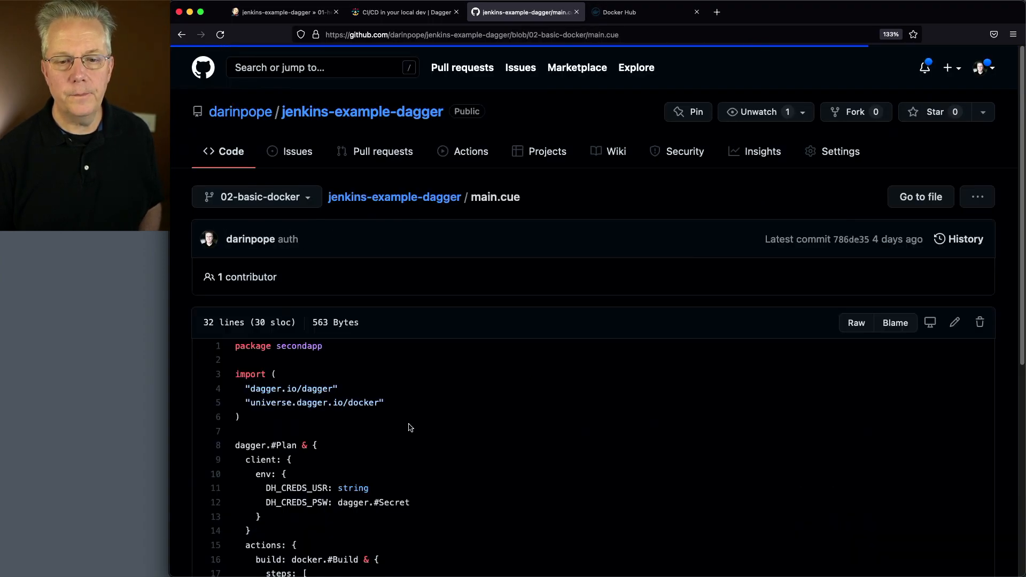
scroll(down, 3)
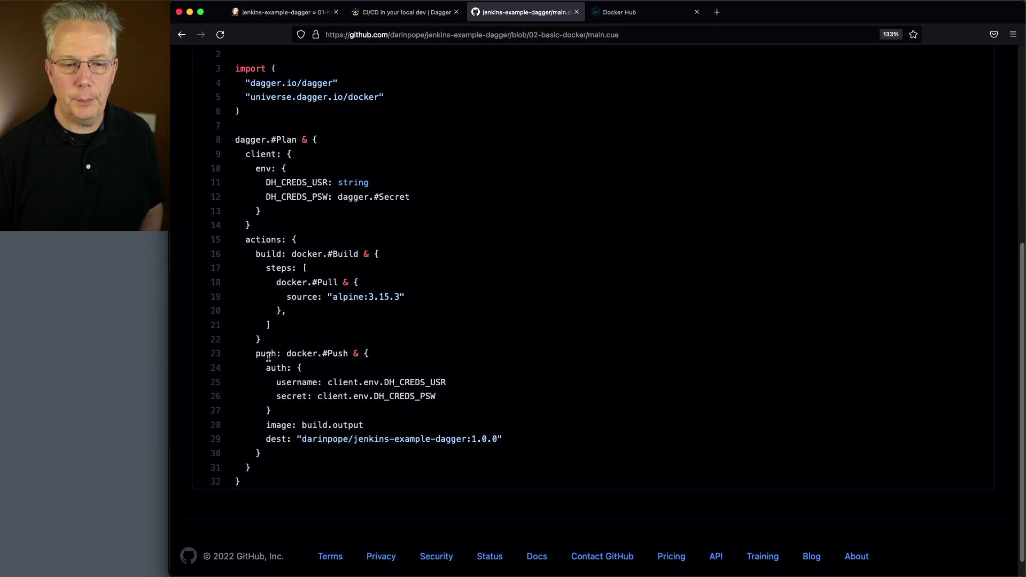
mouse_move(318, 425)
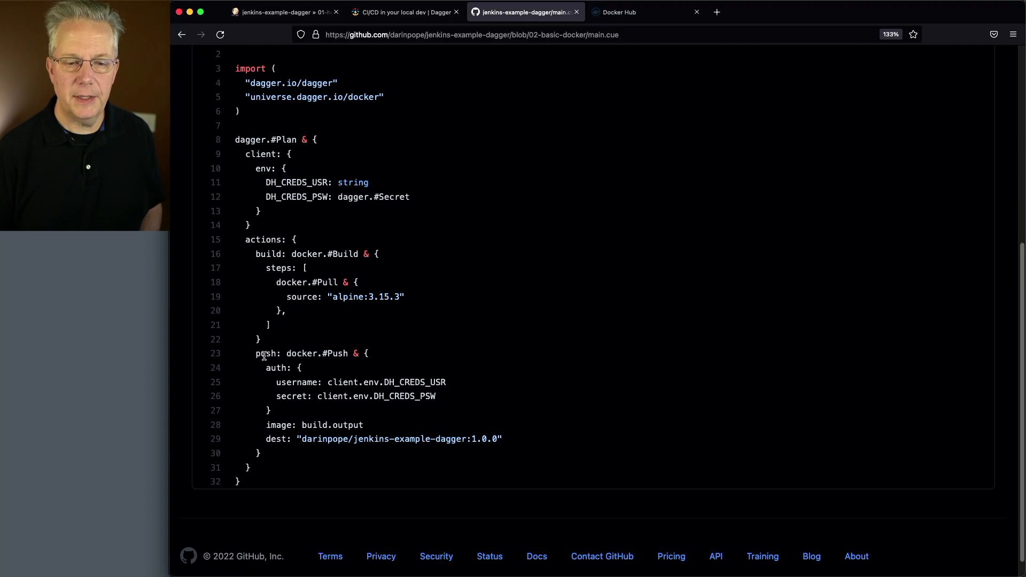
mouse_move(301, 339)
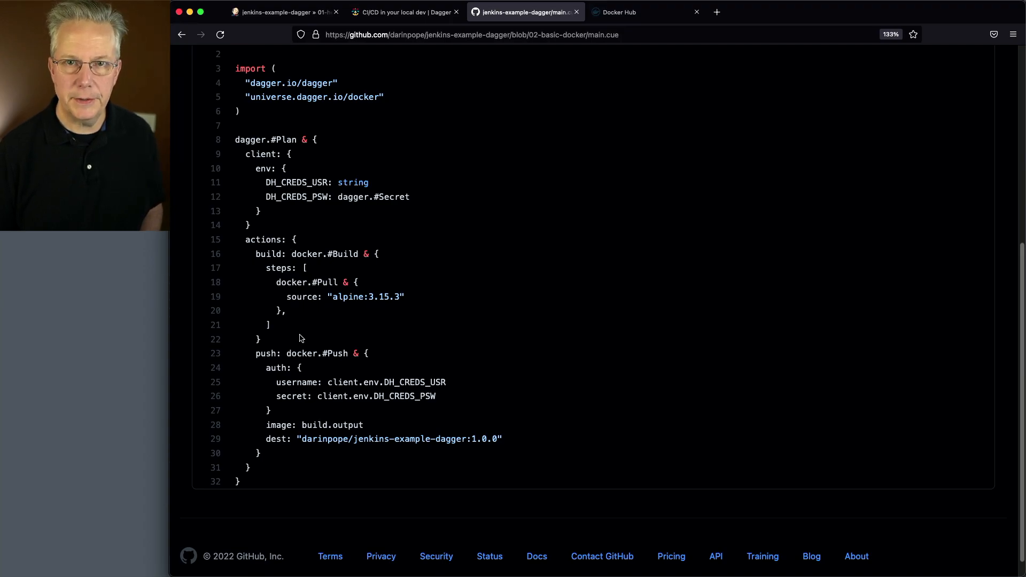
click(280, 11)
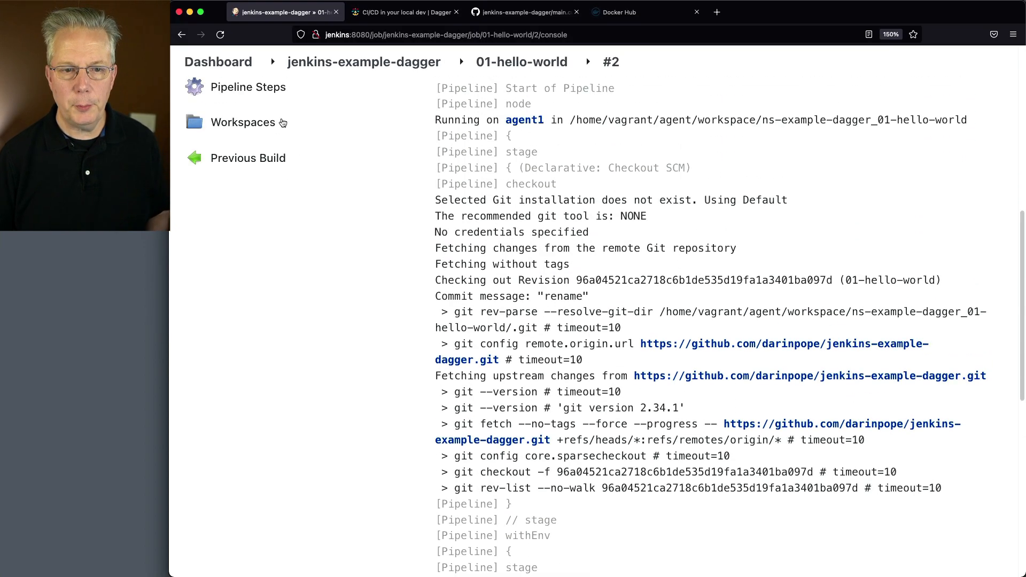
Check the dh-creds entry in Jenkins credentials, then view Docker Hub repositories
click(218, 62)
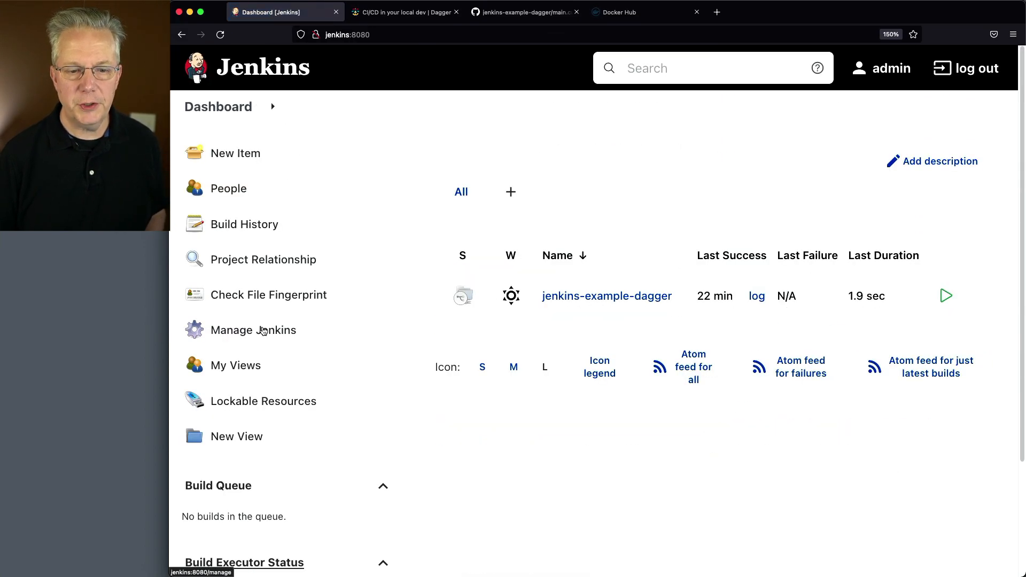
click(253, 330)
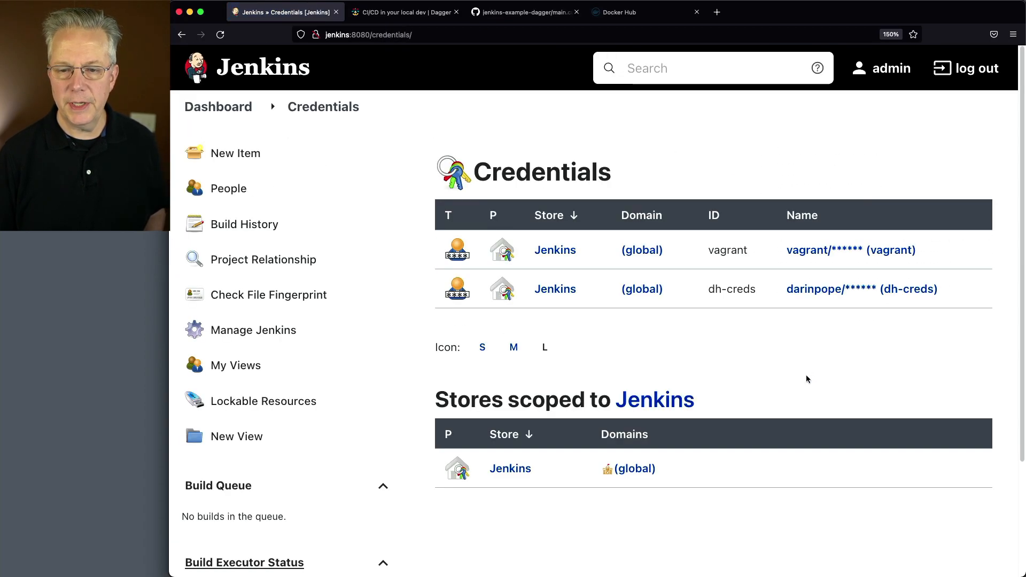
mouse_move(712, 305)
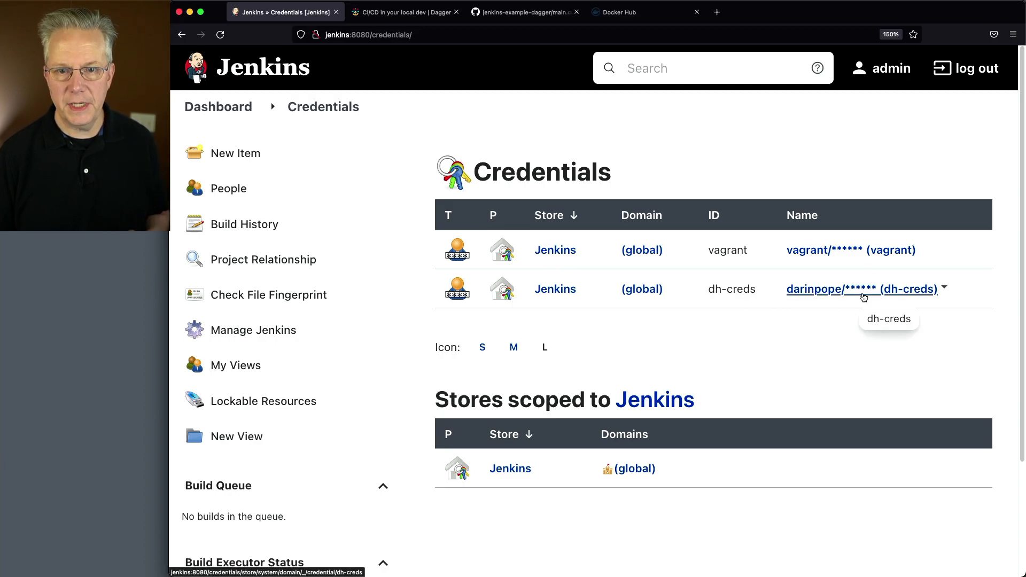
click(624, 11)
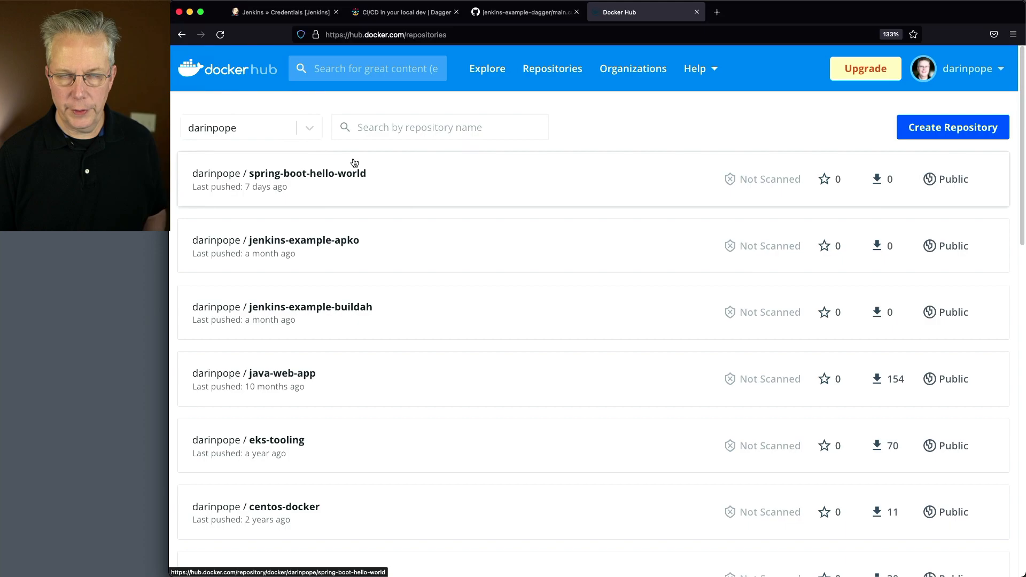
Recheck main.cue's push settings and open the jenkins-example-dagger project in Jenkins
click(287, 12)
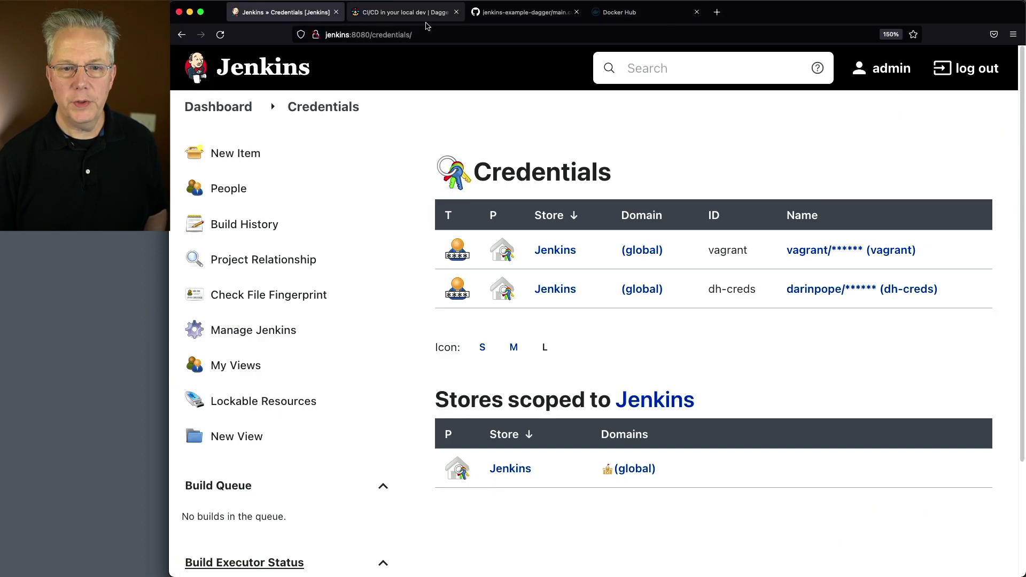
click(524, 11)
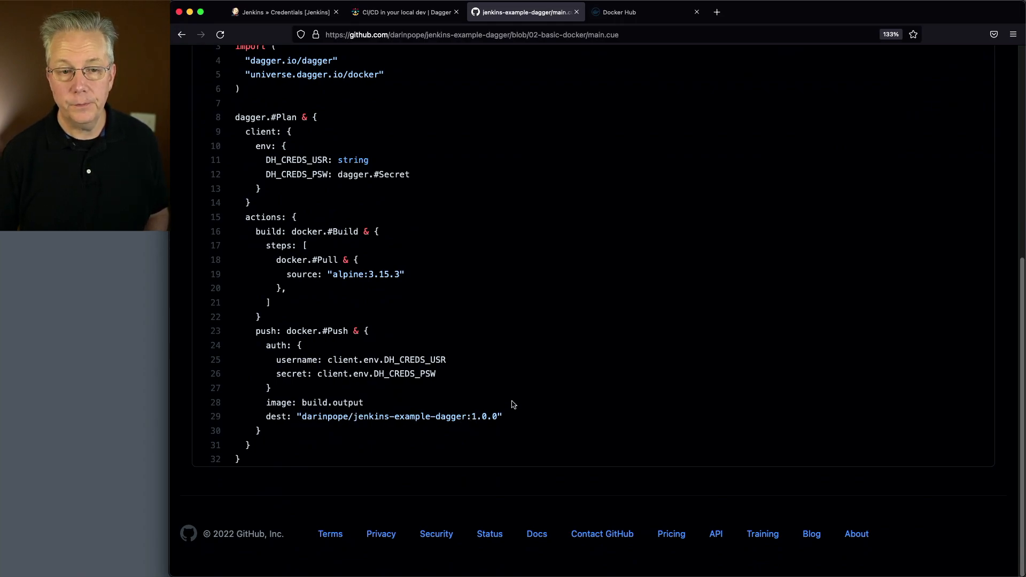
click(286, 12)
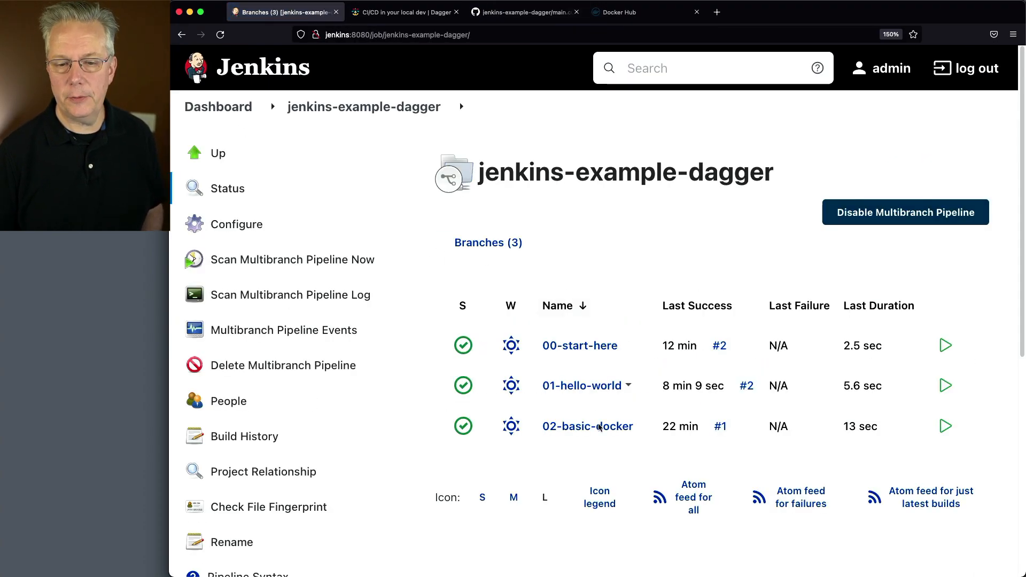
Build 02-basic-docker and confirm the push completed in the build #2 console
click(587, 426)
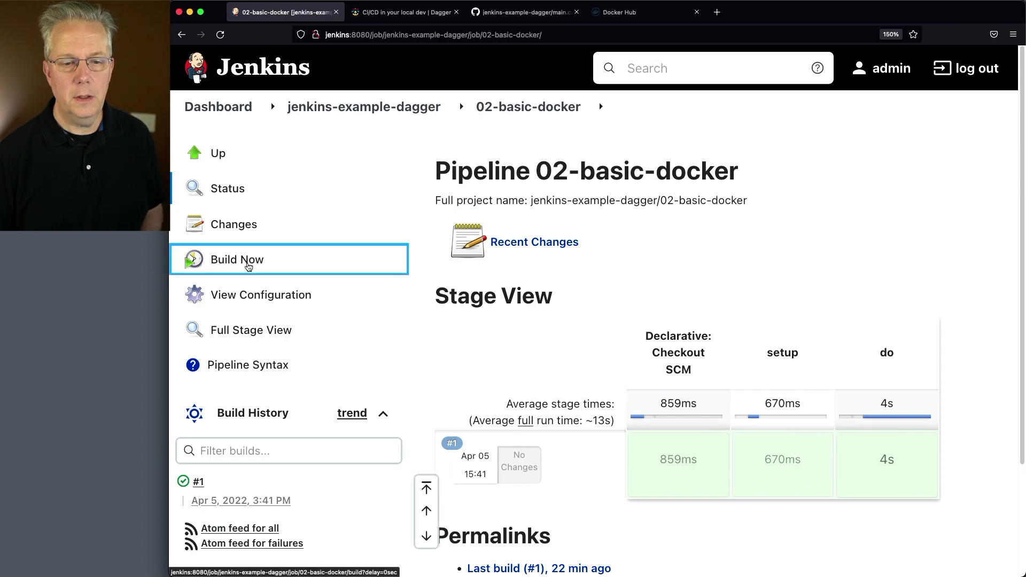
mouse_move(302, 336)
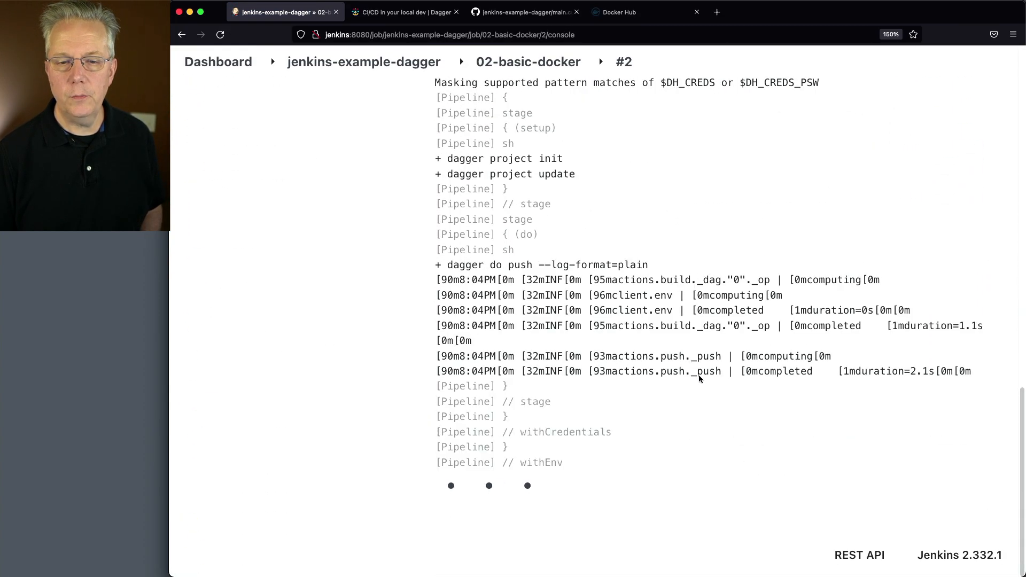
scroll(down, 3)
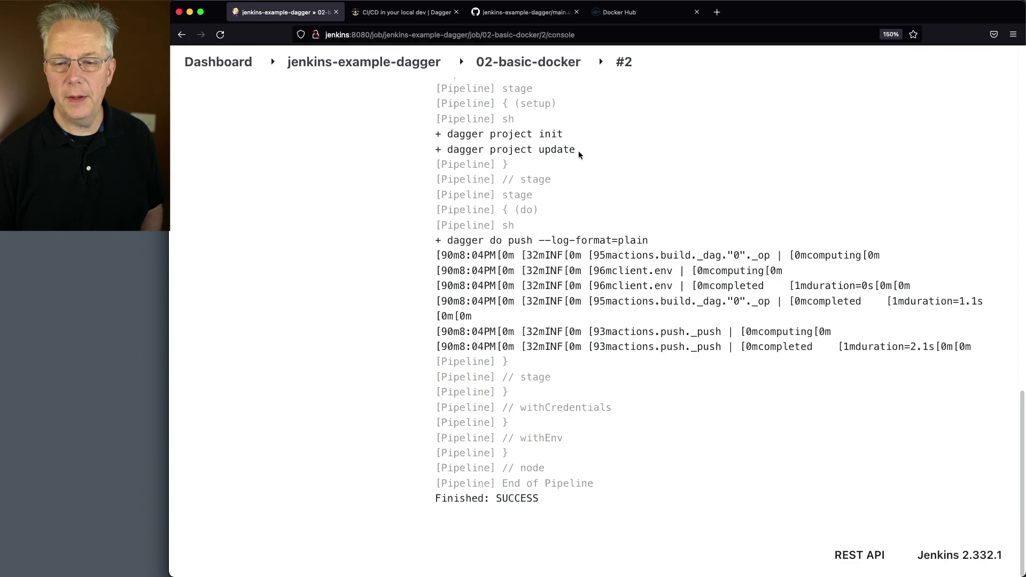
mouse_move(709, 301)
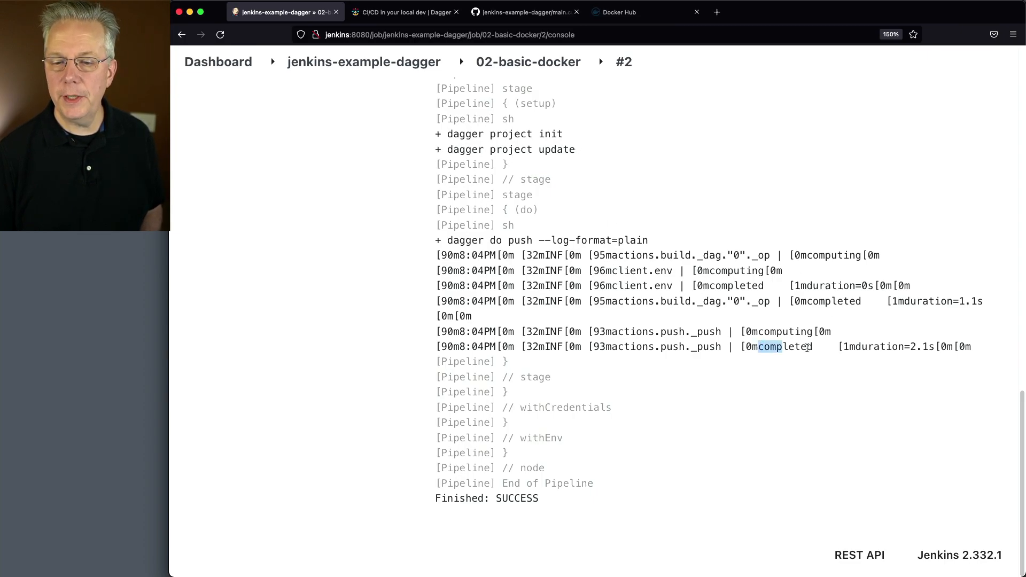
double_click(783, 347)
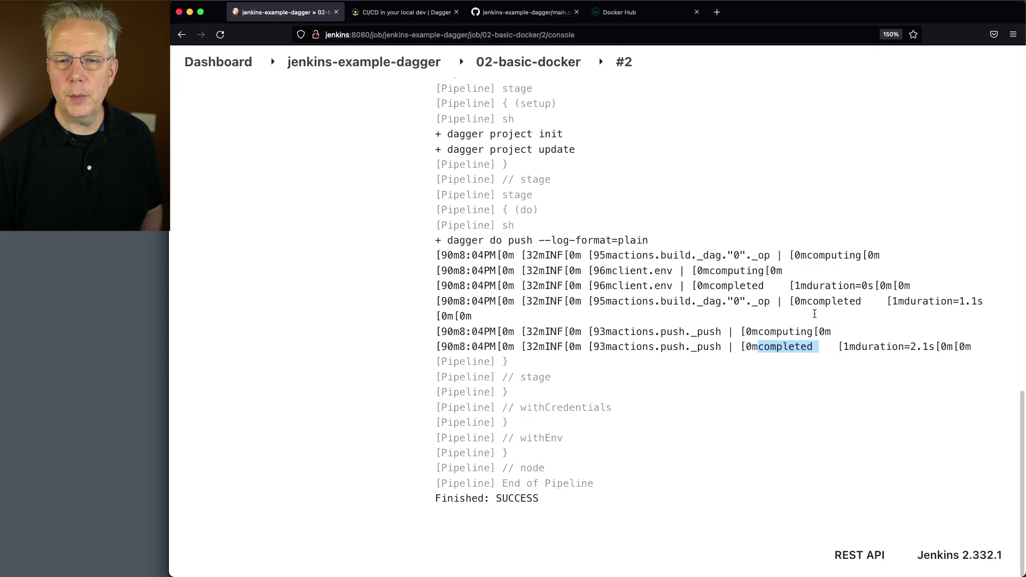
click(631, 11)
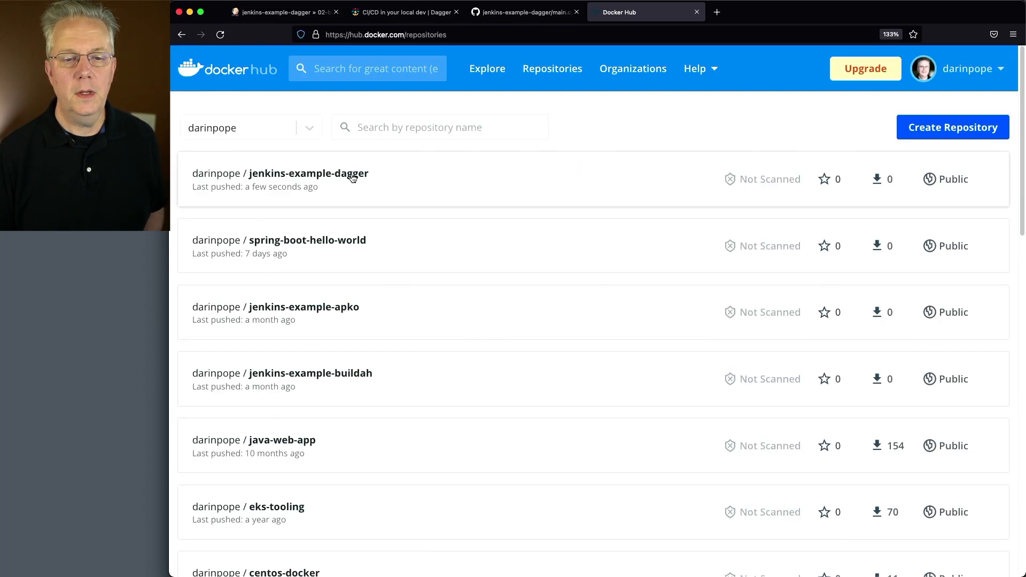
mouse_move(301, 177)
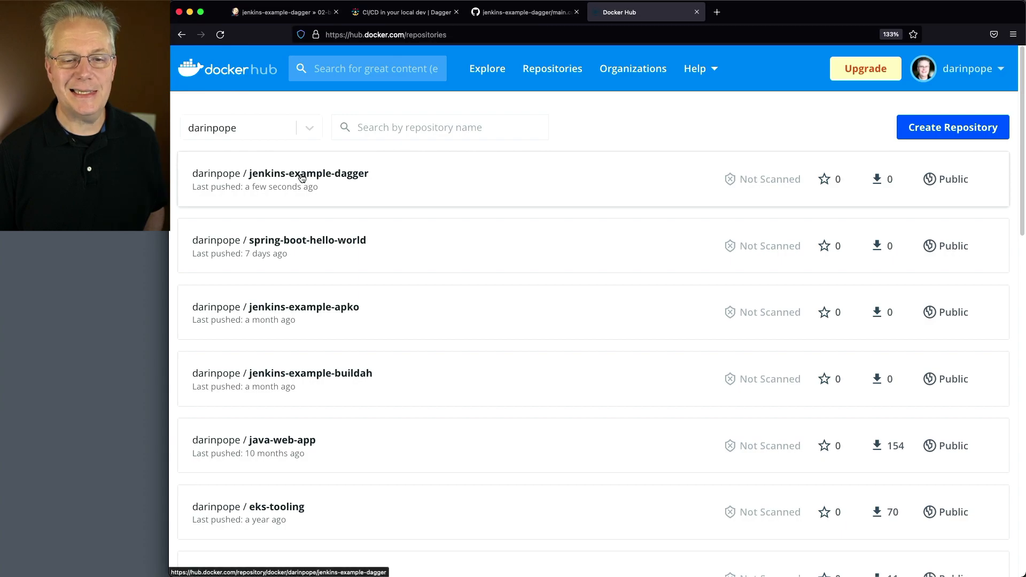
Open the jenkins-example-dagger repository and find its 1.0.0 tag
click(309, 174)
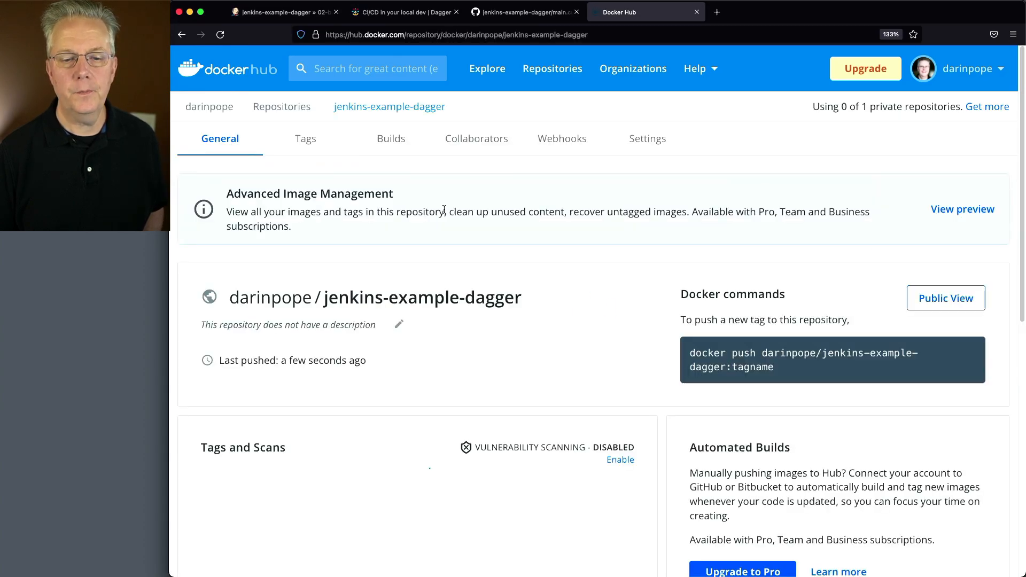
scroll(down, 3)
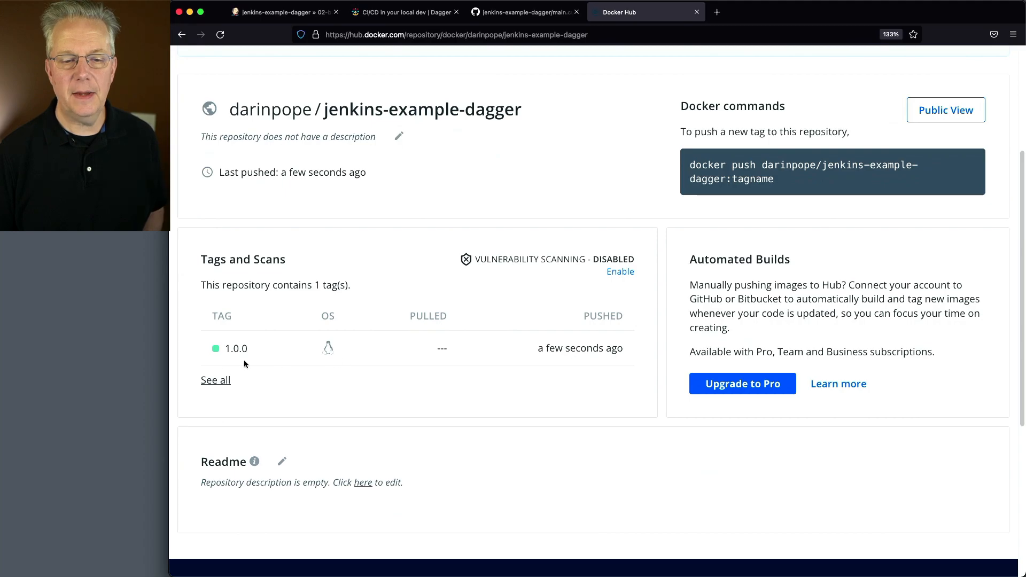